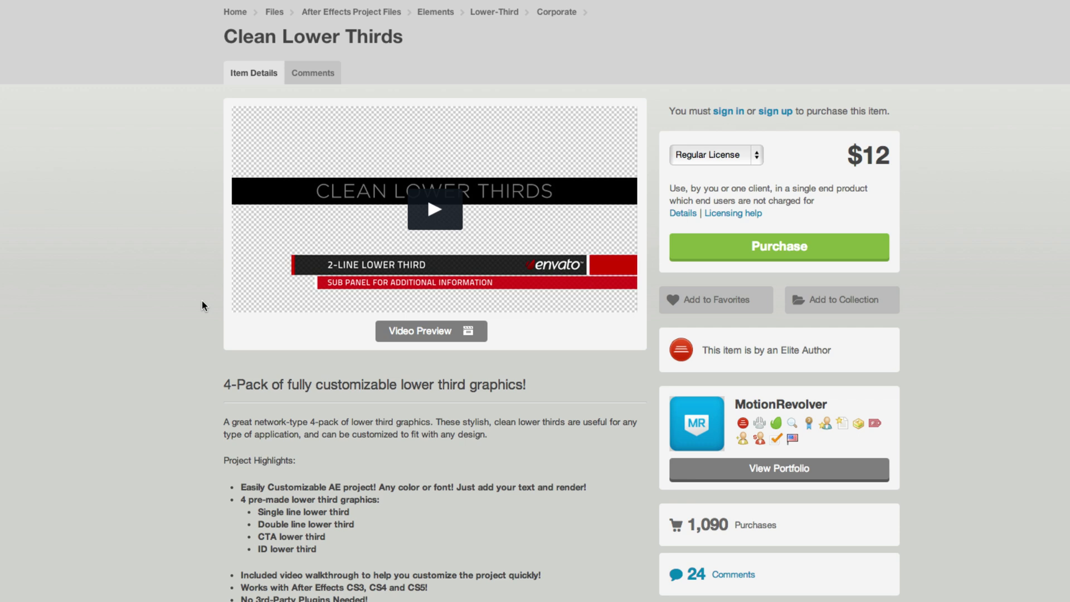
mouse_move(219, 308)
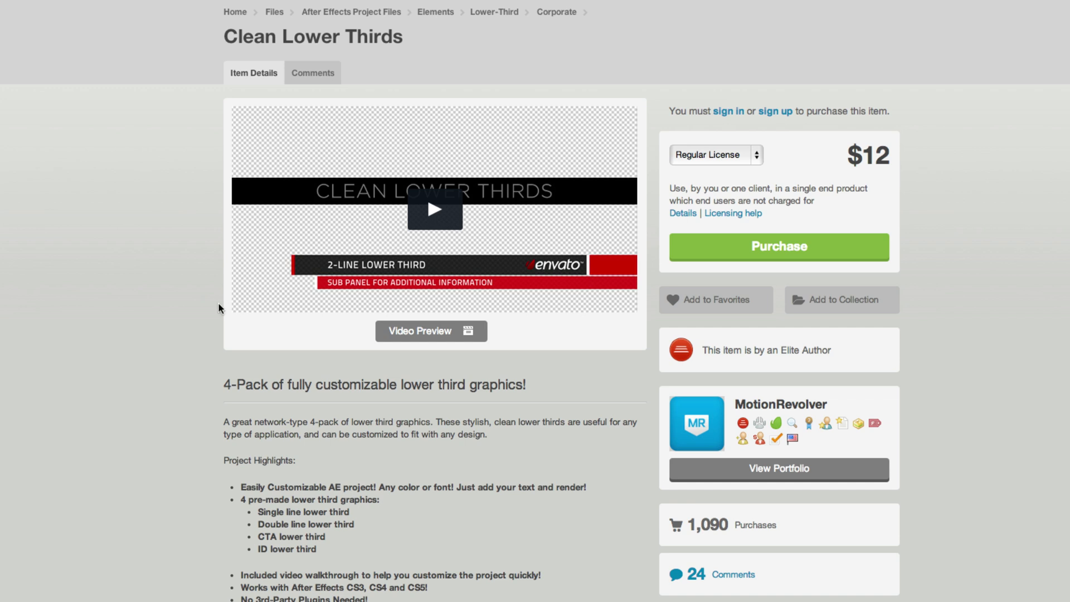
mouse_move(508, 237)
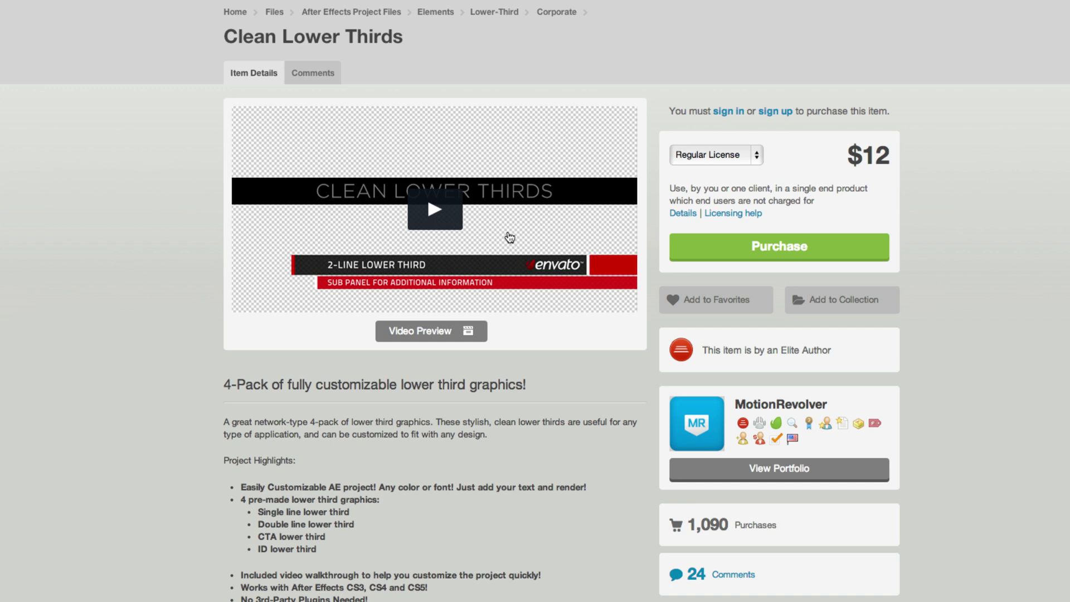
mouse_move(182, 277)
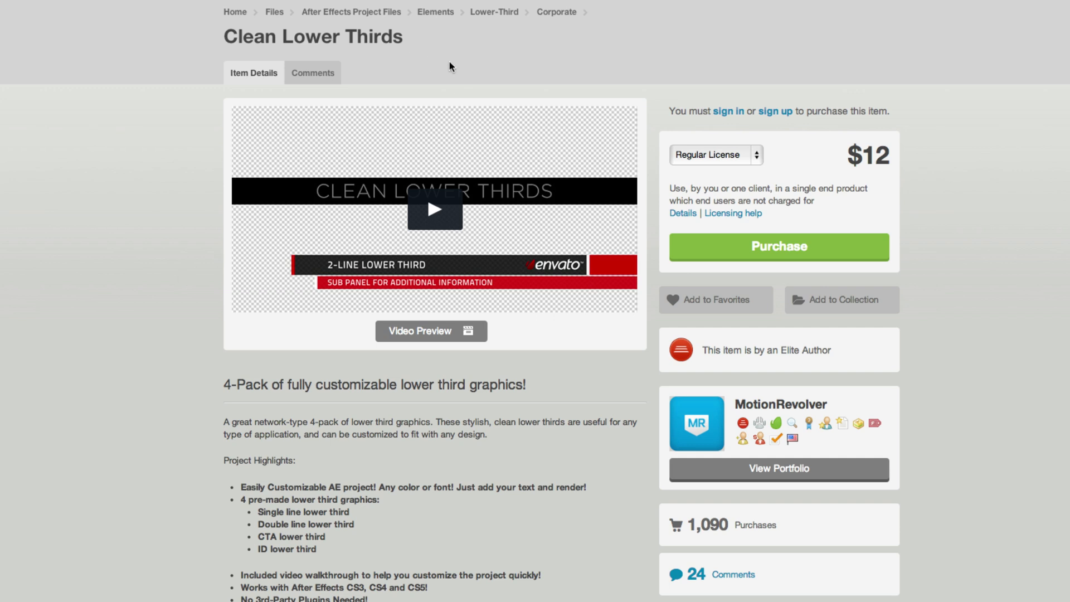
mouse_move(526, 70)
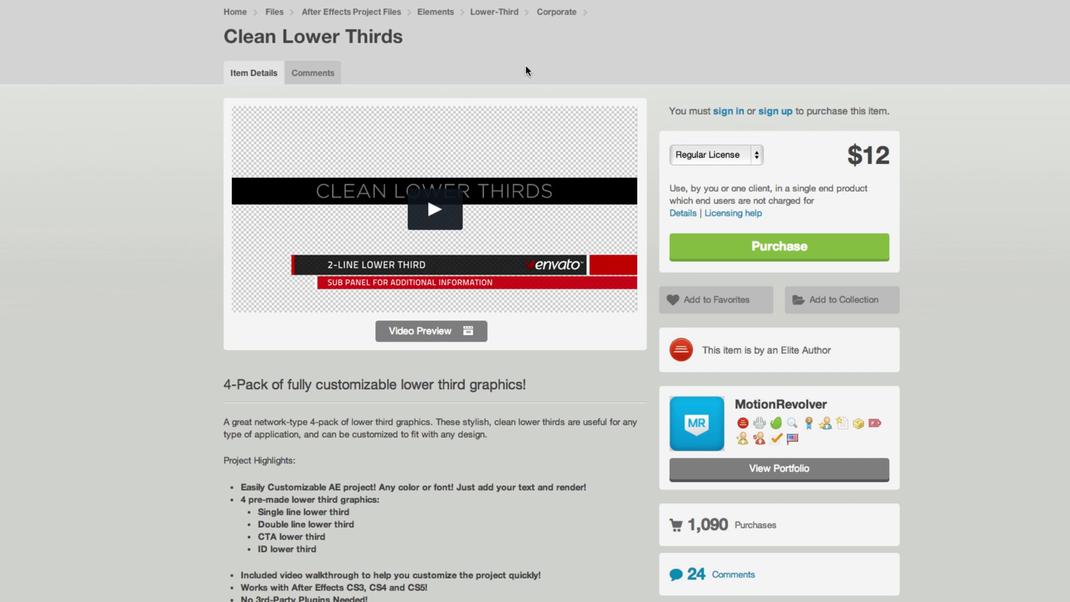
mouse_move(434, 210)
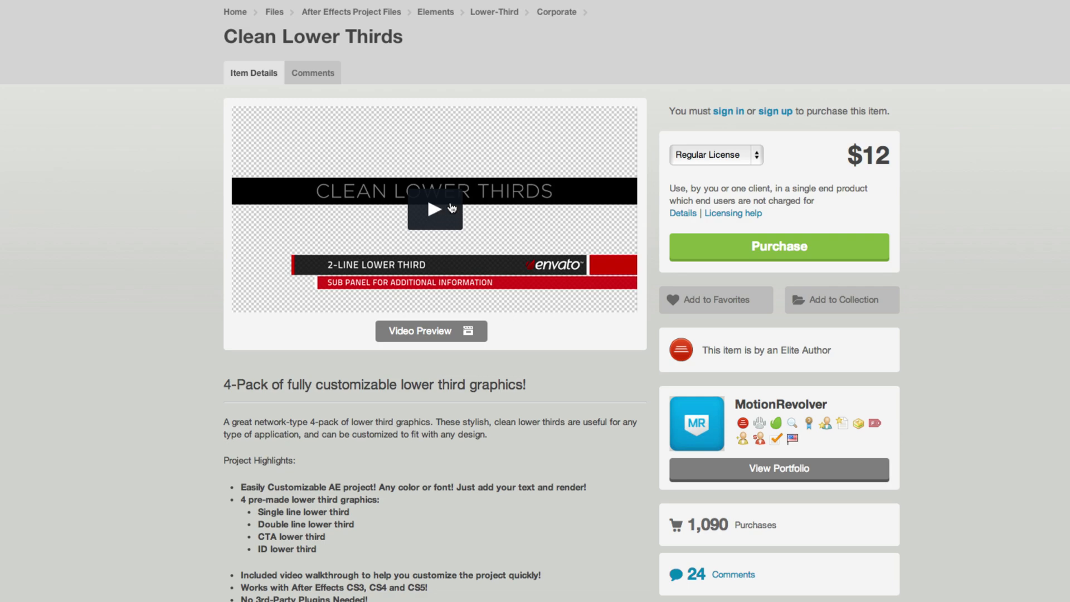
- Play the Clean Lower Thirds preview and pause on the two-line lower third
click(435, 210)
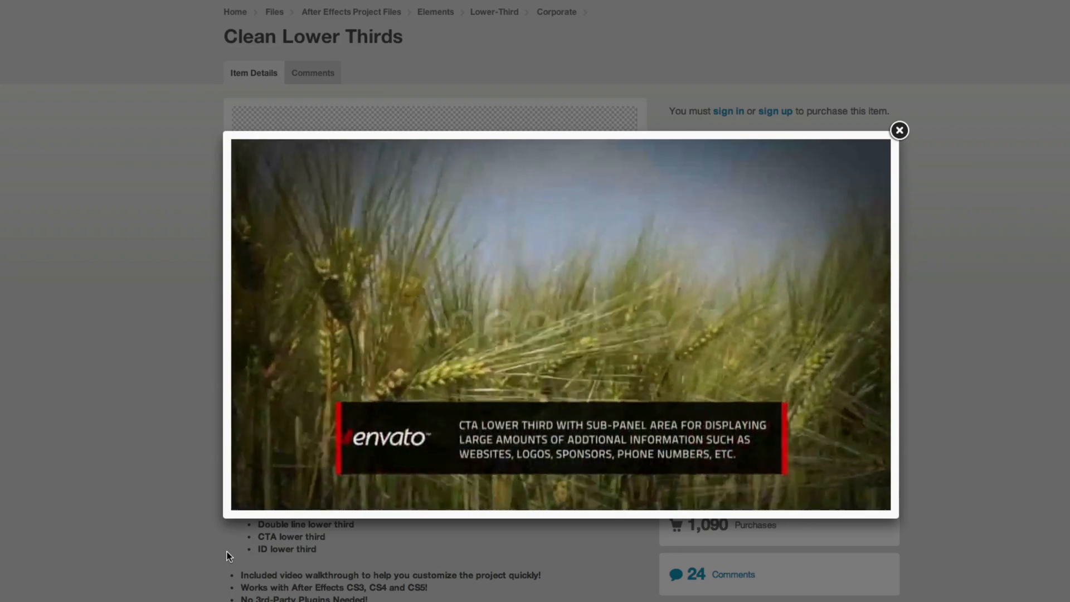
click(559, 321)
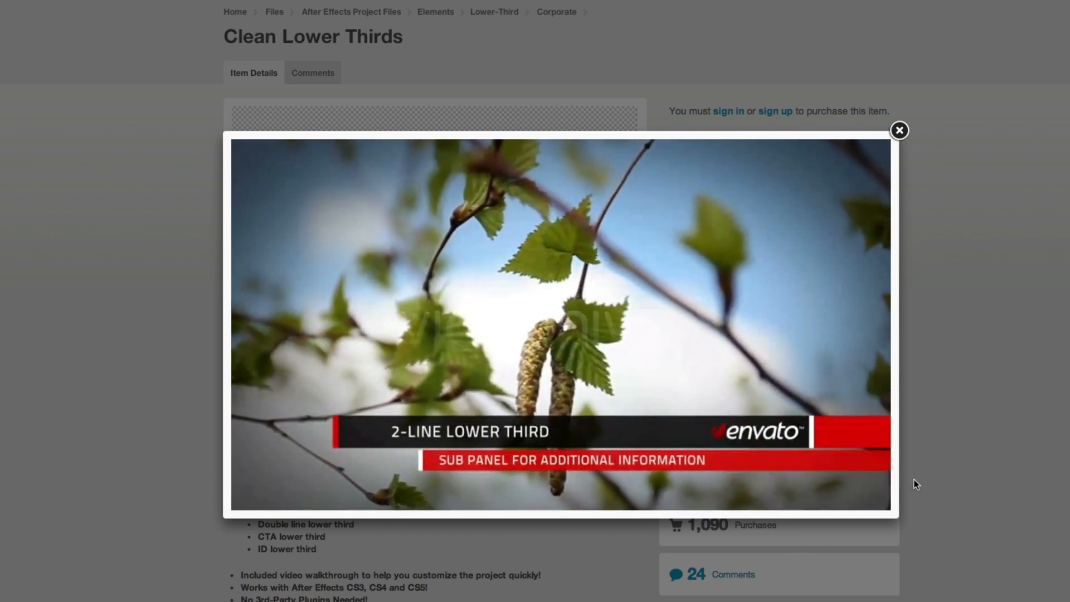
click(559, 324)
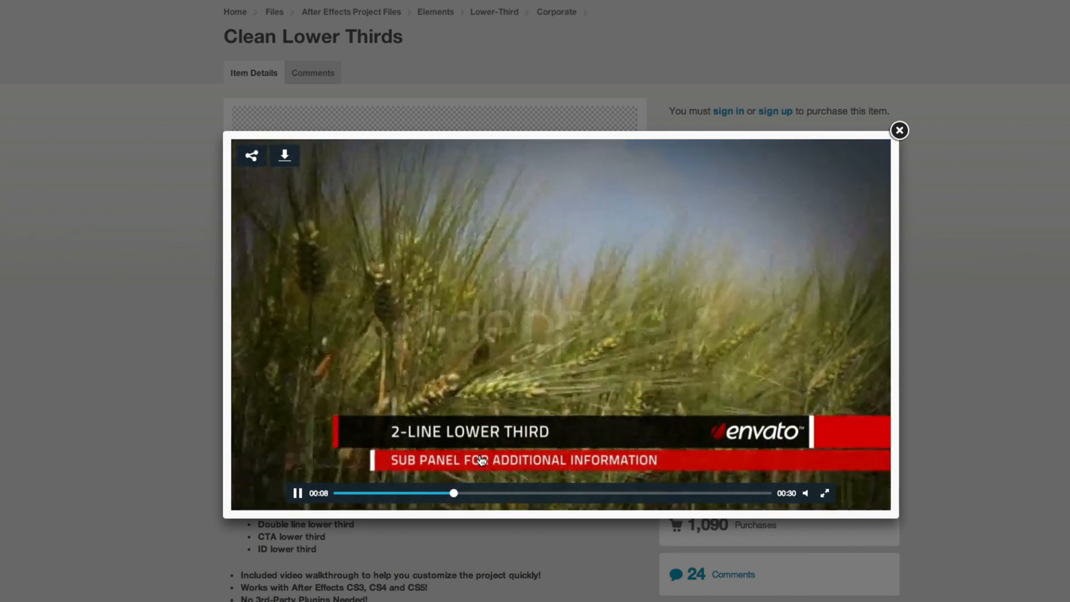
click(298, 492)
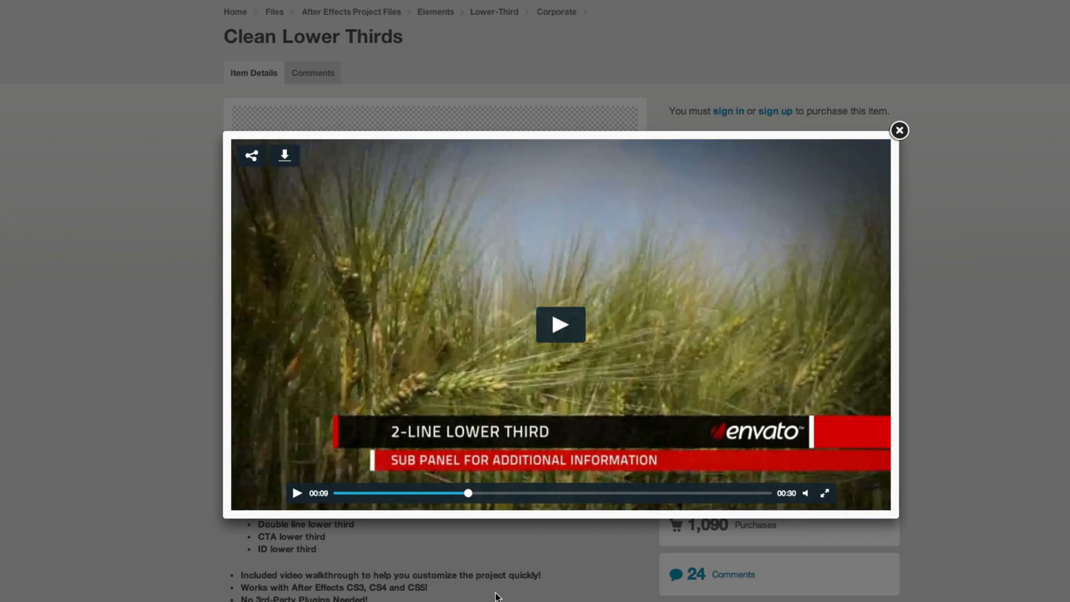
click(559, 324)
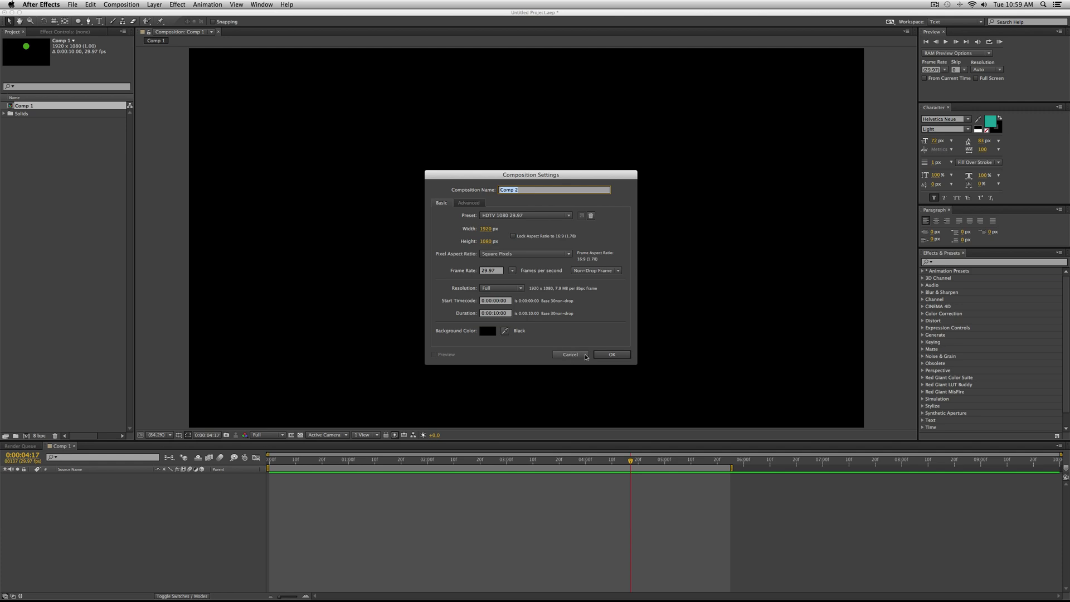
- Create a new full-frame solid layer coloured black in Comp 1
click(154, 4)
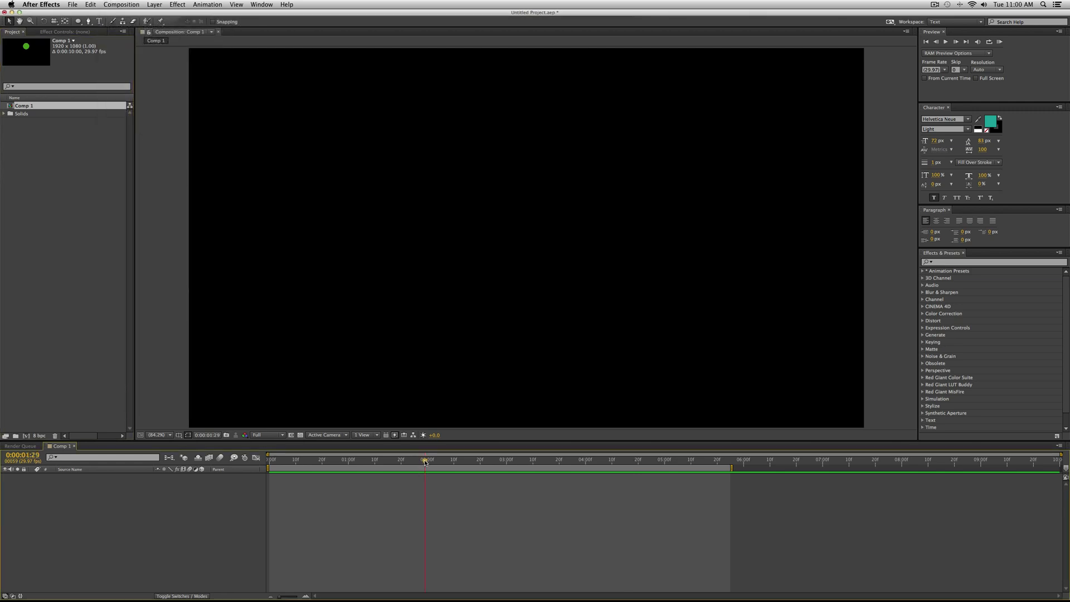
click(153, 4)
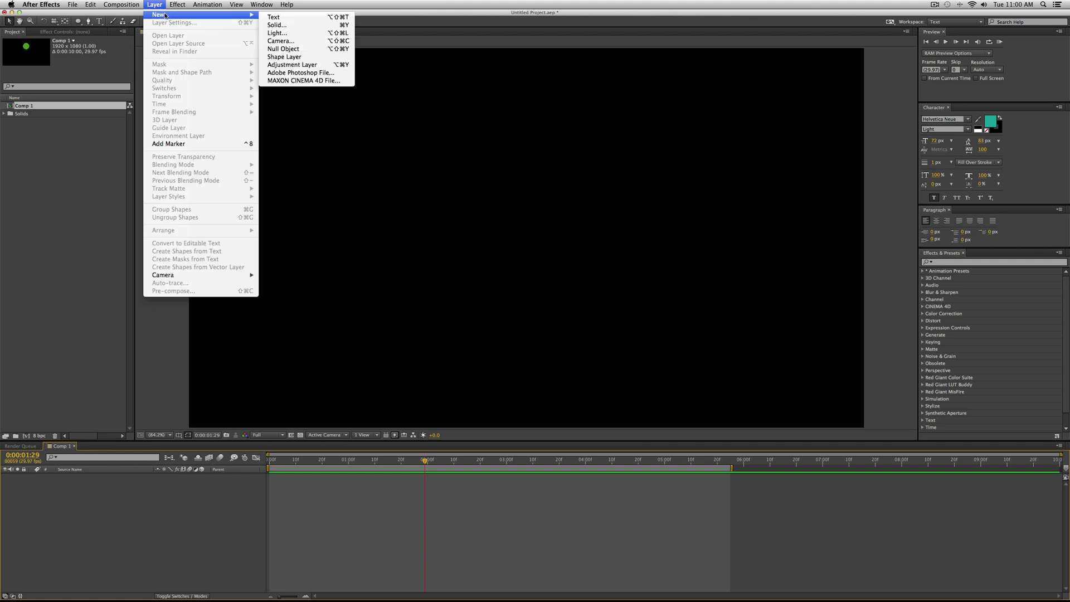
mouse_move(280, 41)
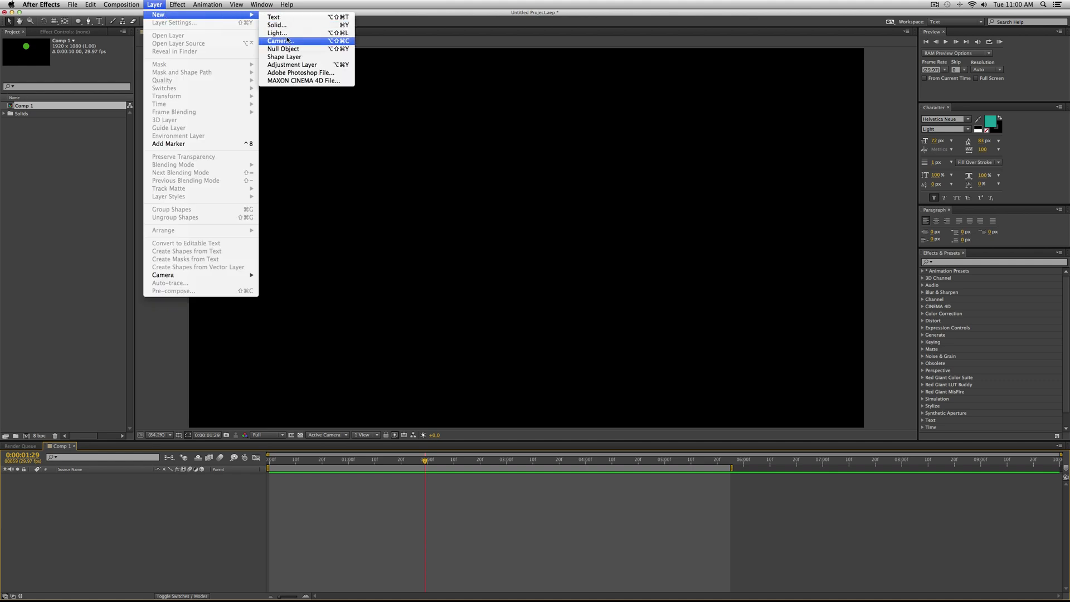
click(275, 26)
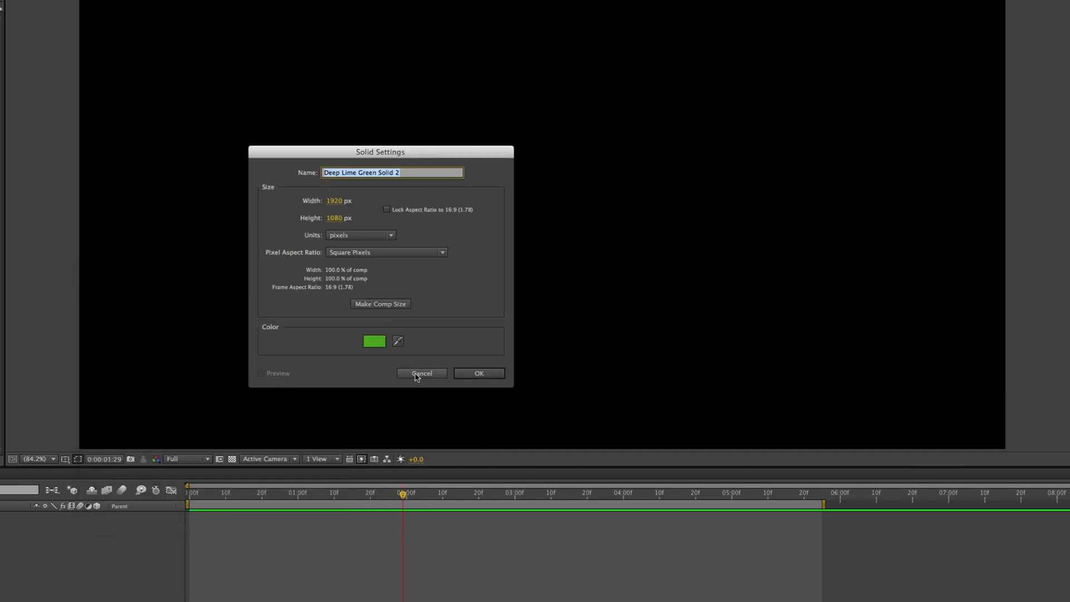
click(373, 341)
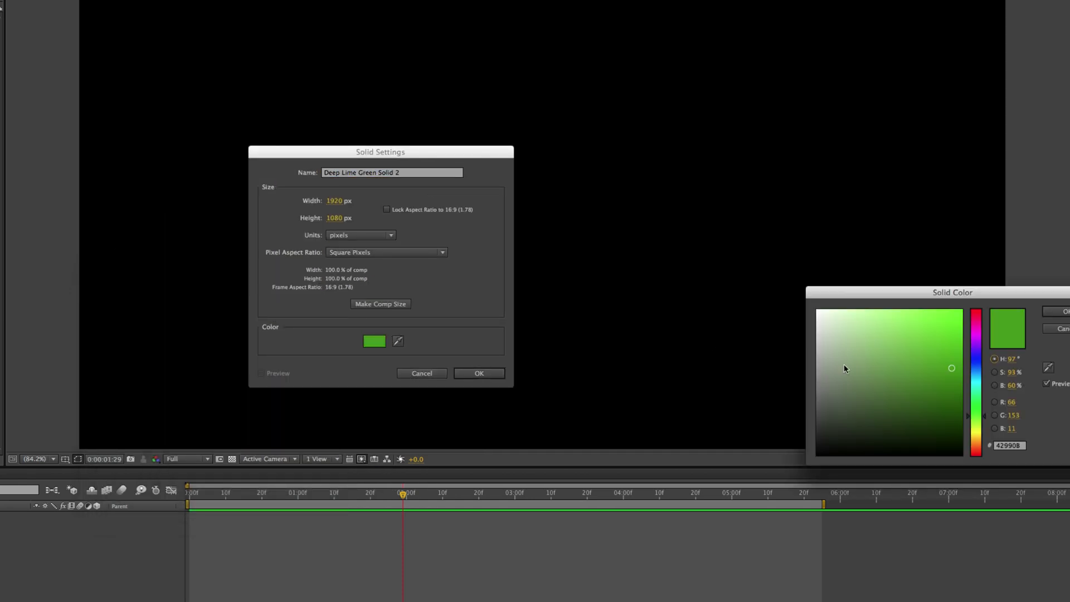
click(816, 453)
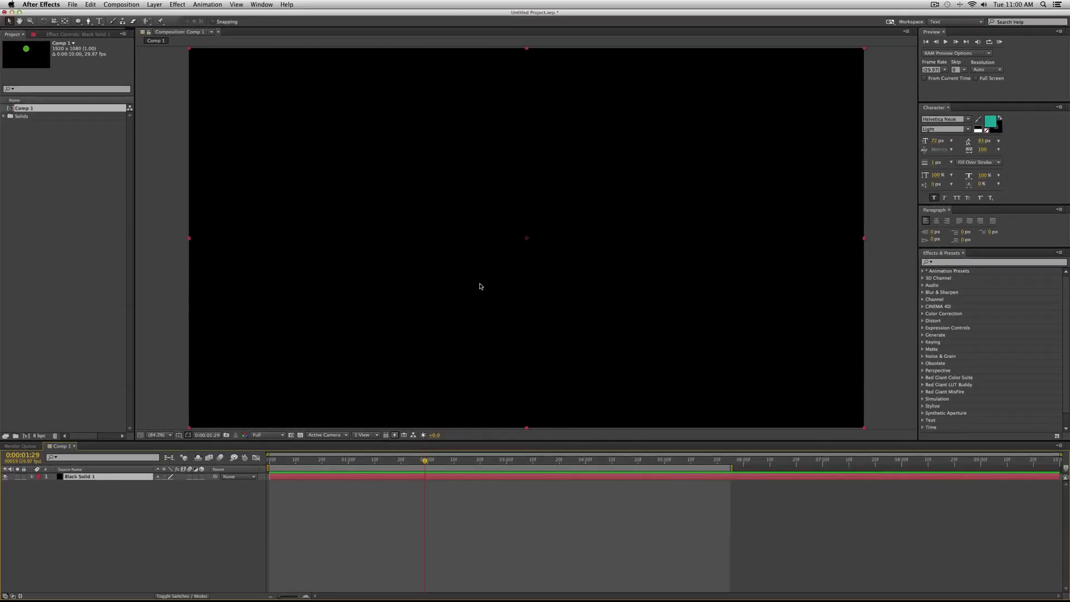
mouse_move(303, 434)
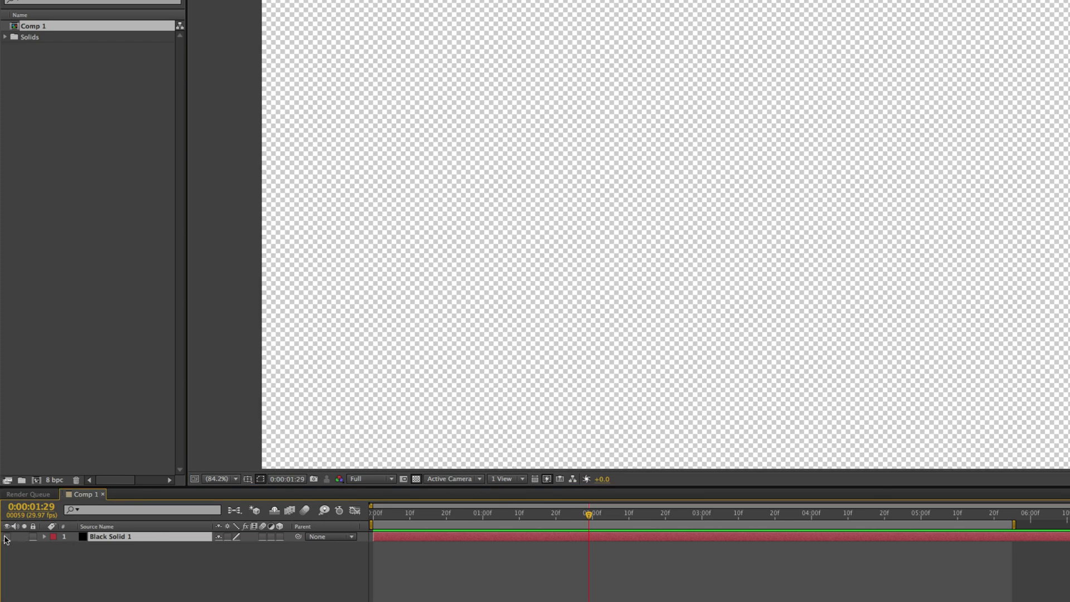
mouse_move(26, 544)
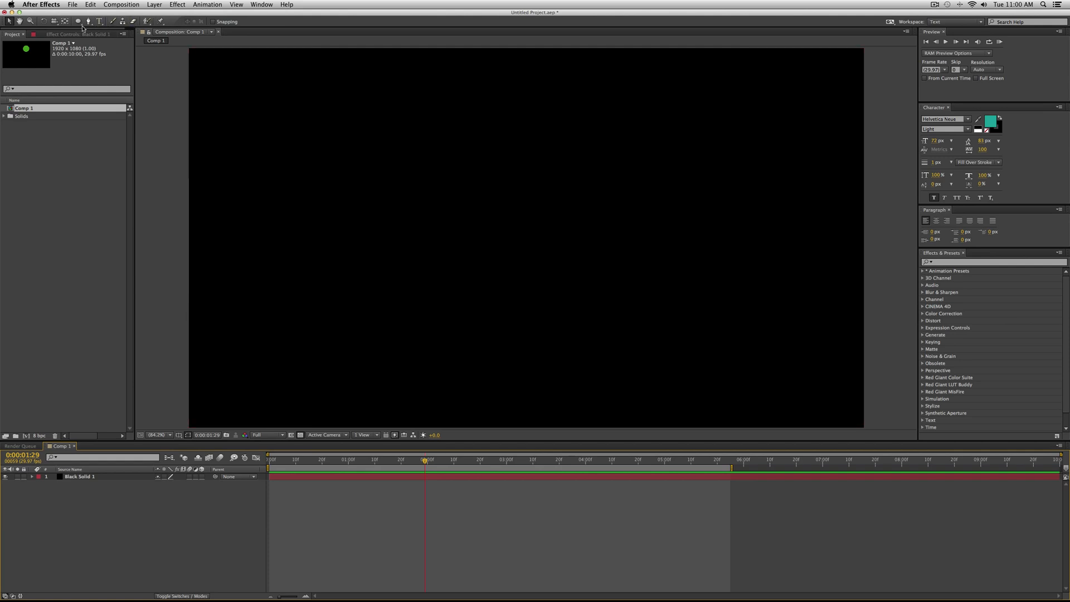
- Draw a thin rectangular mask on the black solid near the bottom left
click(78, 22)
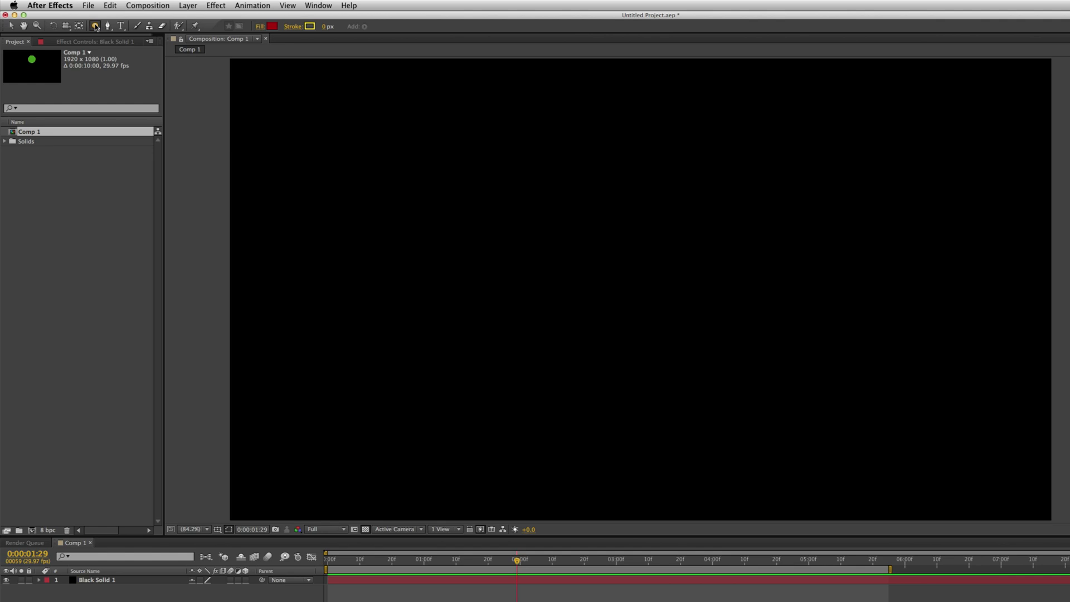
click(95, 26)
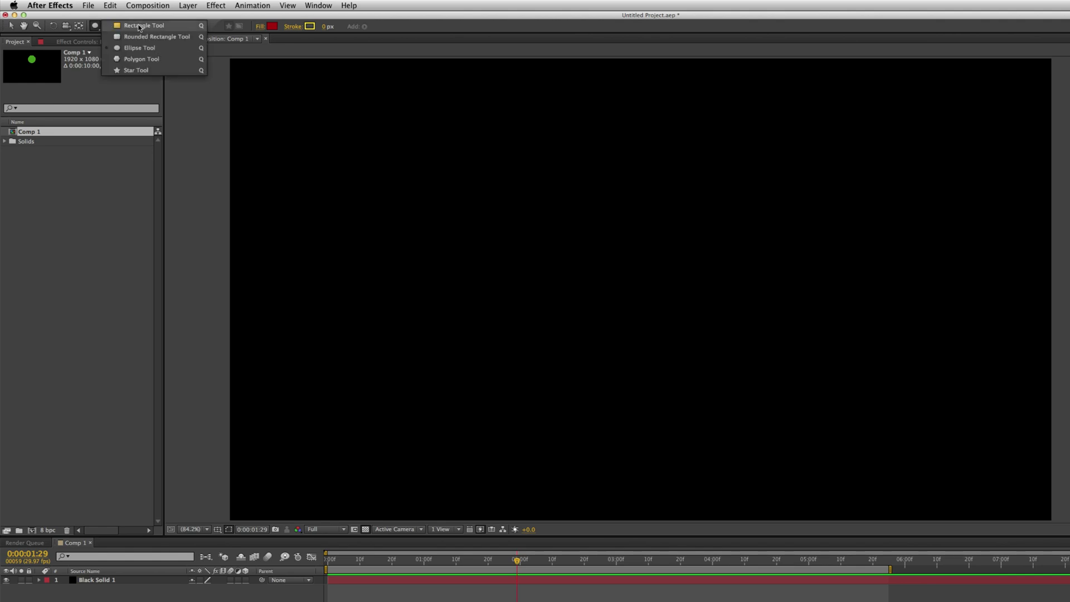
click(143, 25)
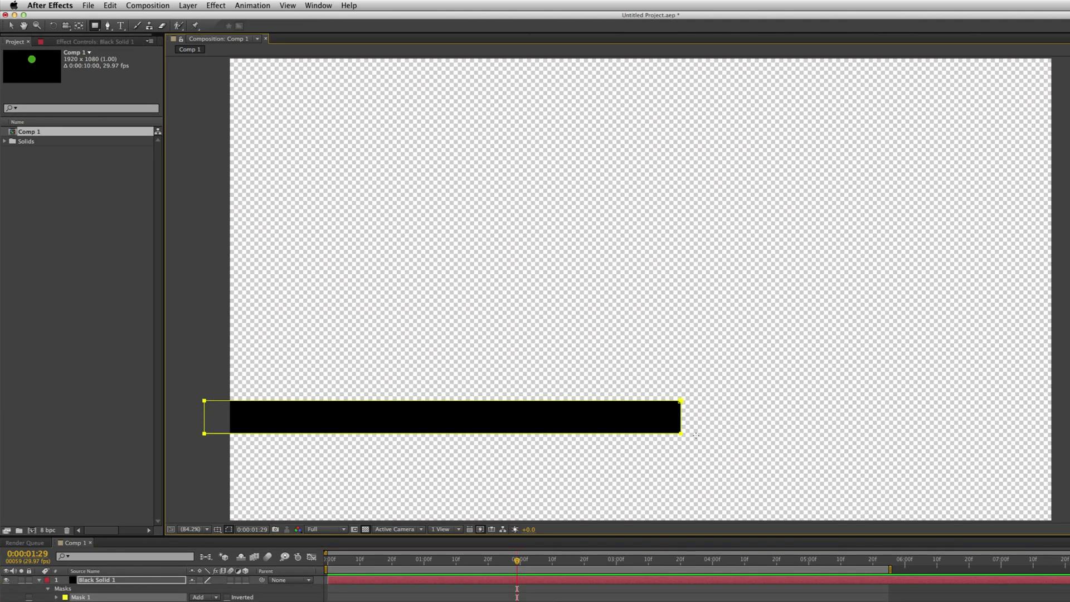
drag(680, 417, 646, 417)
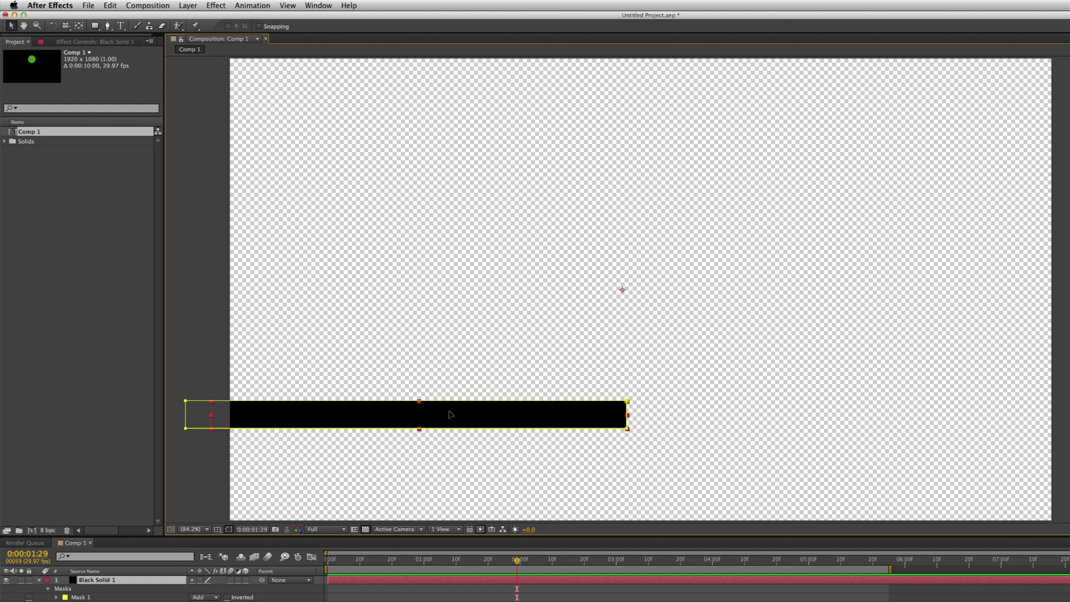
click(954, 21)
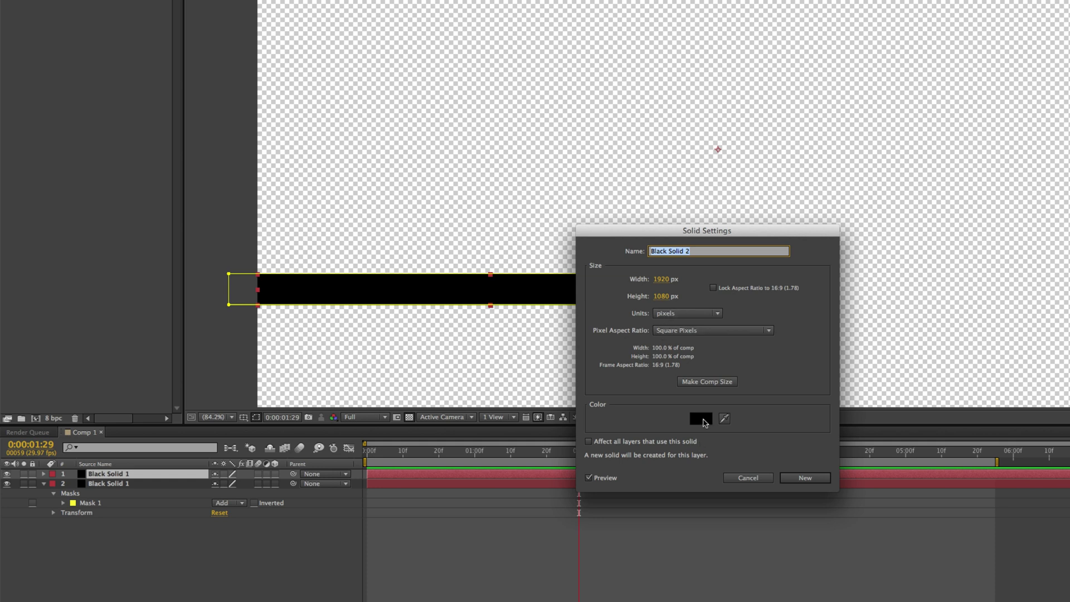
- Recolour the duplicated solid red and shrink its mask to a short left-end block
click(699, 418)
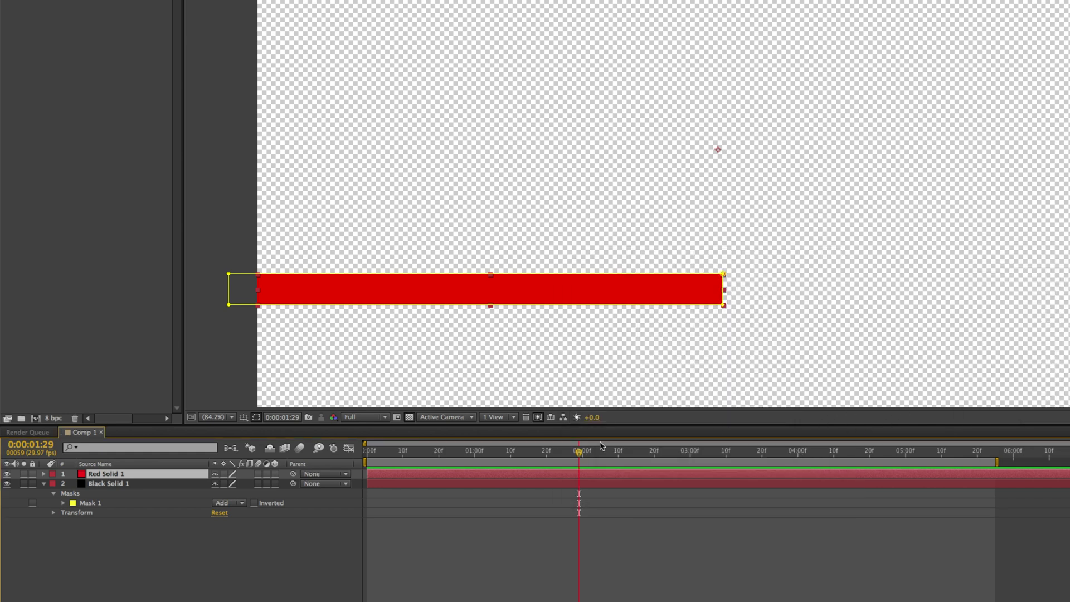
mouse_move(723, 289)
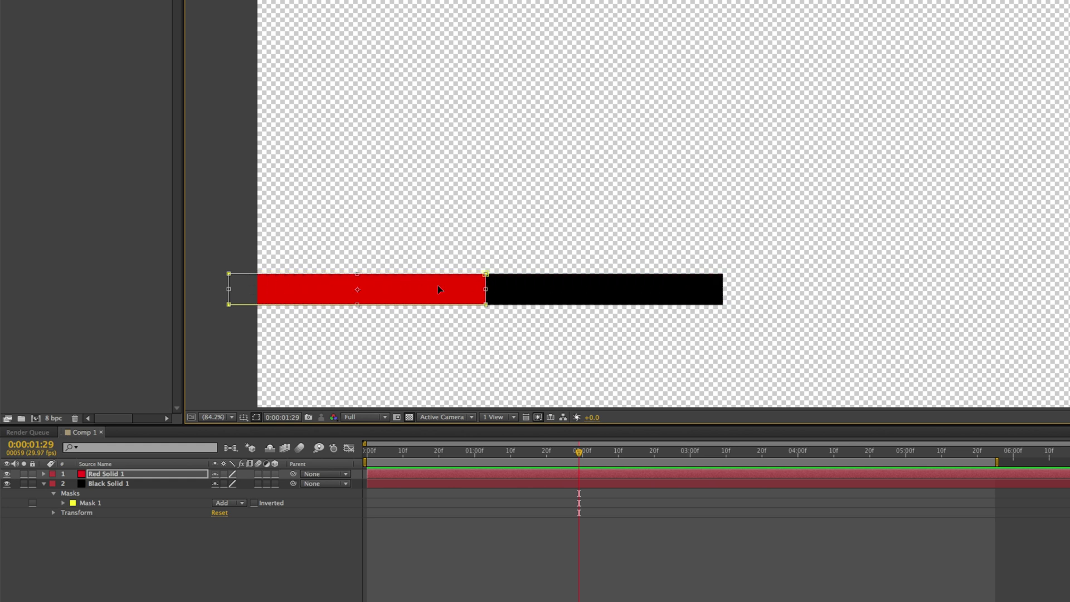
drag(484, 289, 347, 289)
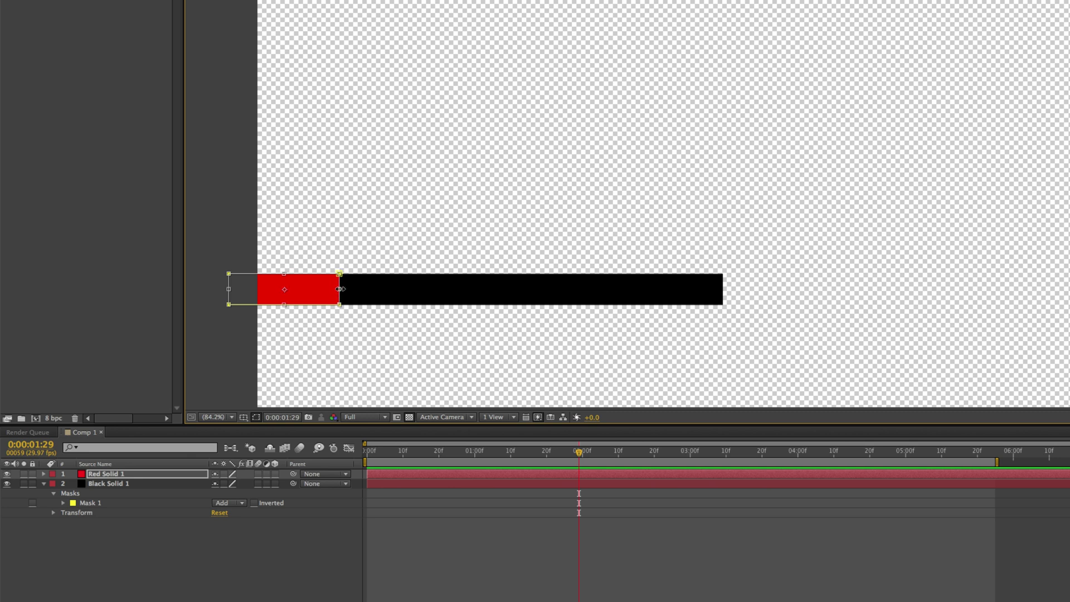
mouse_move(352, 293)
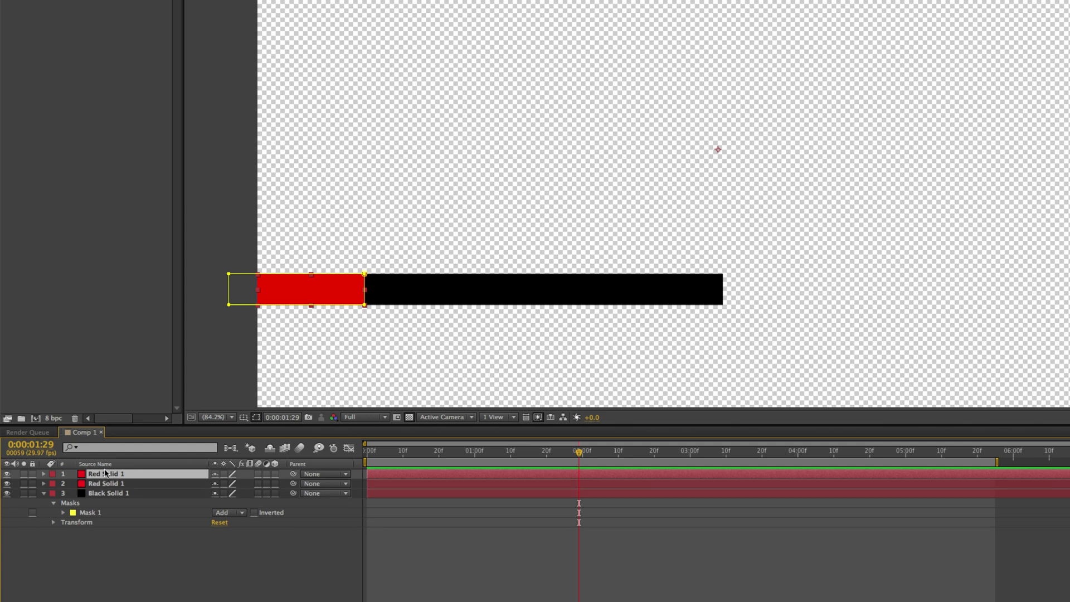
mouse_move(399, 477)
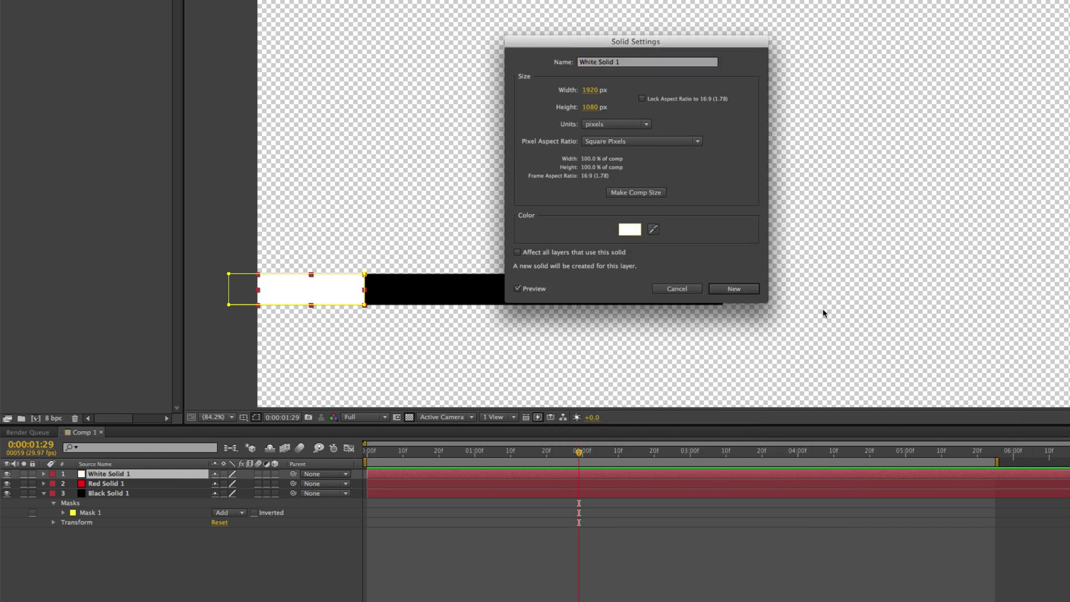
- Duplicate the white accent strip and slide the copy along the black bar to test positions
click(675, 288)
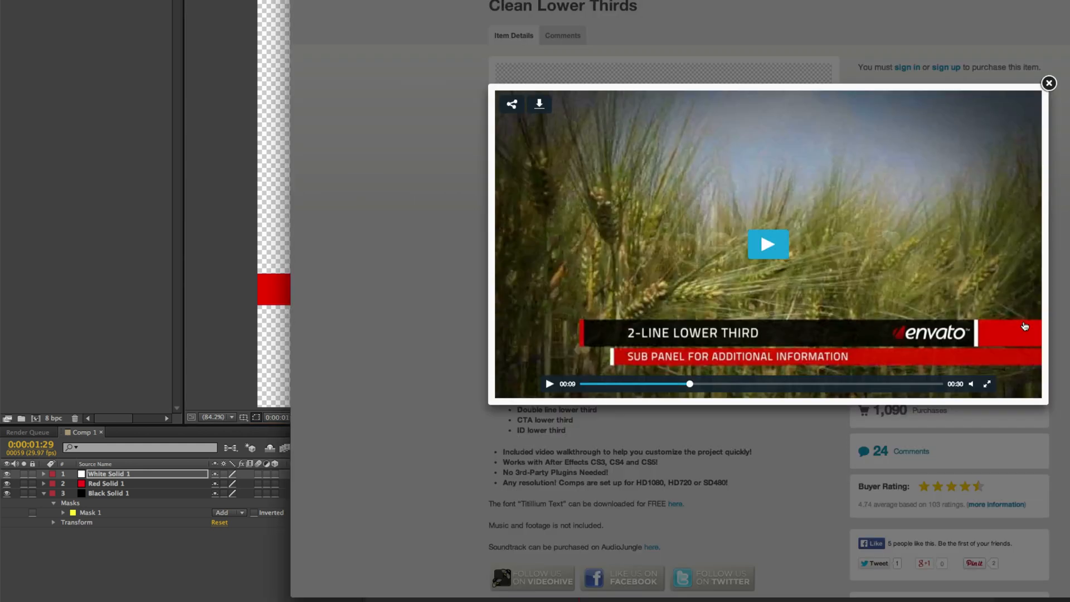
click(1048, 83)
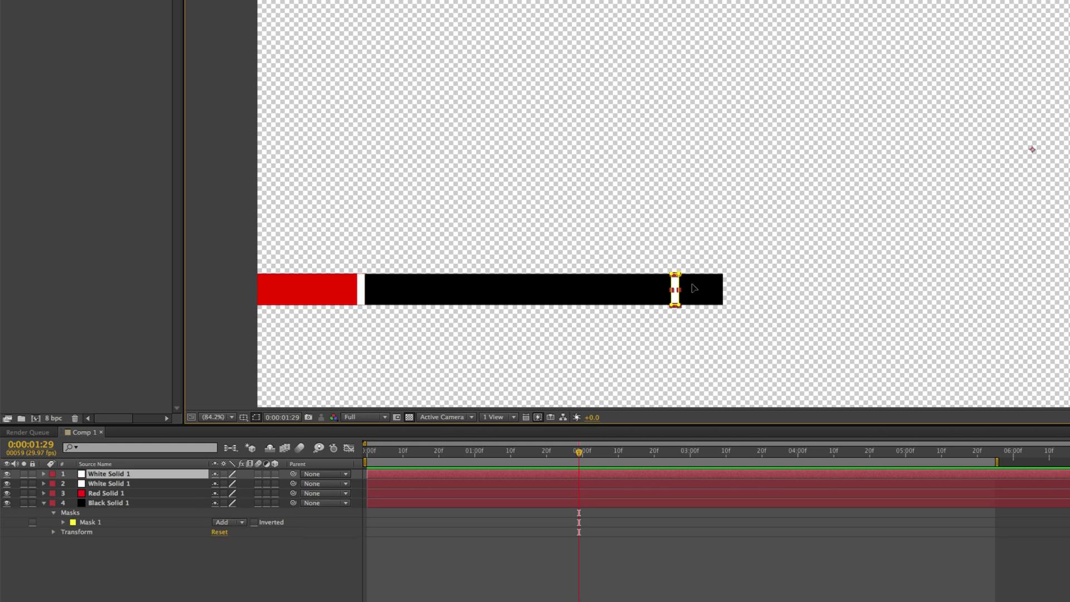
drag(676, 286, 804, 286)
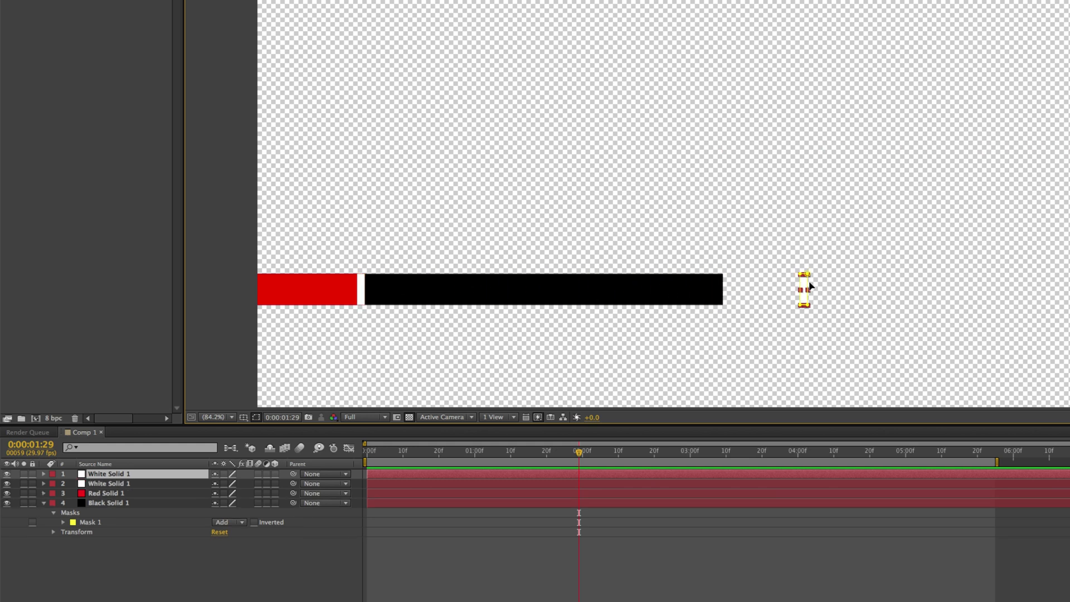
drag(804, 286, 549, 287)
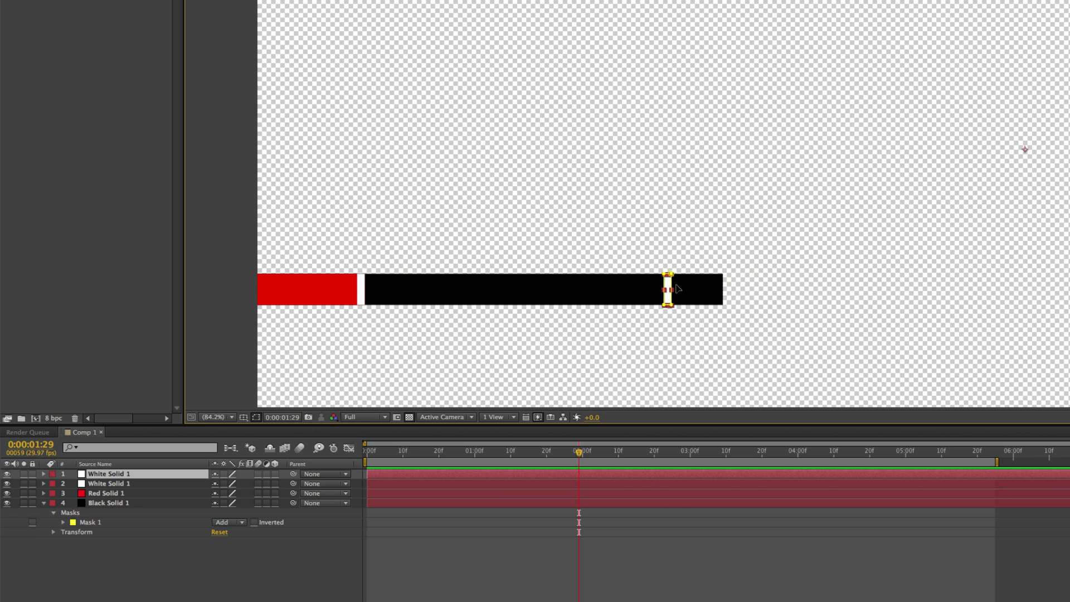
drag(667, 288, 508, 287)
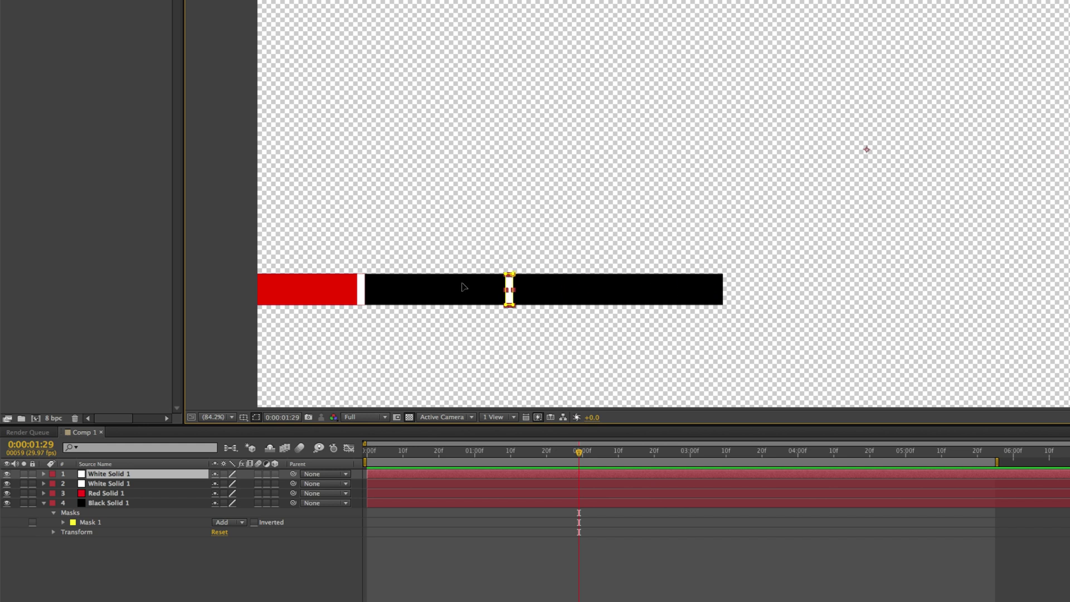
drag(509, 288, 635, 288)
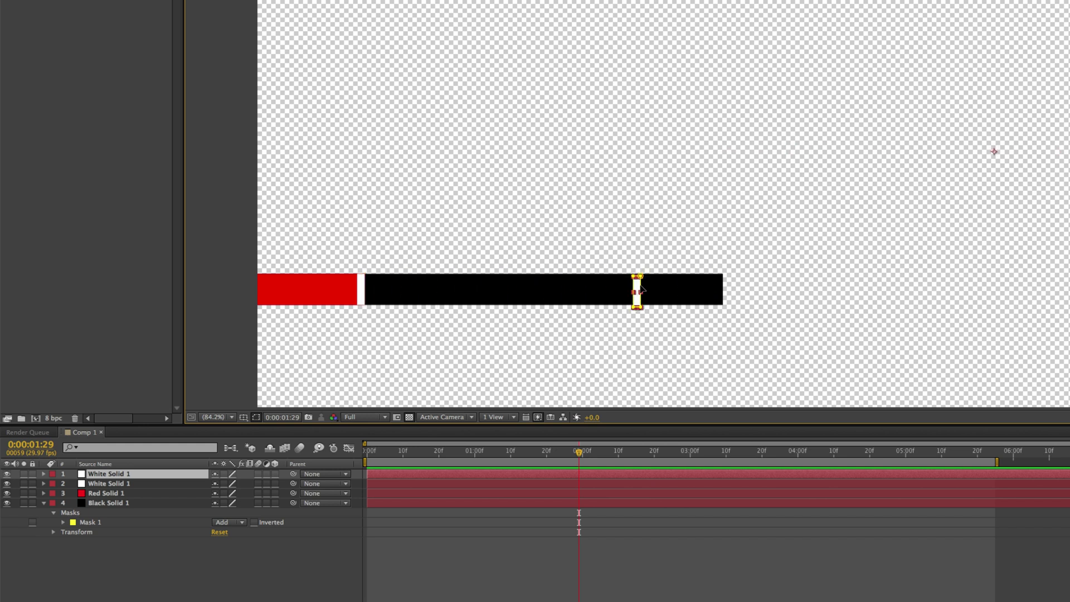
drag(635, 290, 690, 290)
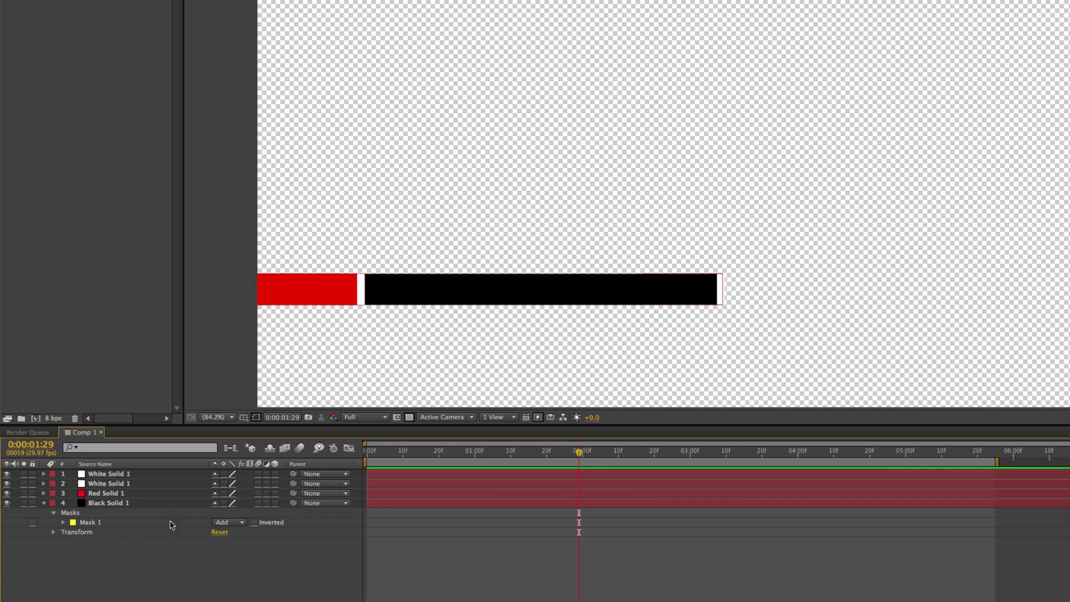
- Reorder the timeline layers so the white end bar sits beneath Red Solid 1
click(107, 503)
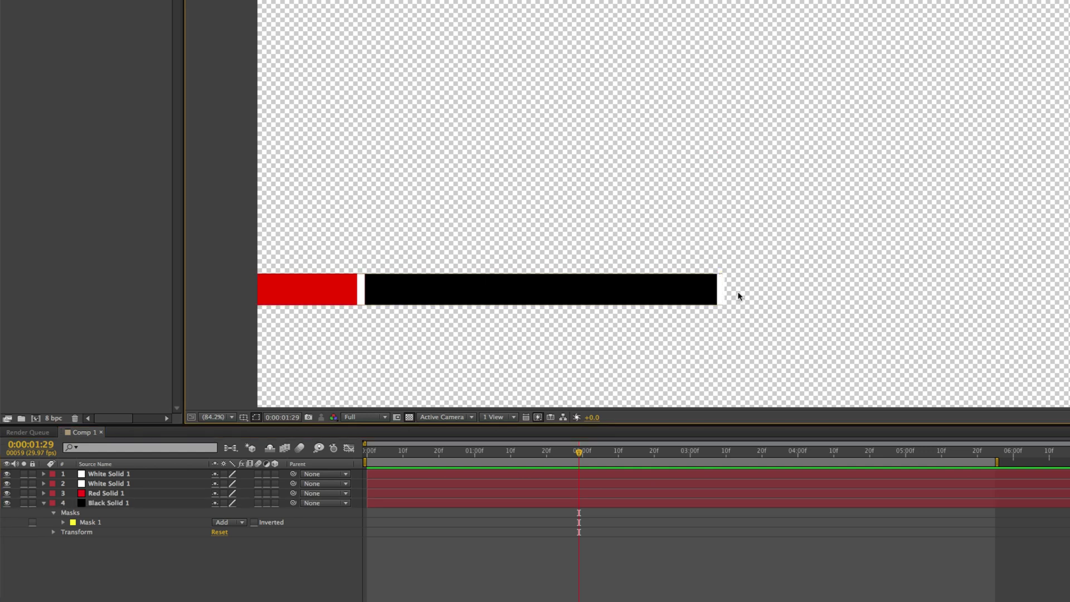
click(107, 474)
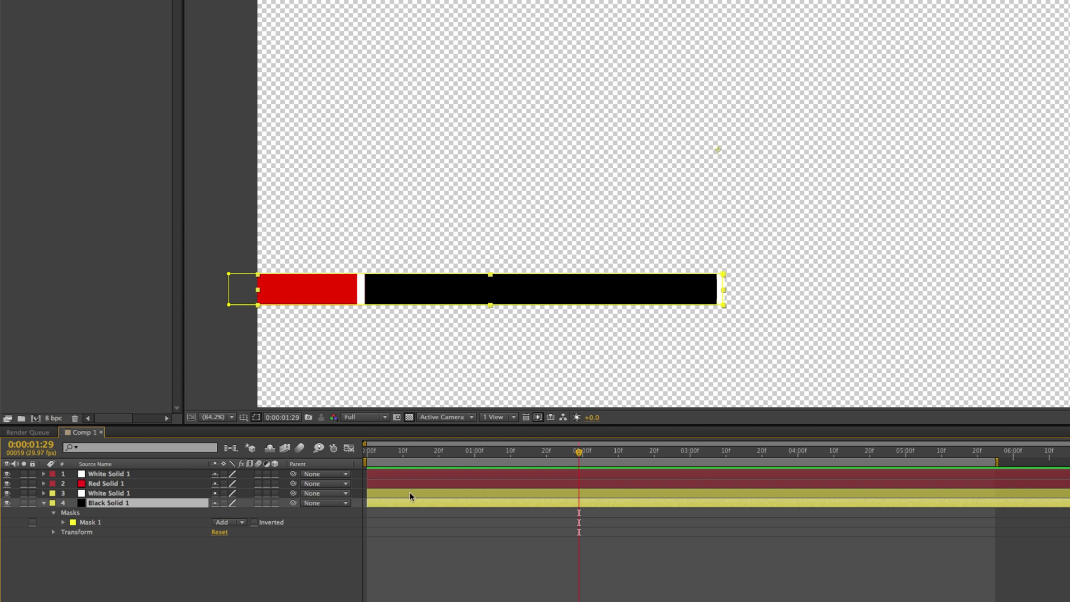
click(109, 483)
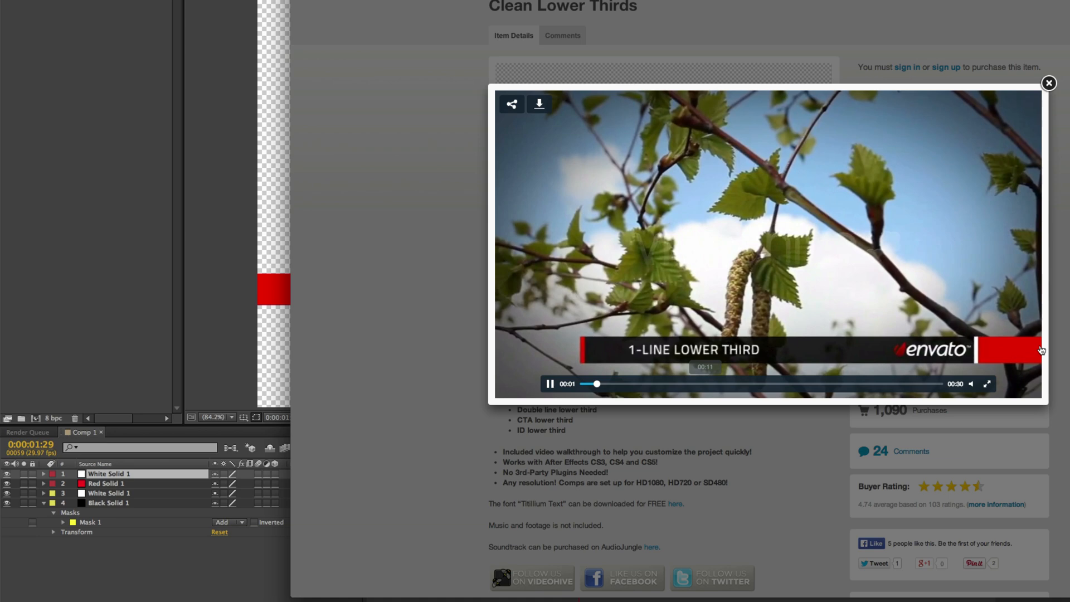
click(550, 383)
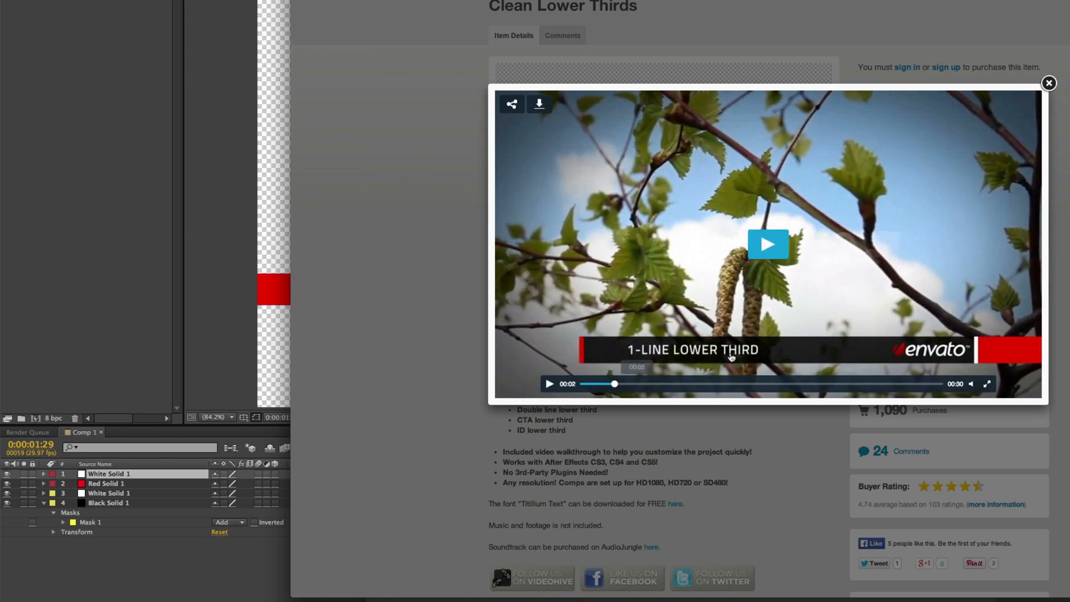
mouse_move(203, 561)
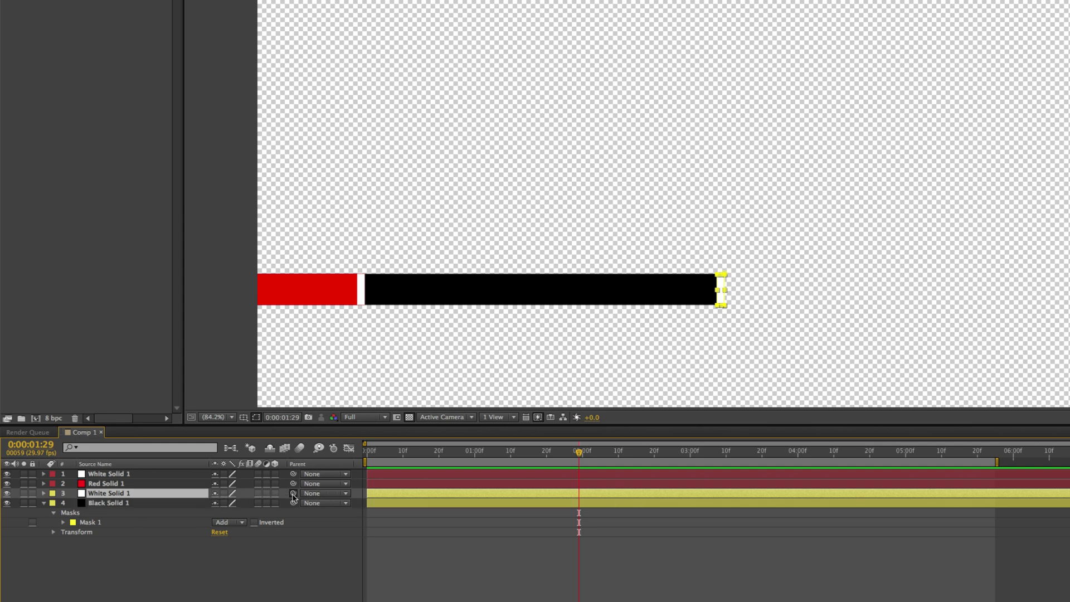
- Parent White Solid 3 to Black Solid 1, White Solid 1 to Red Solid 1, and test
click(326, 493)
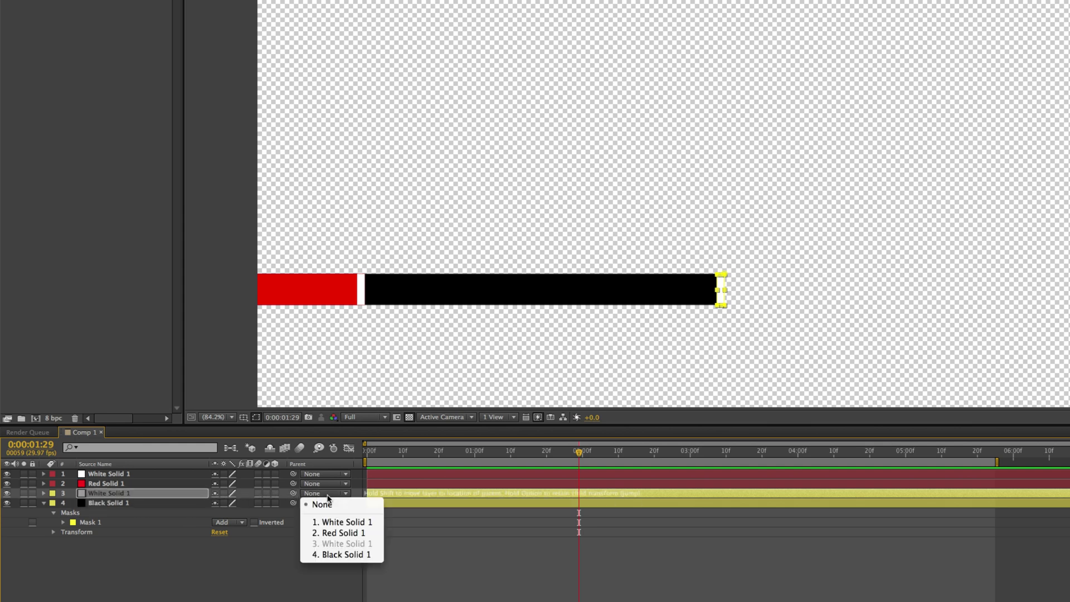
click(321, 504)
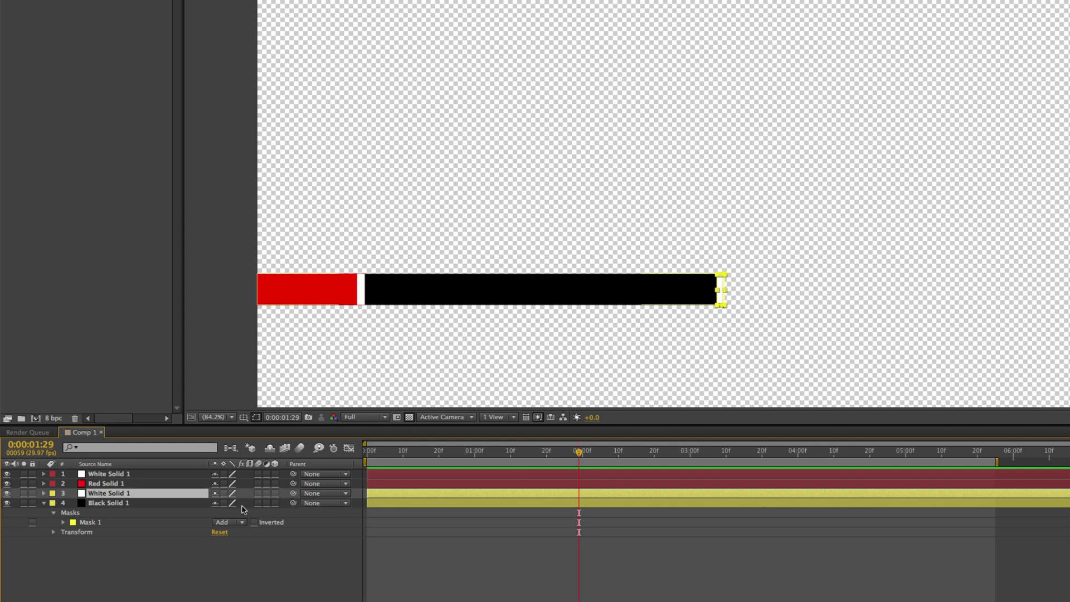
mouse_move(526, 292)
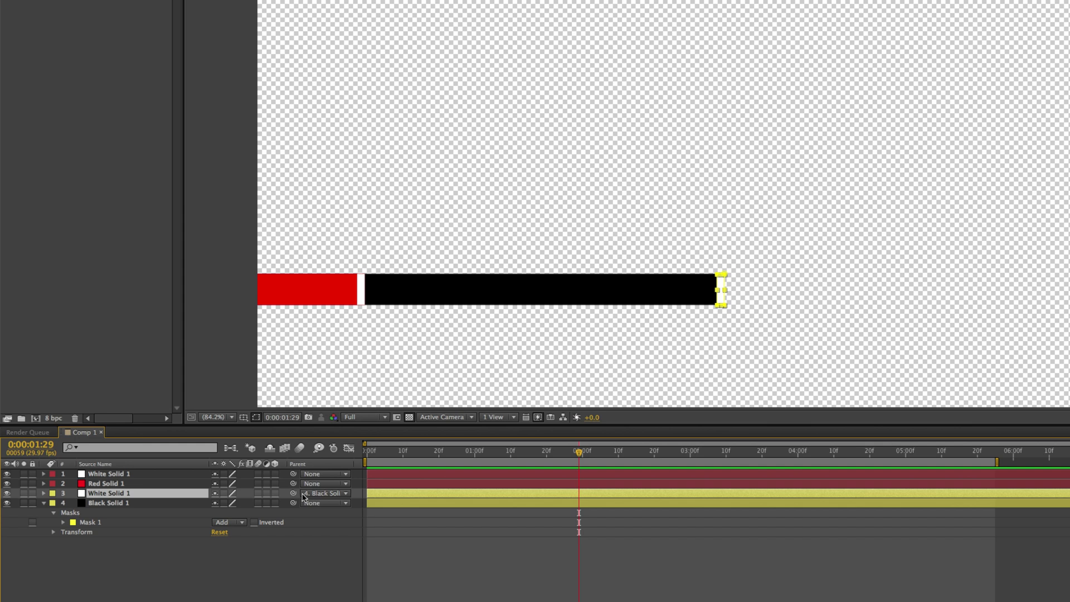
mouse_move(322, 497)
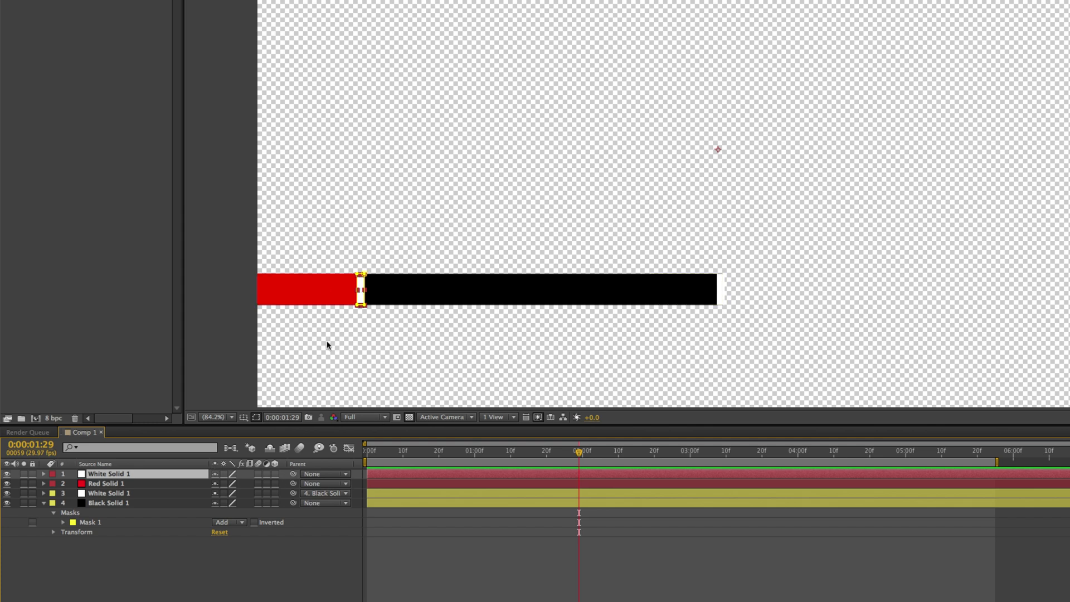
click(325, 473)
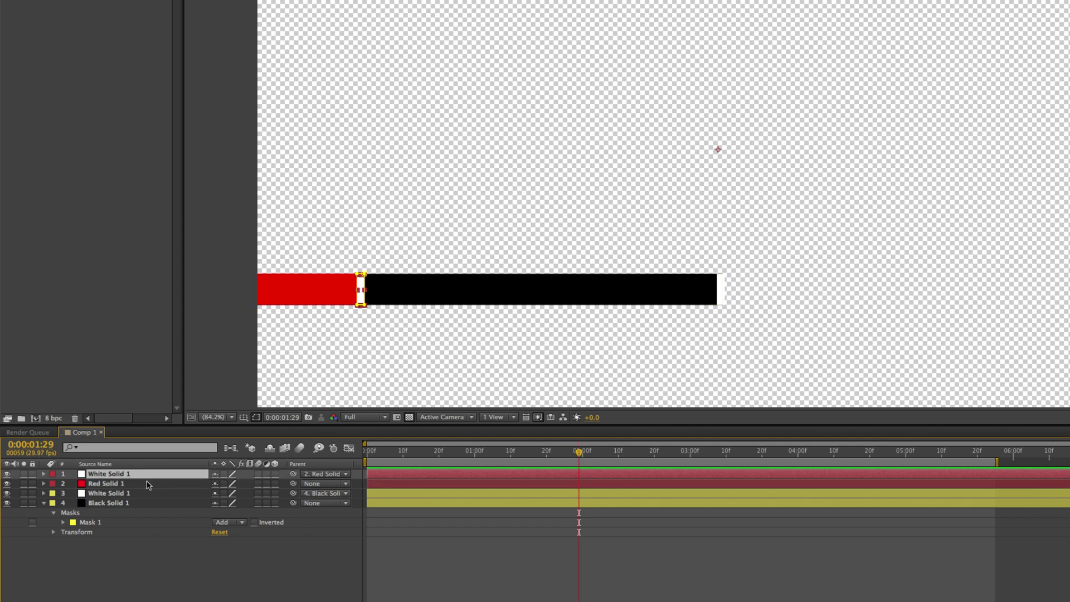
click(105, 483)
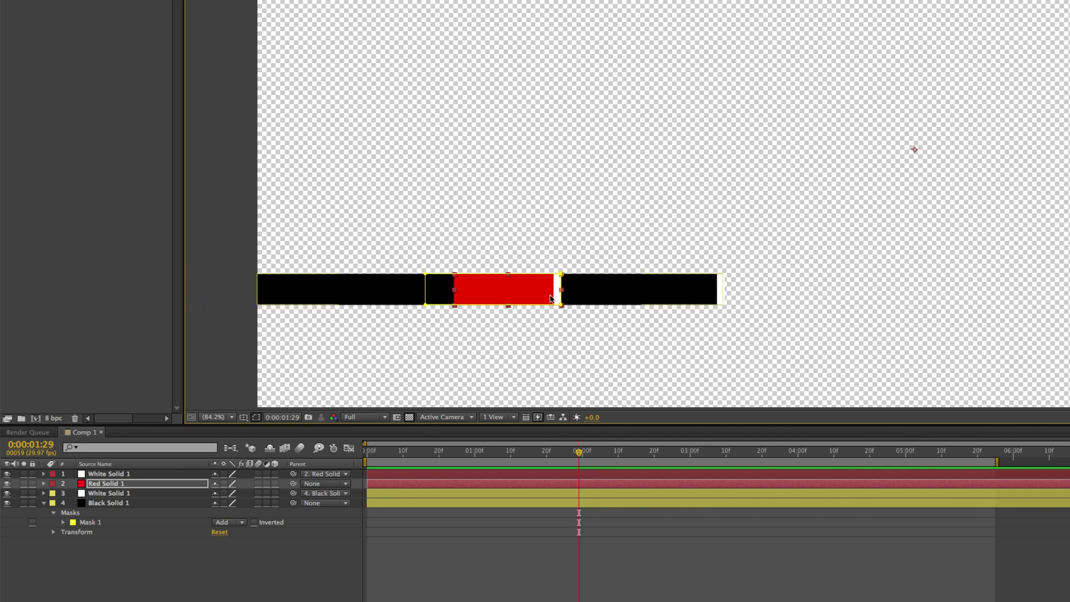
drag(549, 299, 321, 299)
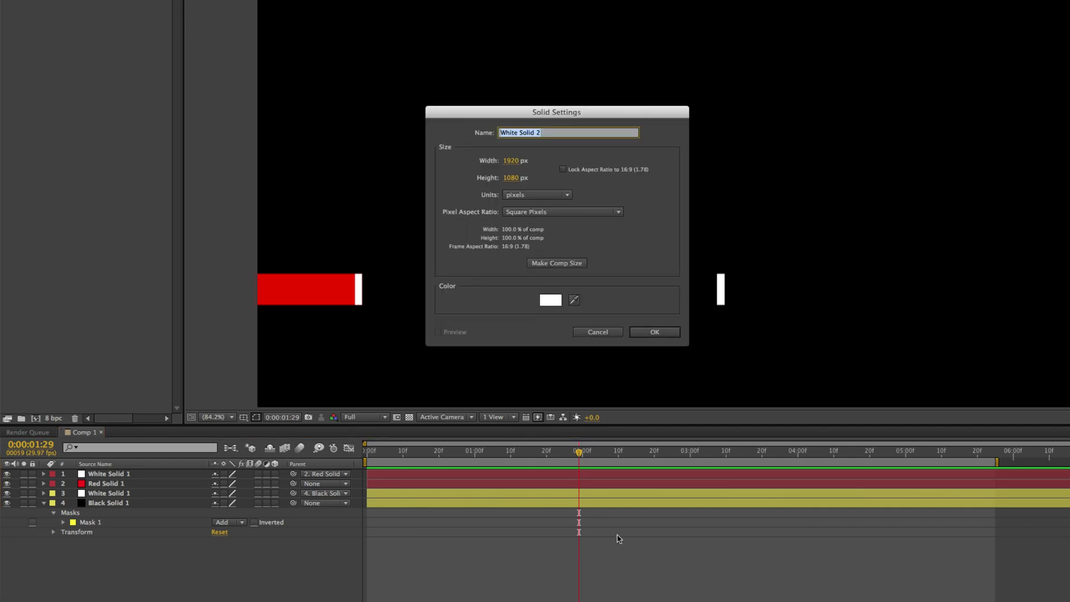
- Create a full-frame light blue solid as the background layer
click(550, 300)
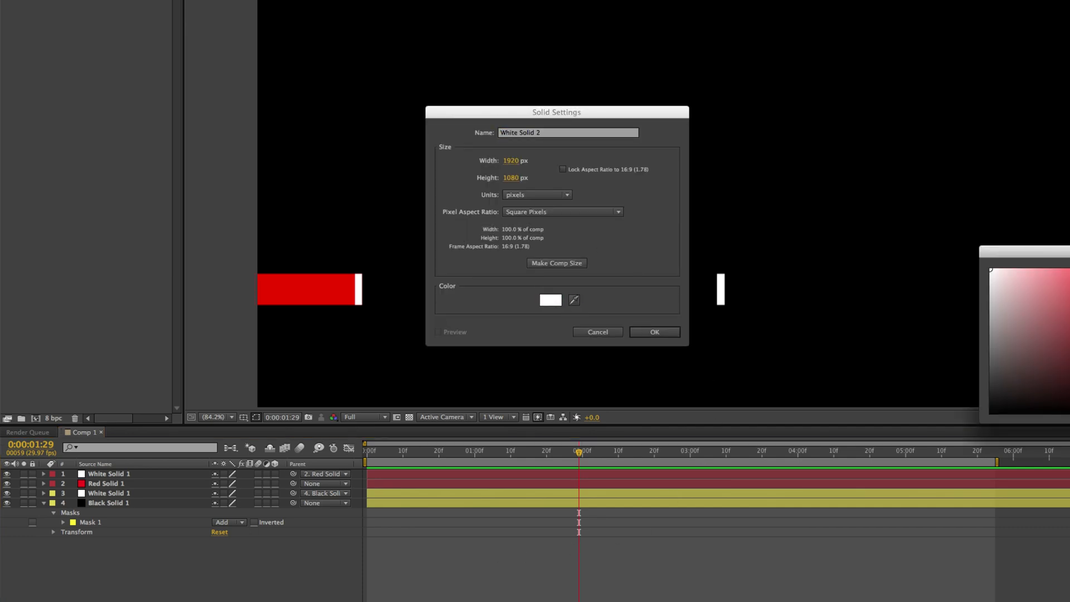
click(550, 299)
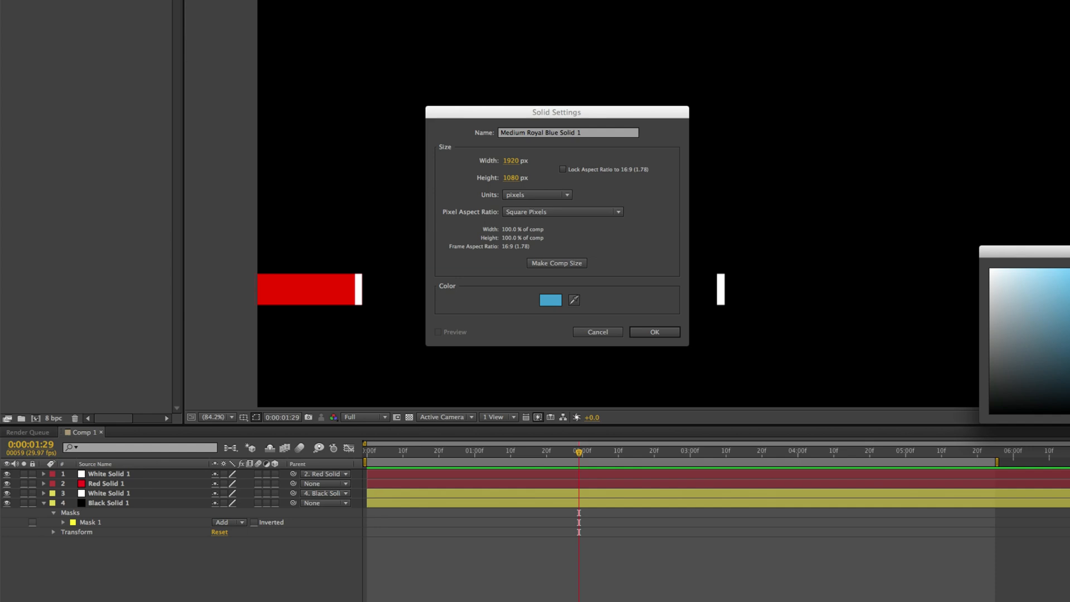
click(653, 332)
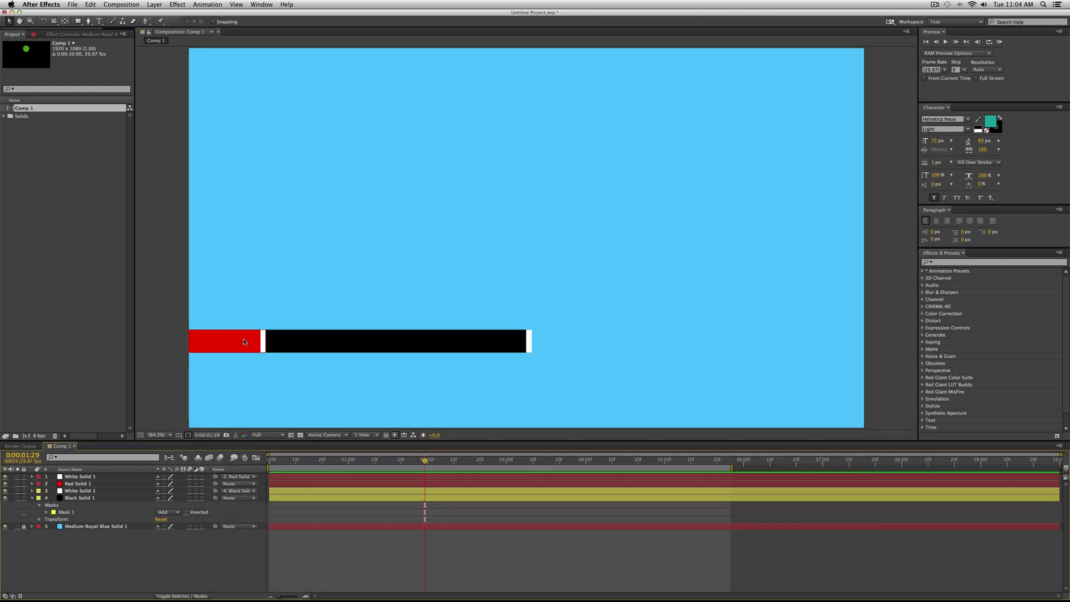
mouse_move(216, 354)
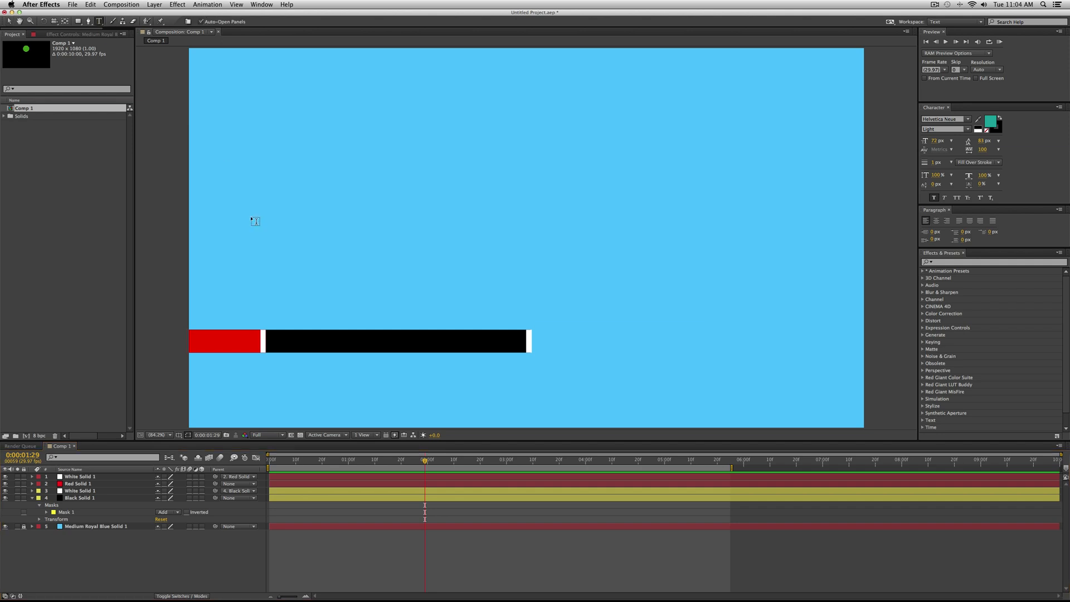
mouse_move(315, 343)
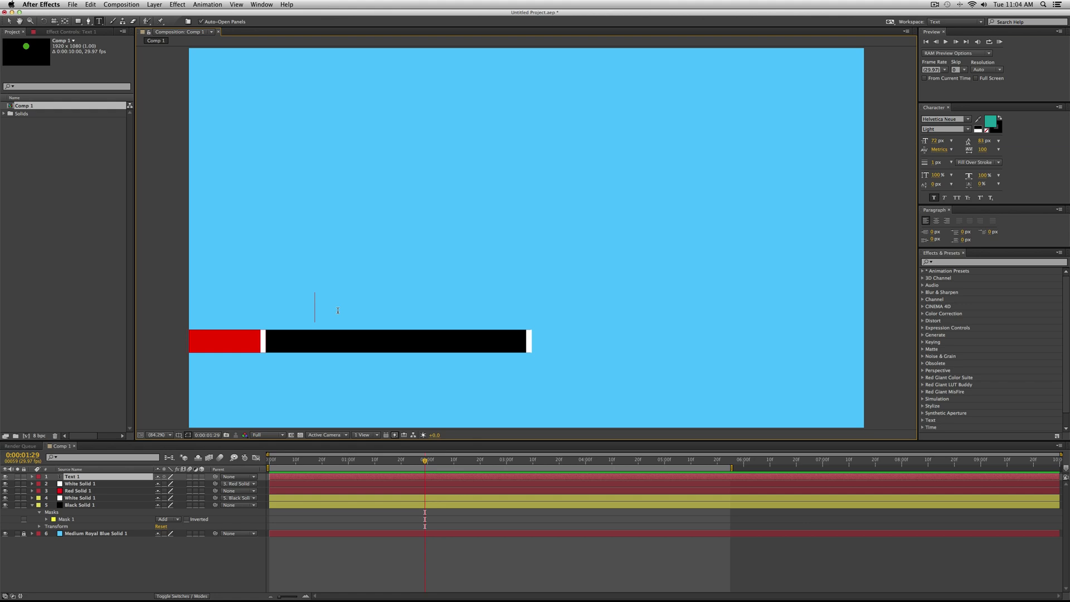
- Type the website text 'VideoSchoolOnline.com' into the text layer
text(Phil)
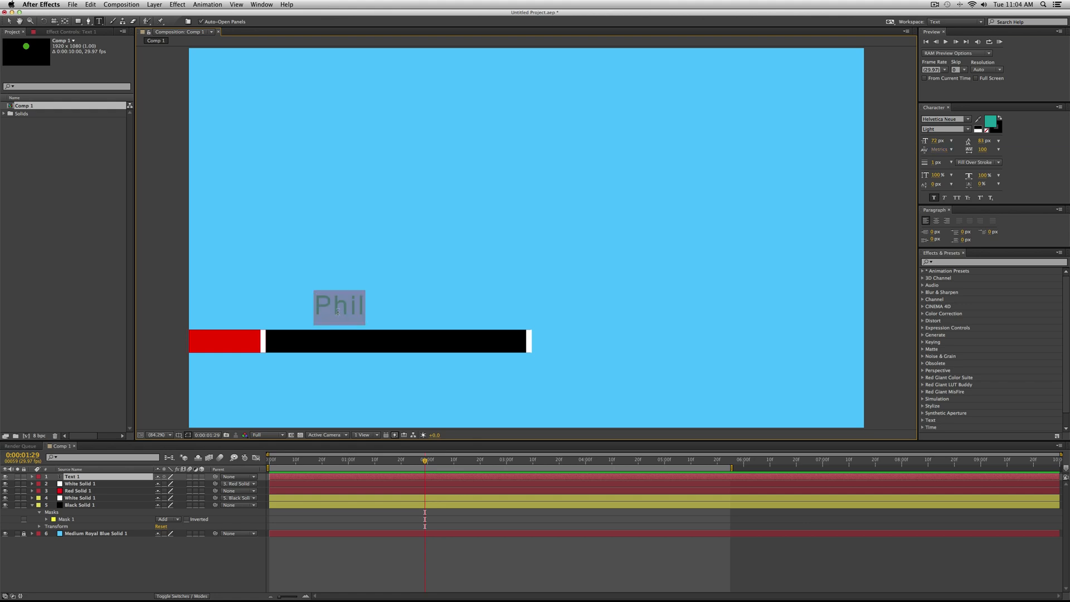
text(VideoS)
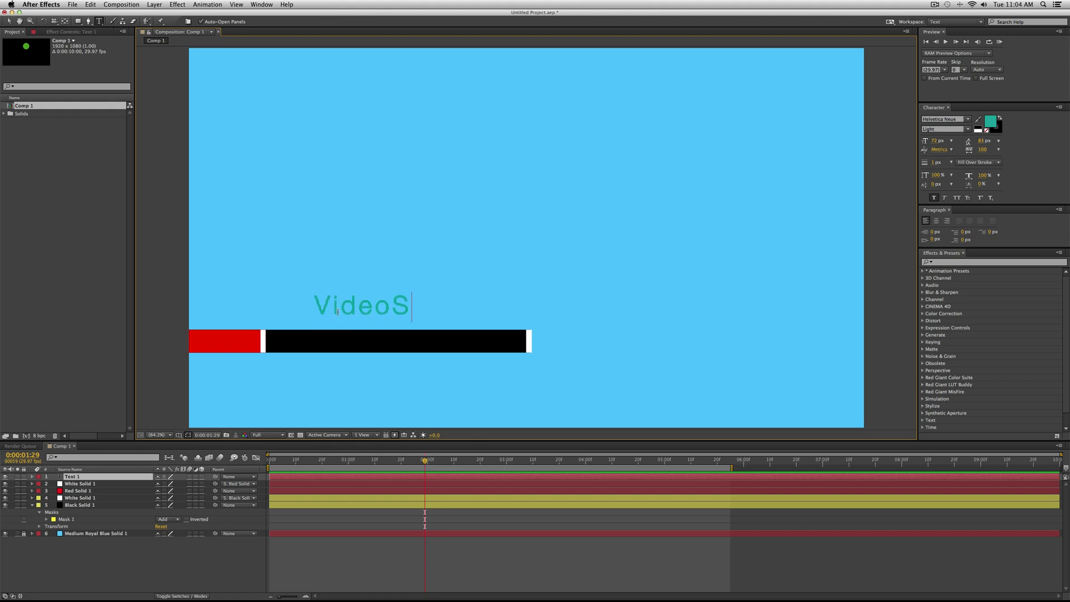
text(choolOnl)
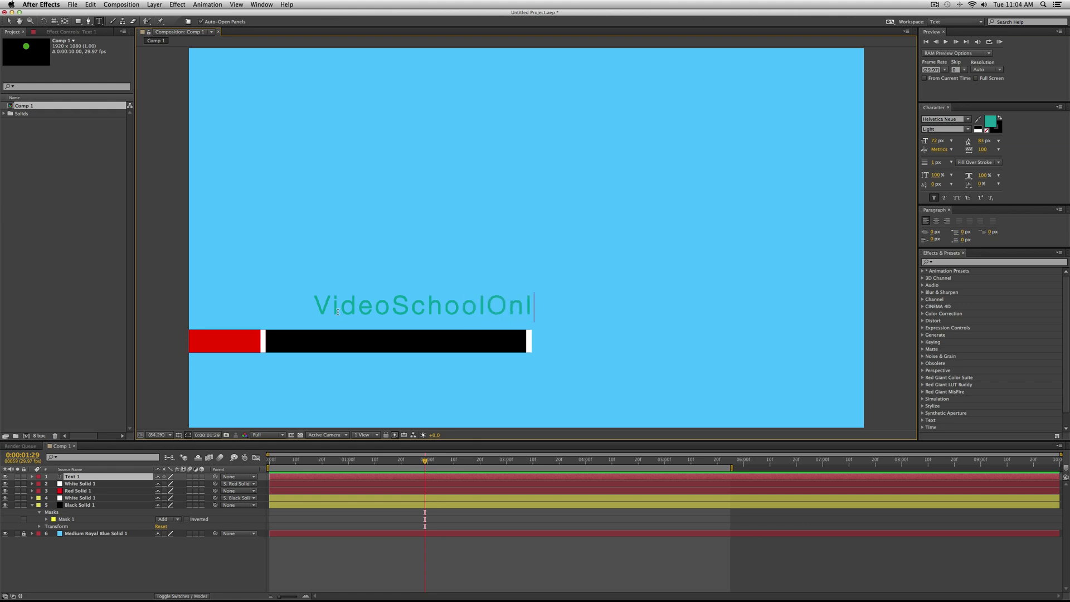
text(ine.com)
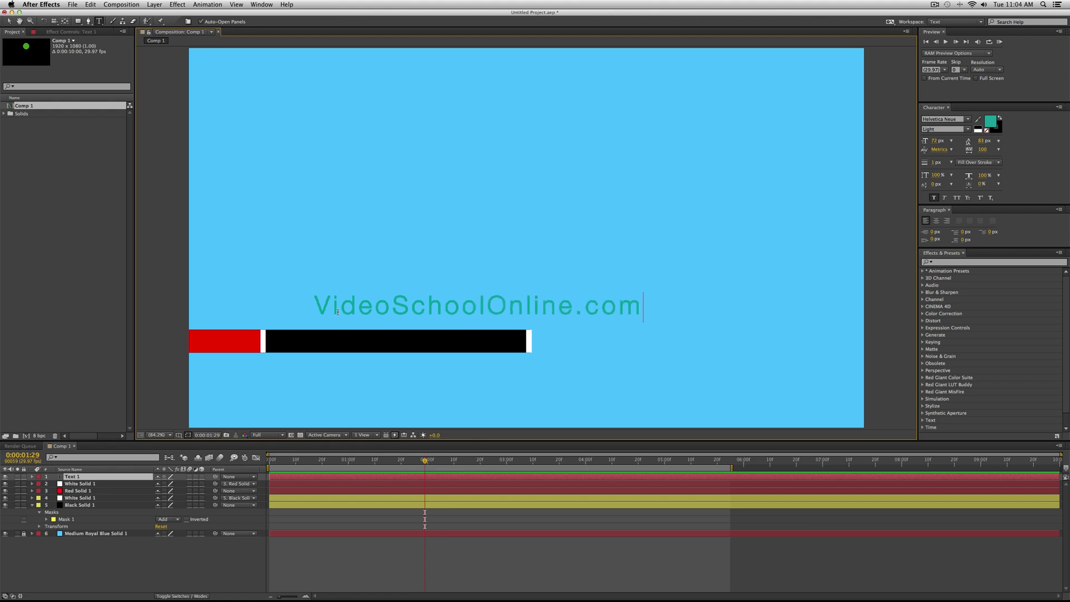
- Select the website text characters and adjust them in the Character panel
click(987, 120)
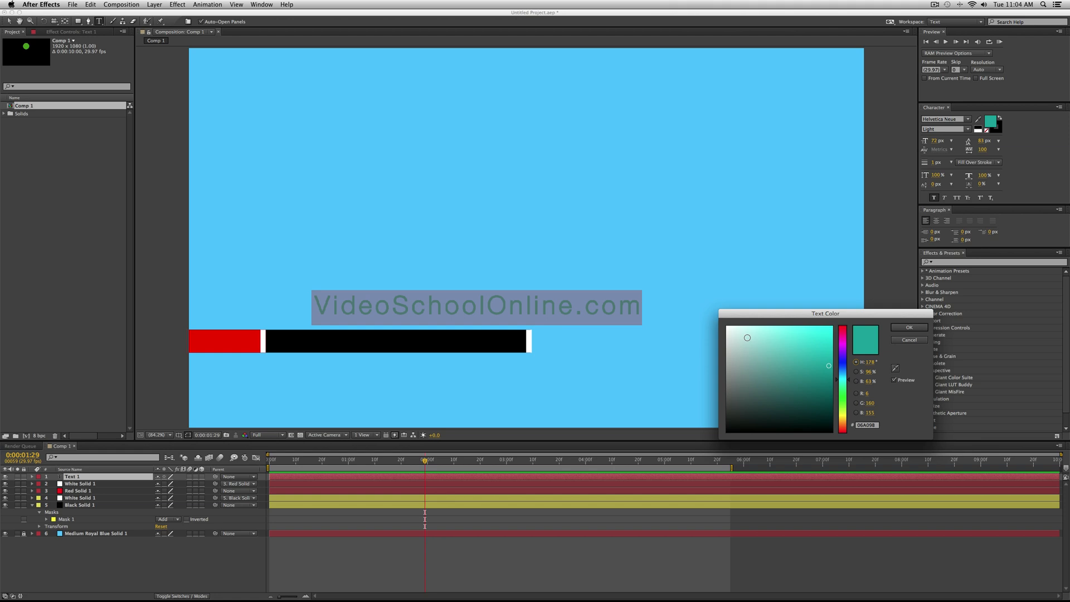
click(908, 327)
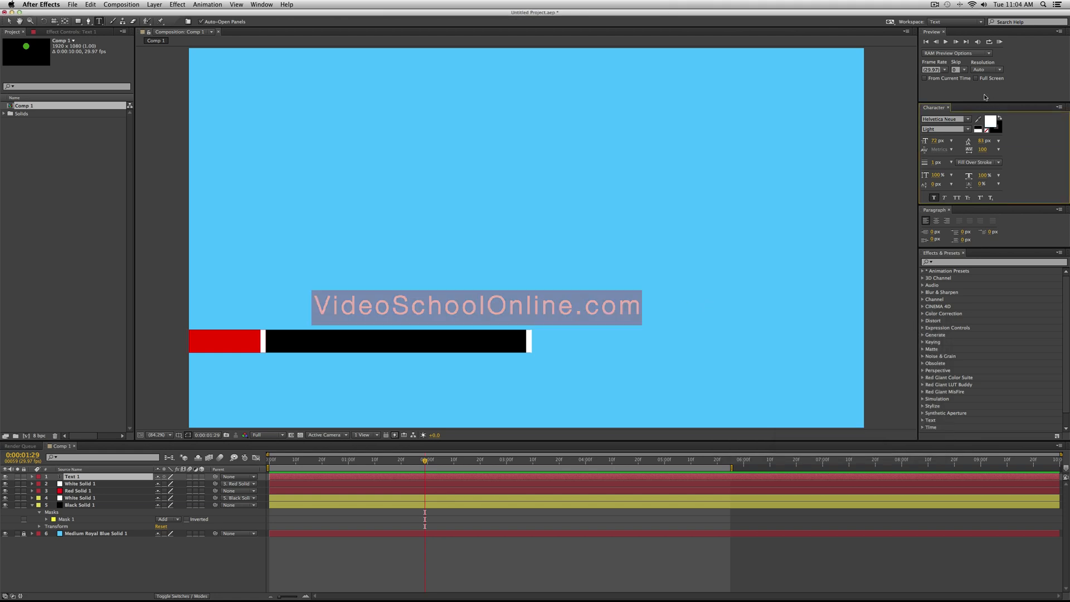
click(932, 140)
text(35)
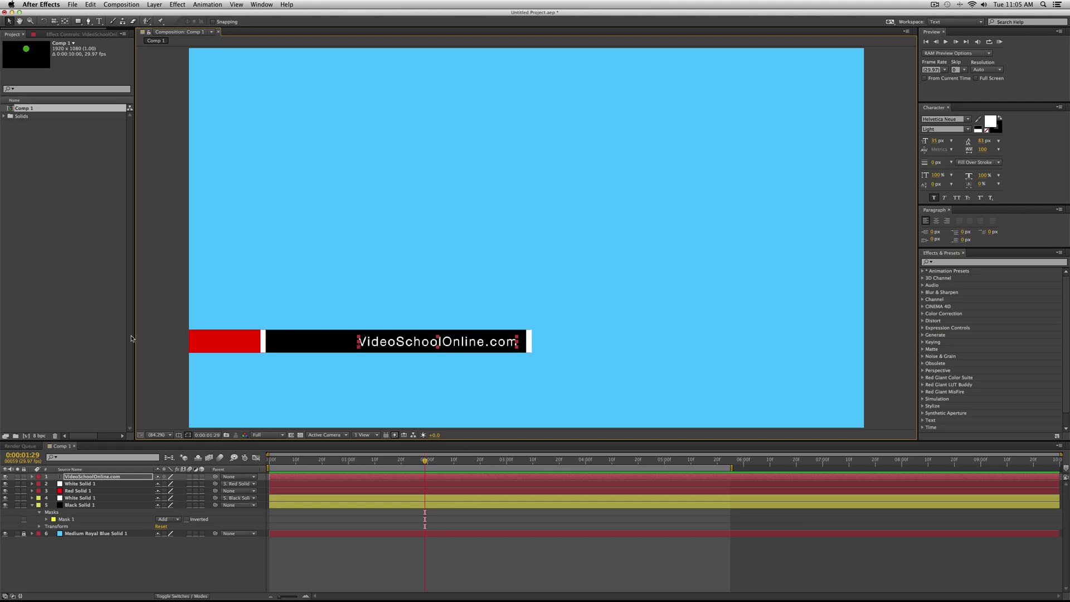
mouse_move(493, 344)
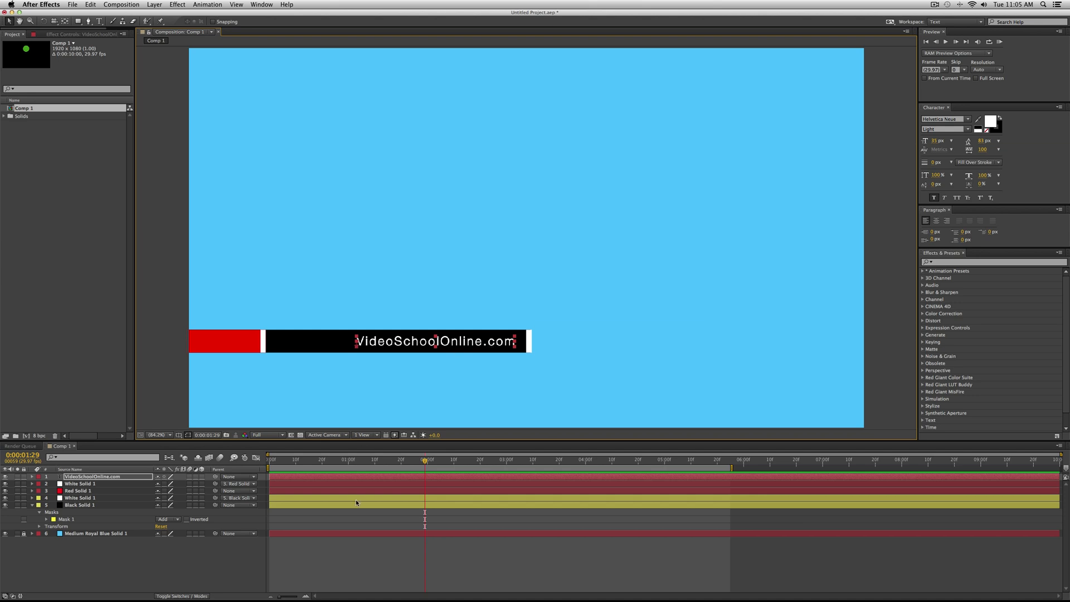
- Exit text editing and set Black Solid 1's opacity to 50%
click(80, 505)
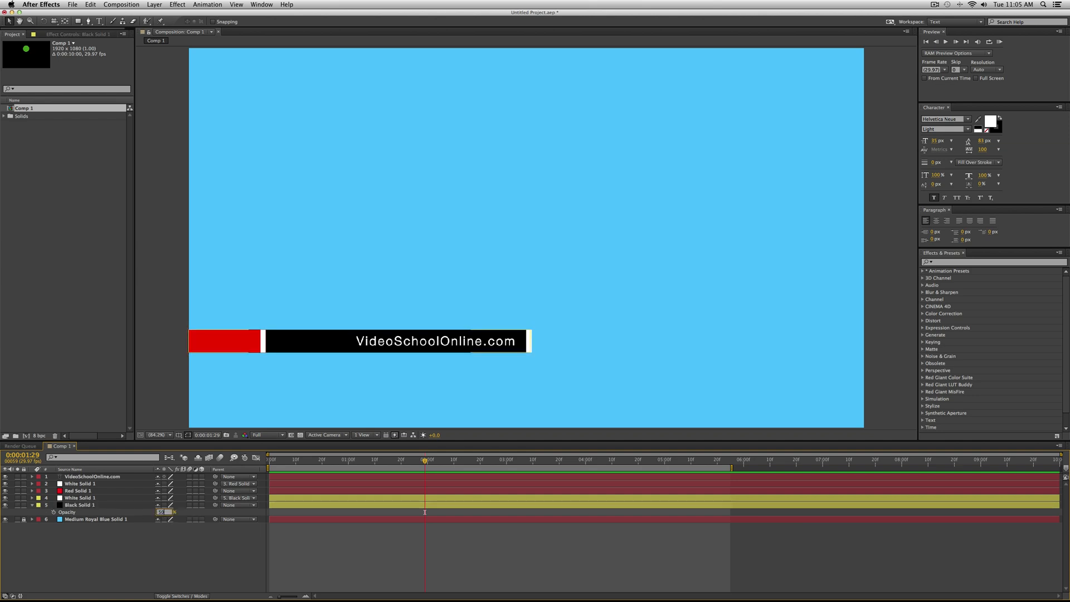
click(160, 512)
text(50)
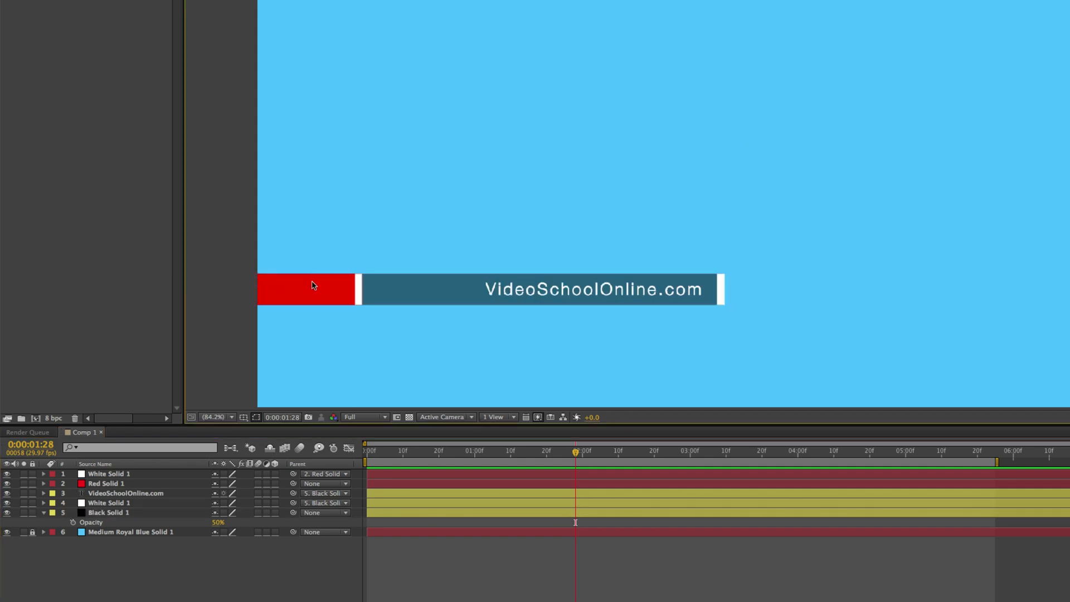
- Key the red and dark bars' Position at 1:15, then start them off-screen left at 0:27
click(104, 483)
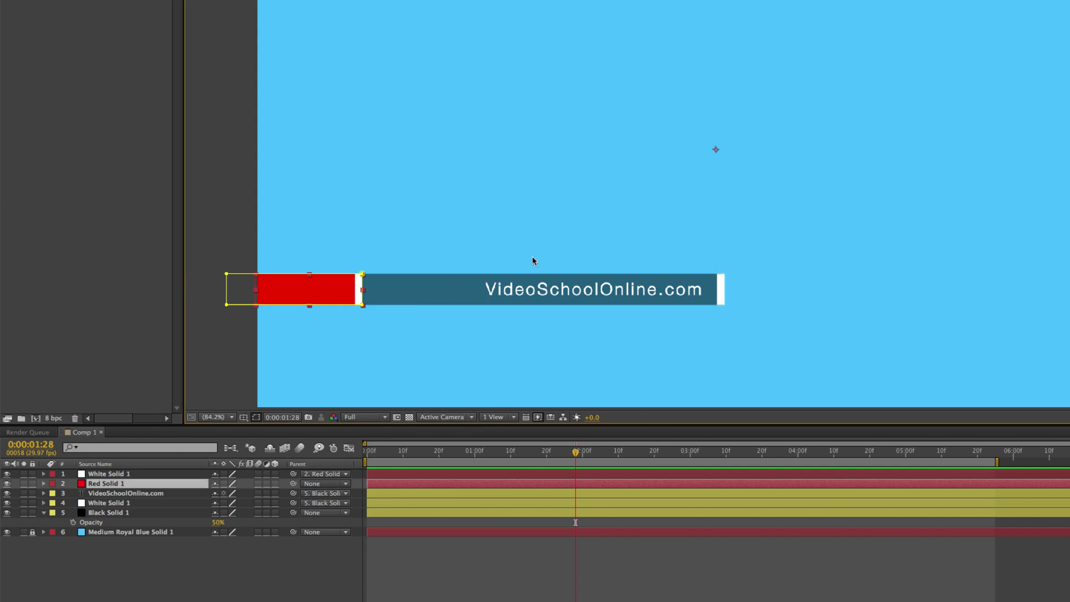
mouse_move(471, 457)
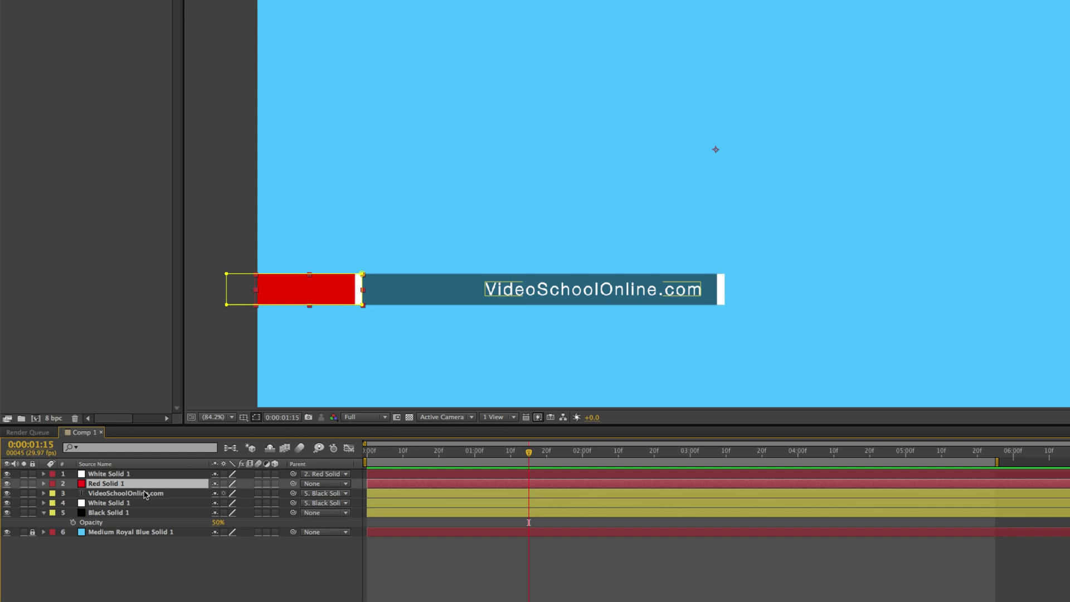
click(43, 483)
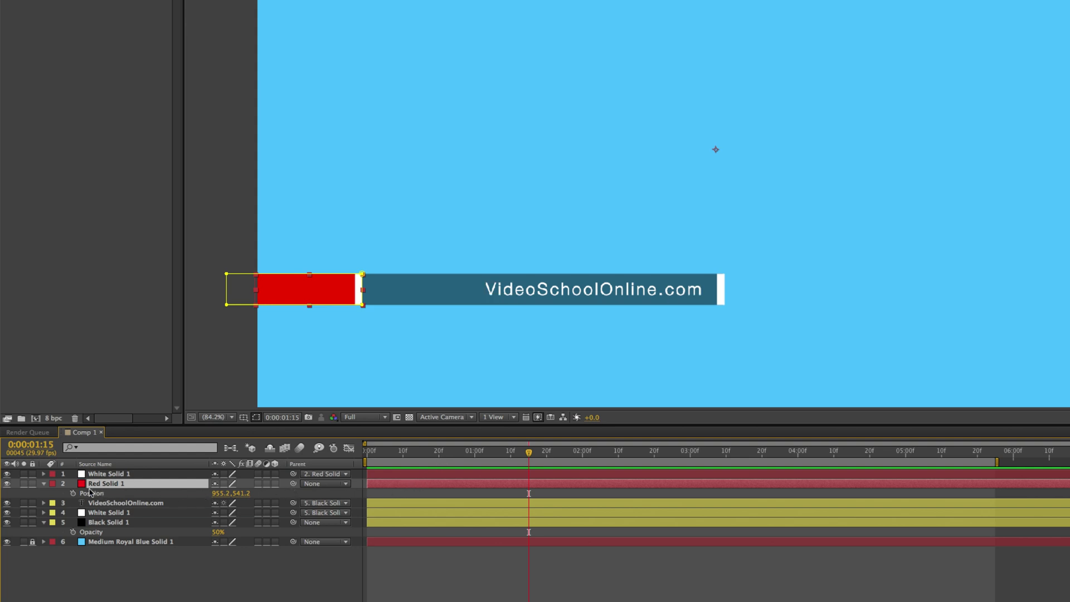
click(73, 493)
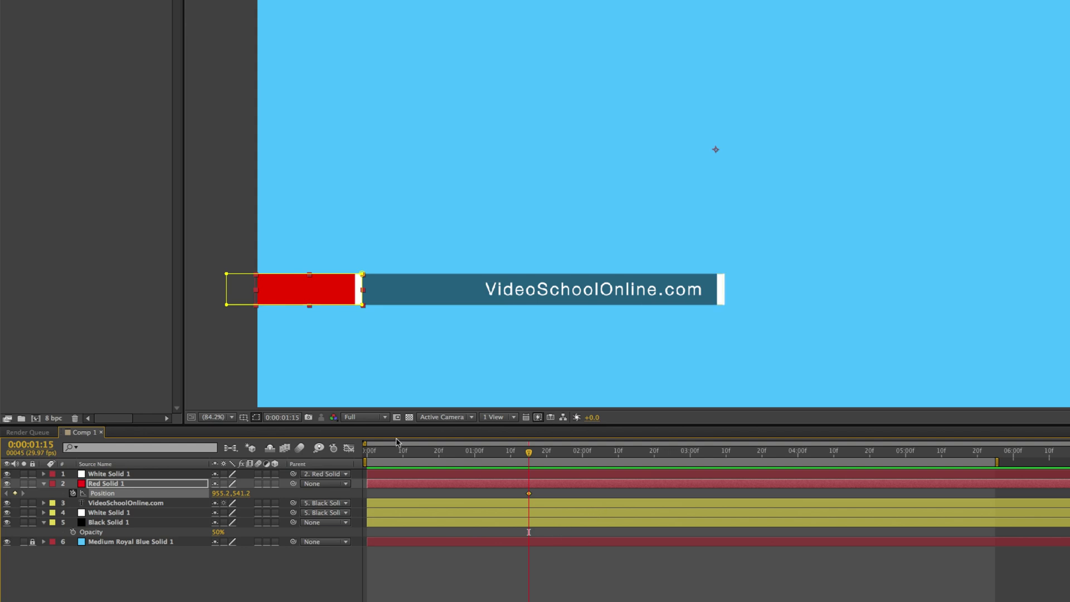
mouse_move(528, 462)
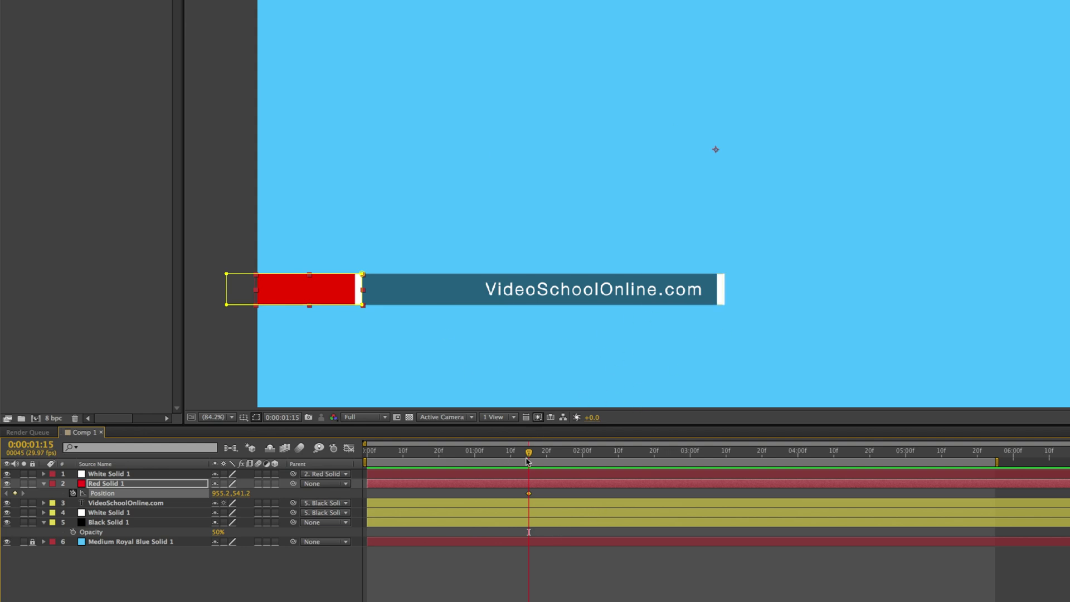
mouse_move(316, 295)
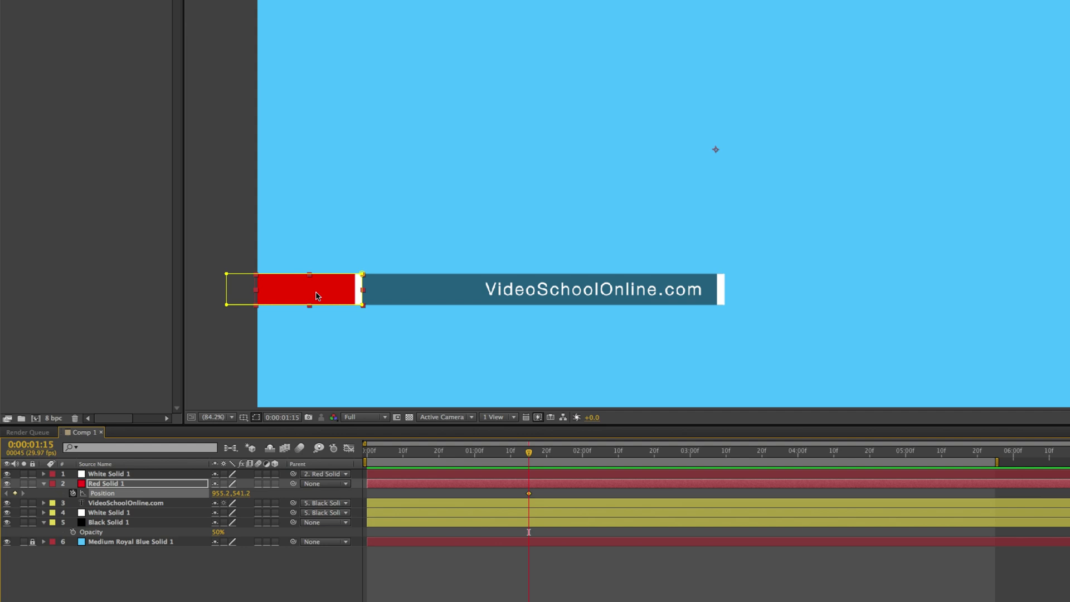
mouse_move(351, 297)
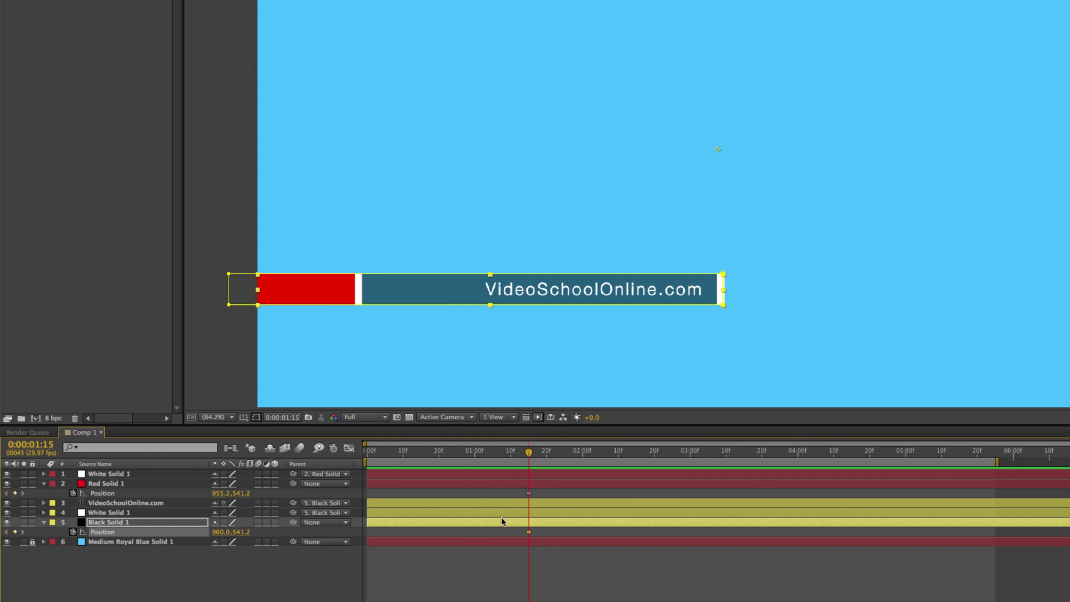
click(478, 450)
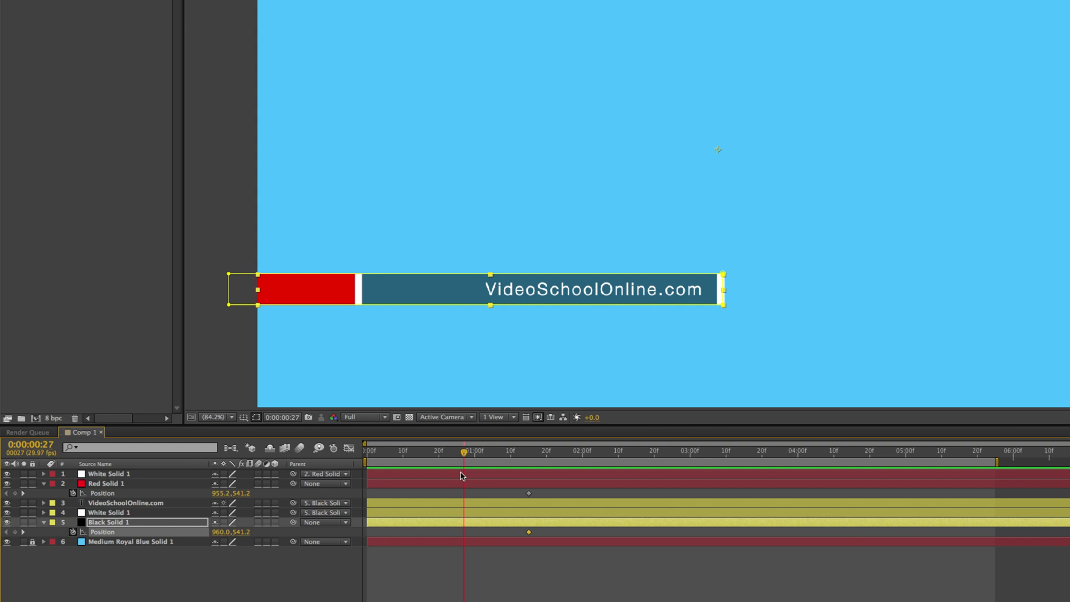
click(106, 483)
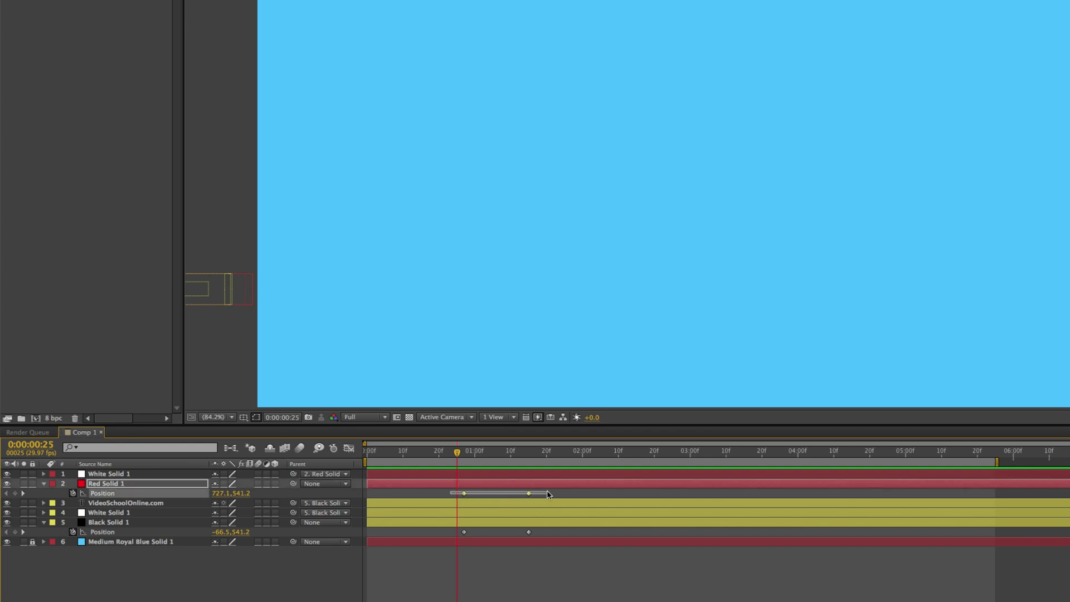
- Shift the red bar's Position keyframes earlier and apply a Keyframe Assistant ease
click(525, 493)
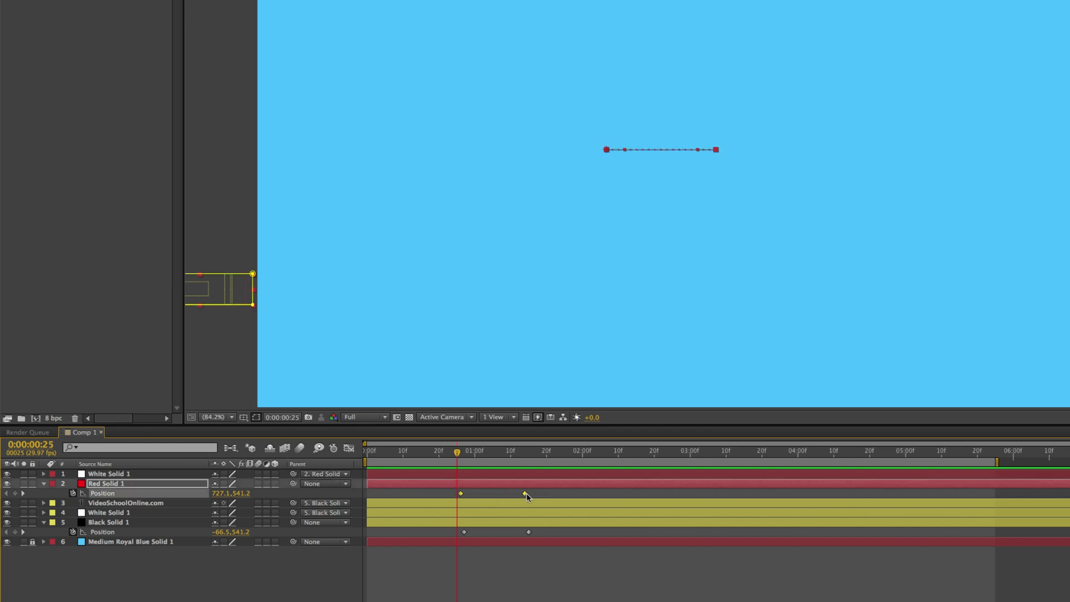
drag(525, 492, 468, 493)
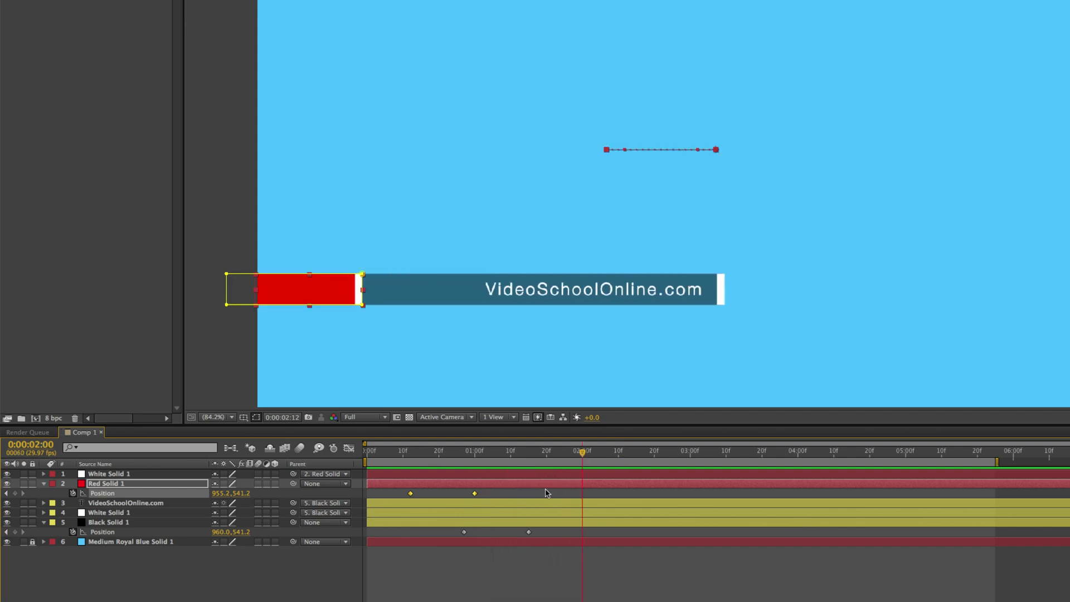
drag(409, 493, 546, 503)
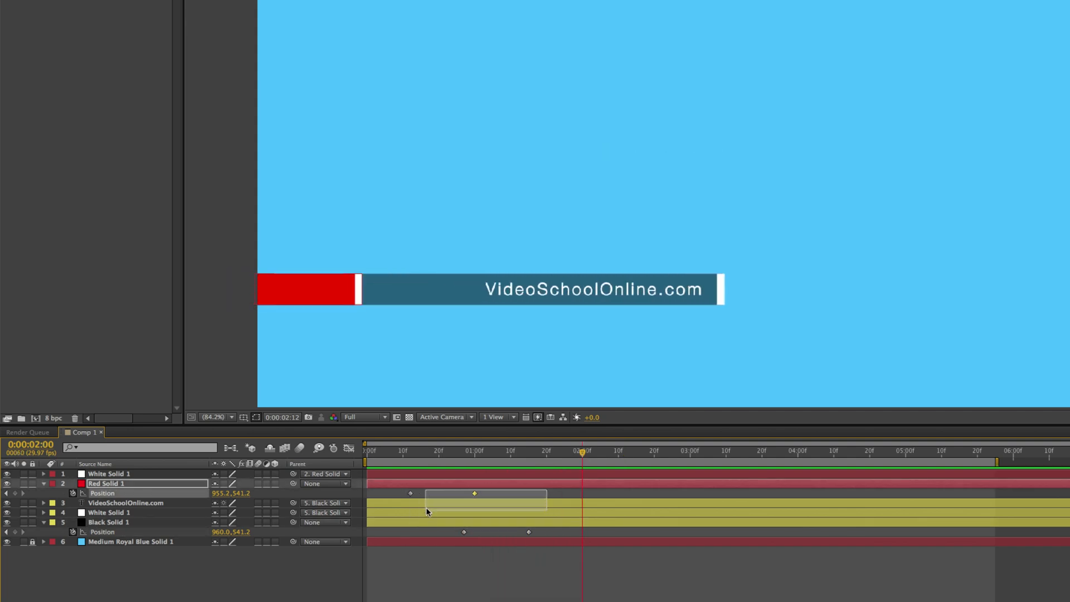
click(474, 492)
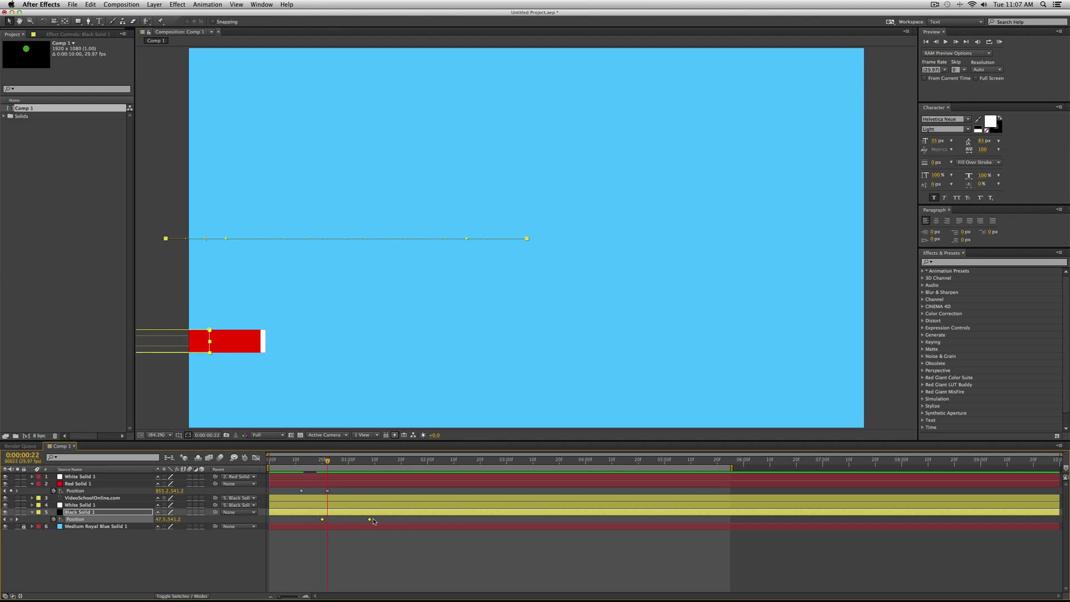
click(79, 483)
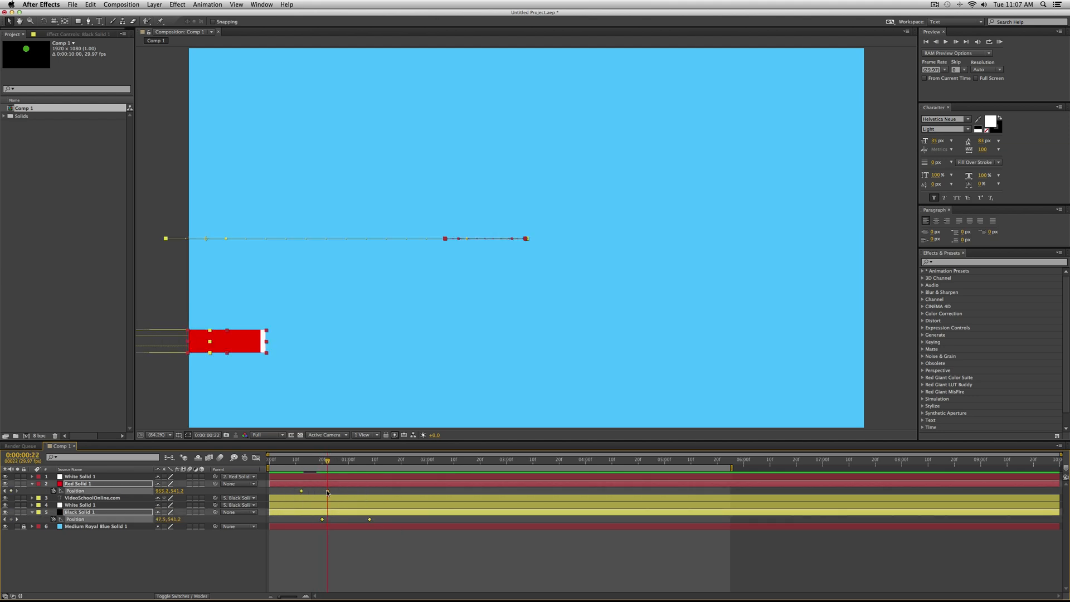
right_click(328, 492)
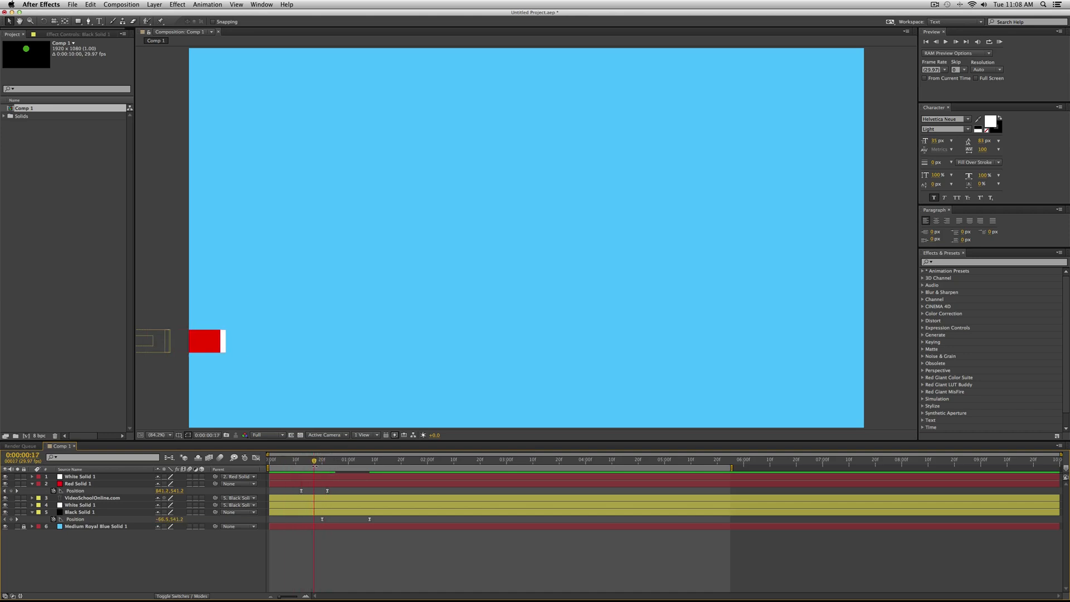
- Preview the slide-in and drag the dark bar's keyframes so it trails the red bar
click(313, 459)
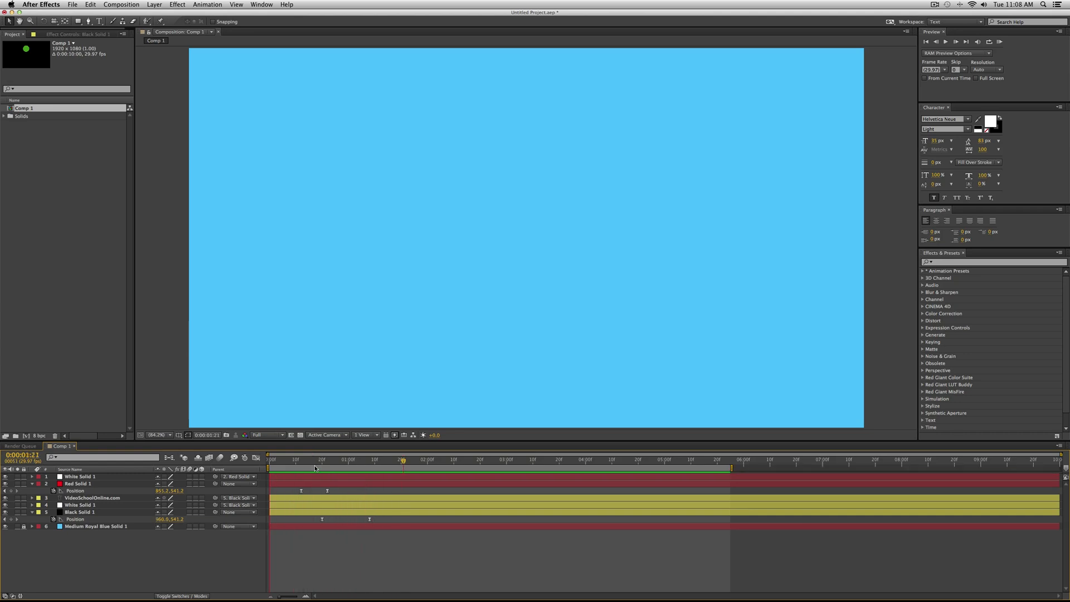
click(423, 459)
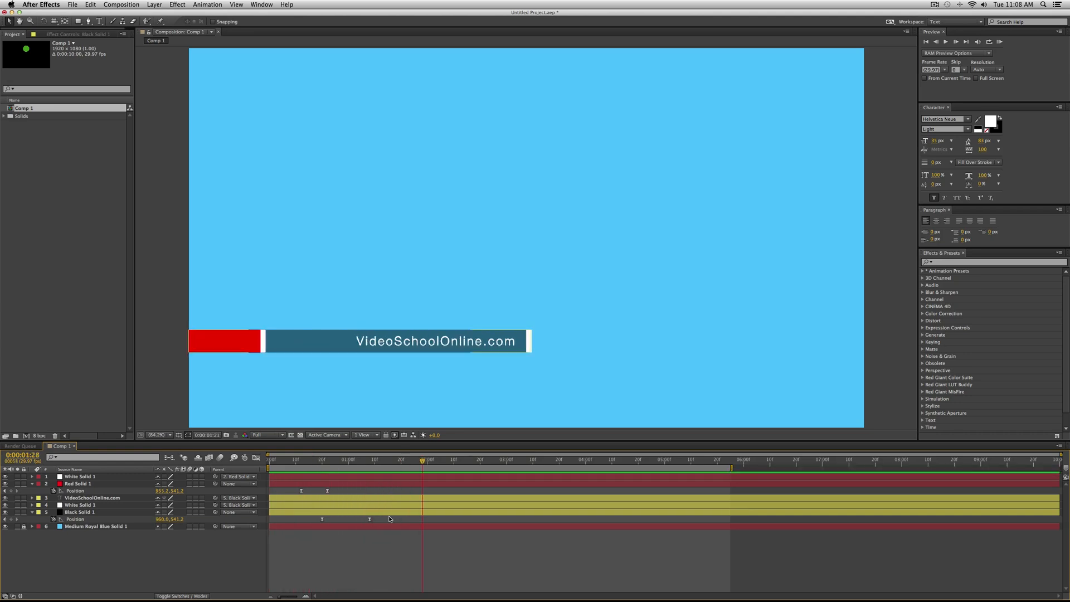
mouse_move(367, 523)
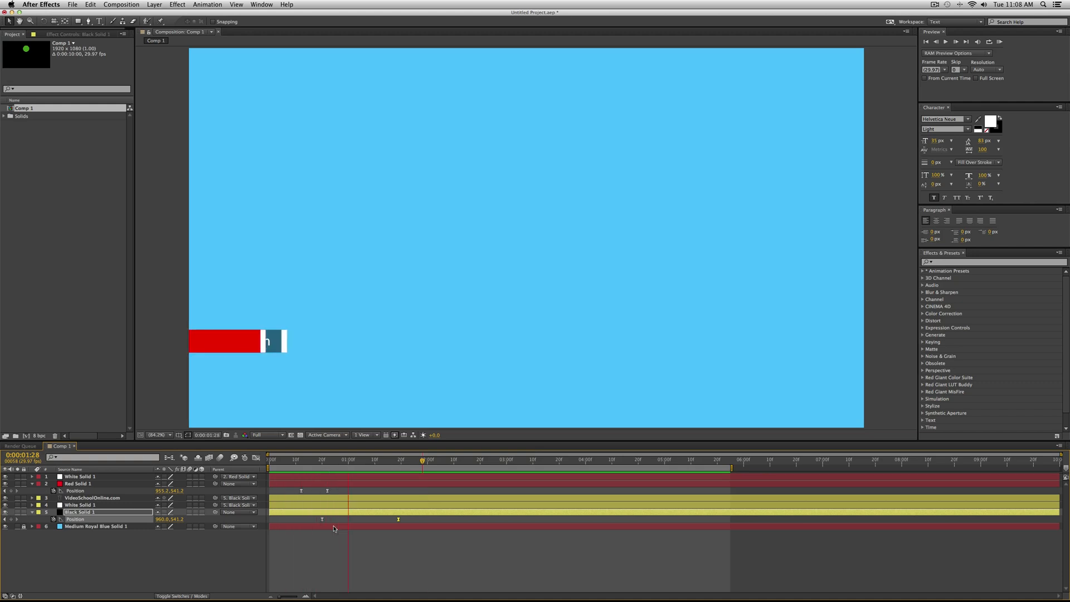
click(302, 459)
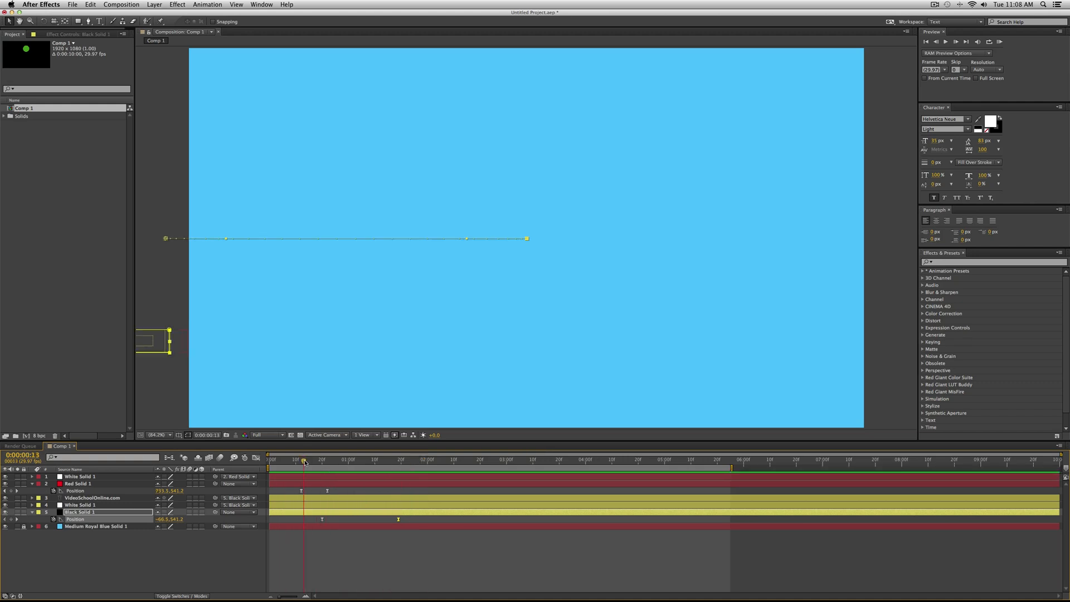
drag(303, 461, 322, 461)
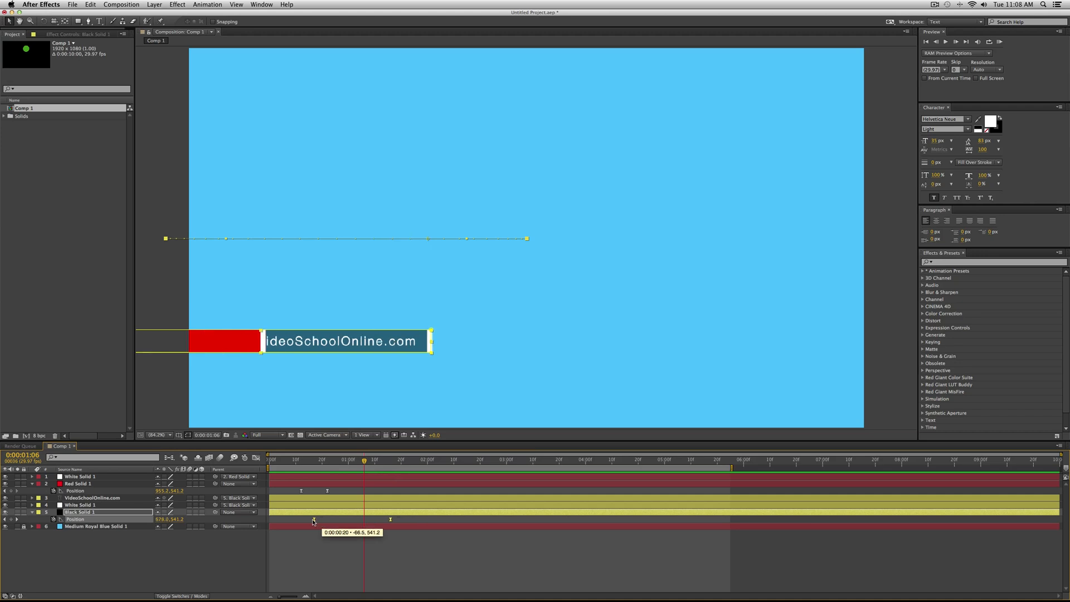
drag(364, 459, 334, 459)
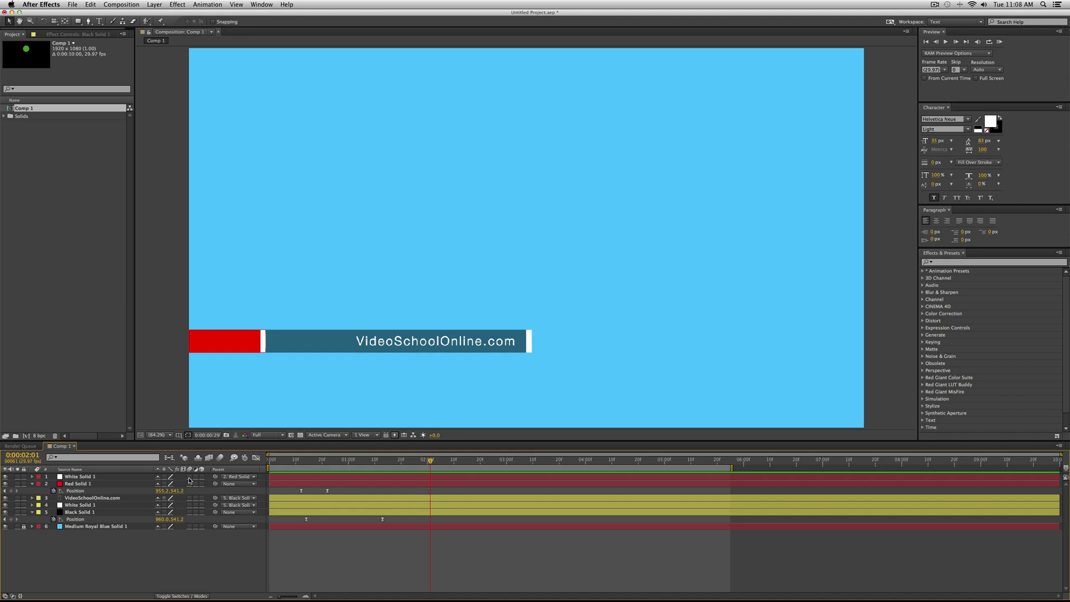
mouse_move(192, 469)
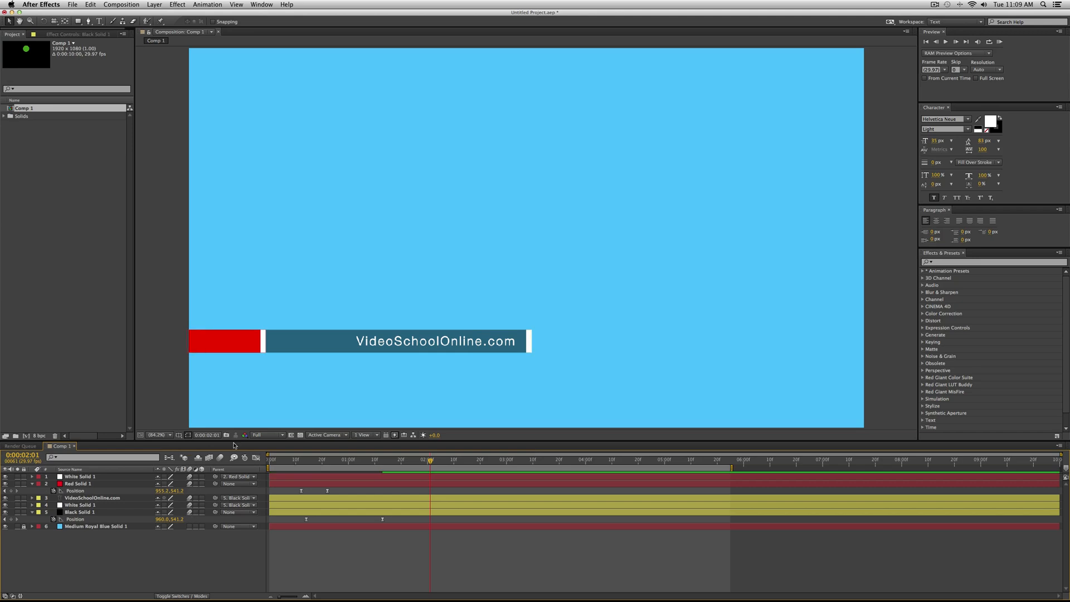
mouse_move(220, 458)
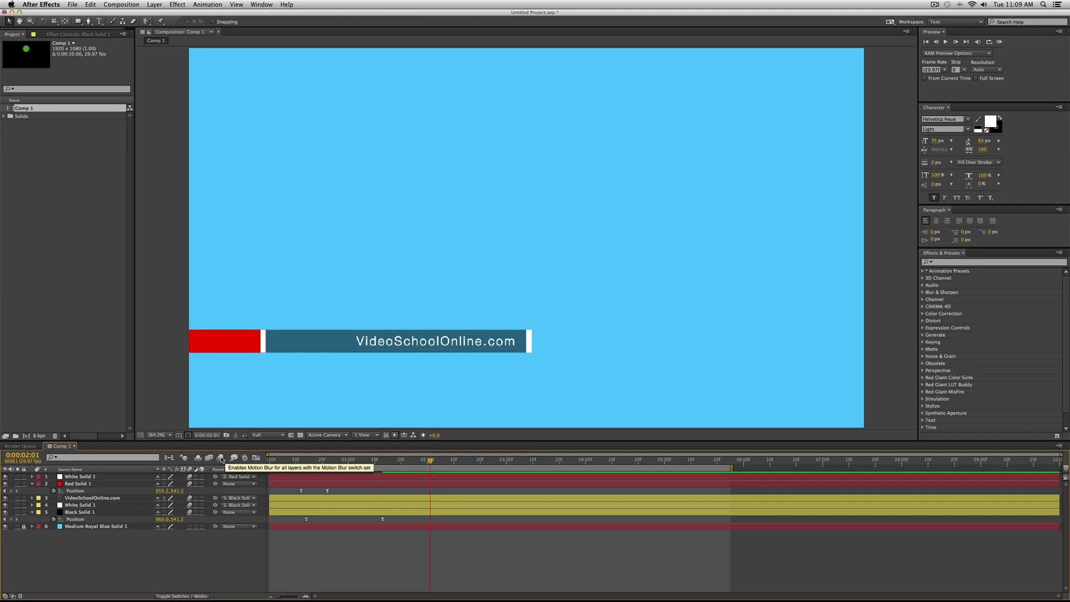
mouse_move(359, 546)
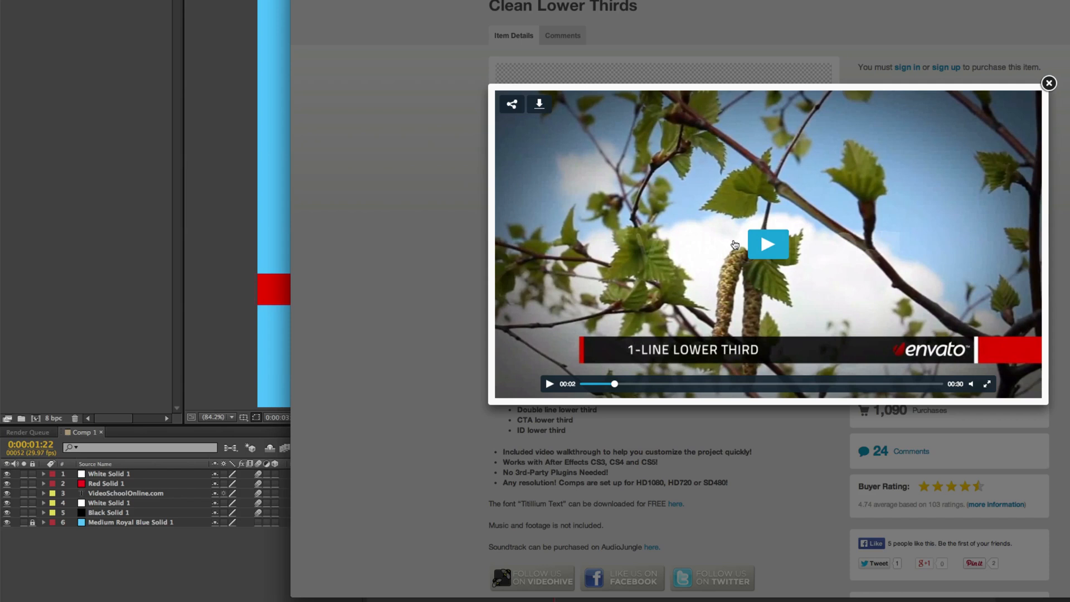
- Play the Clean Lower Thirds template preview on the VideoHive page
click(767, 243)
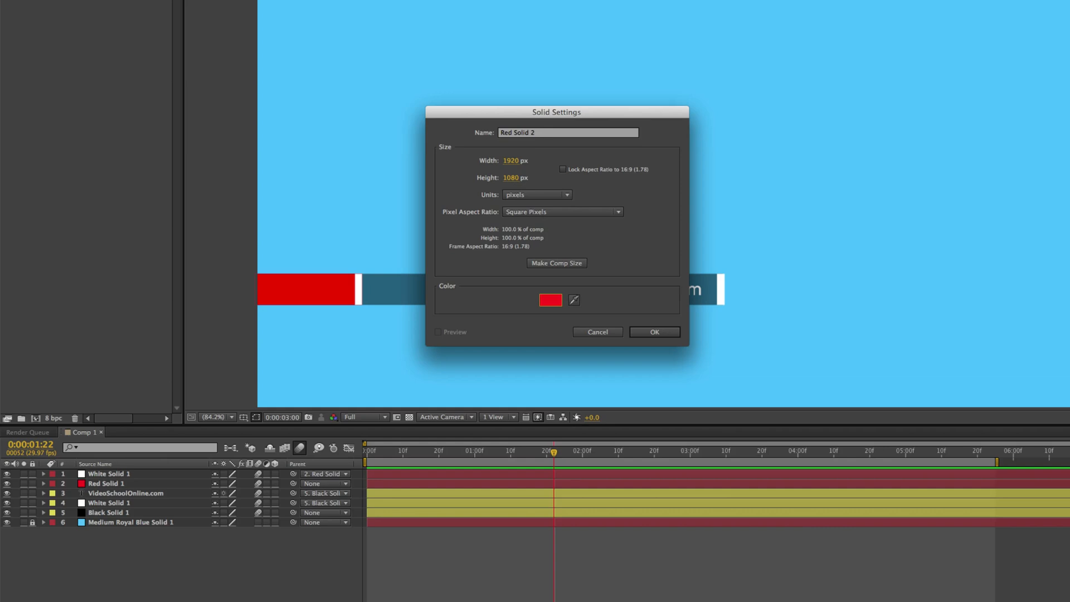
- Create a red solid, mask it into a half-width bar below the main bar, label it peach
click(378, 292)
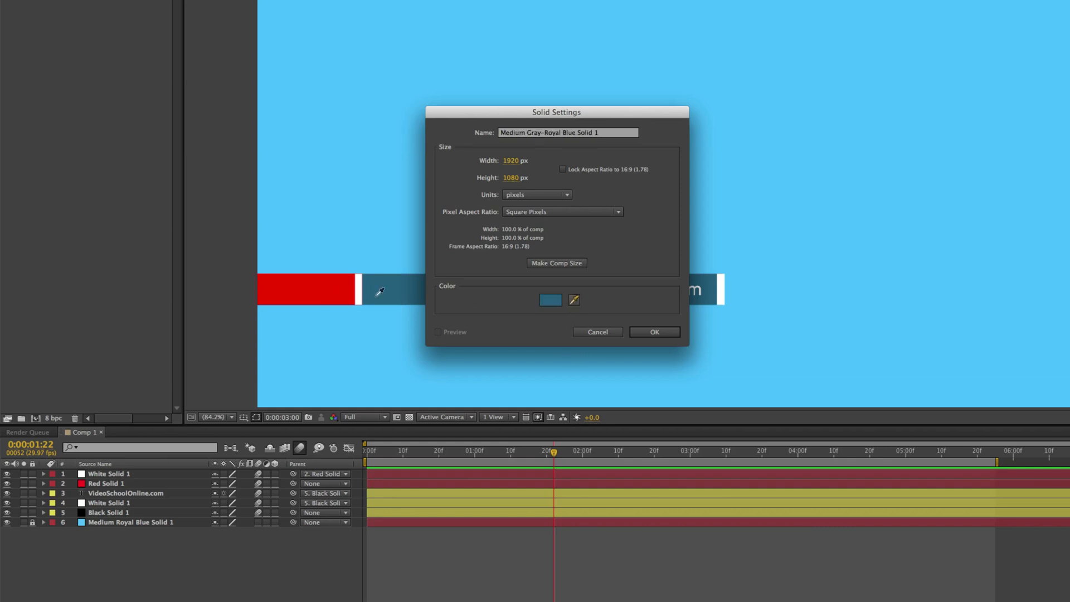
click(320, 293)
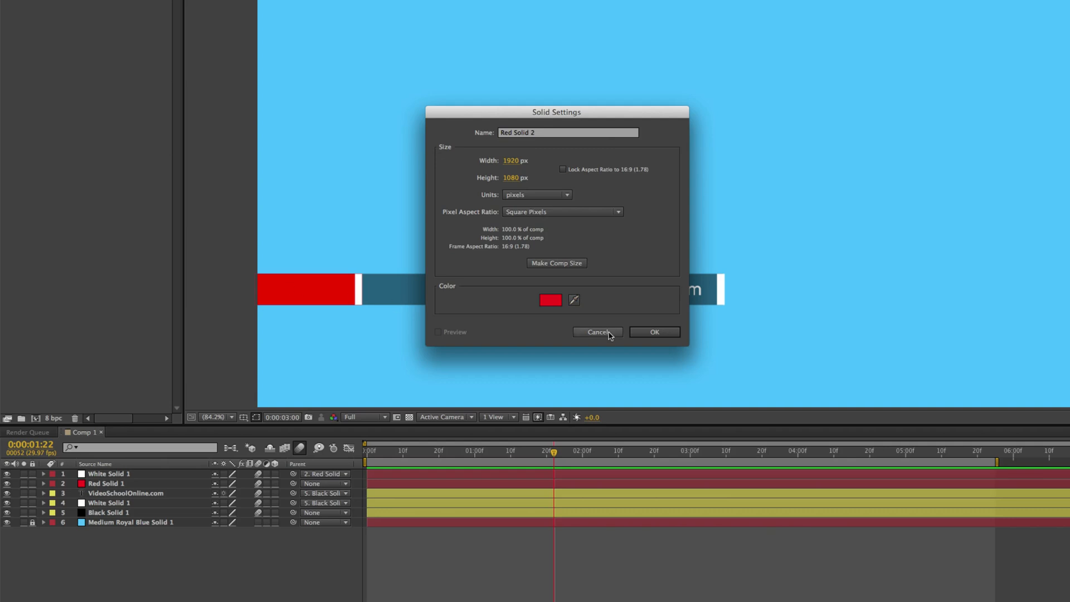
click(653, 332)
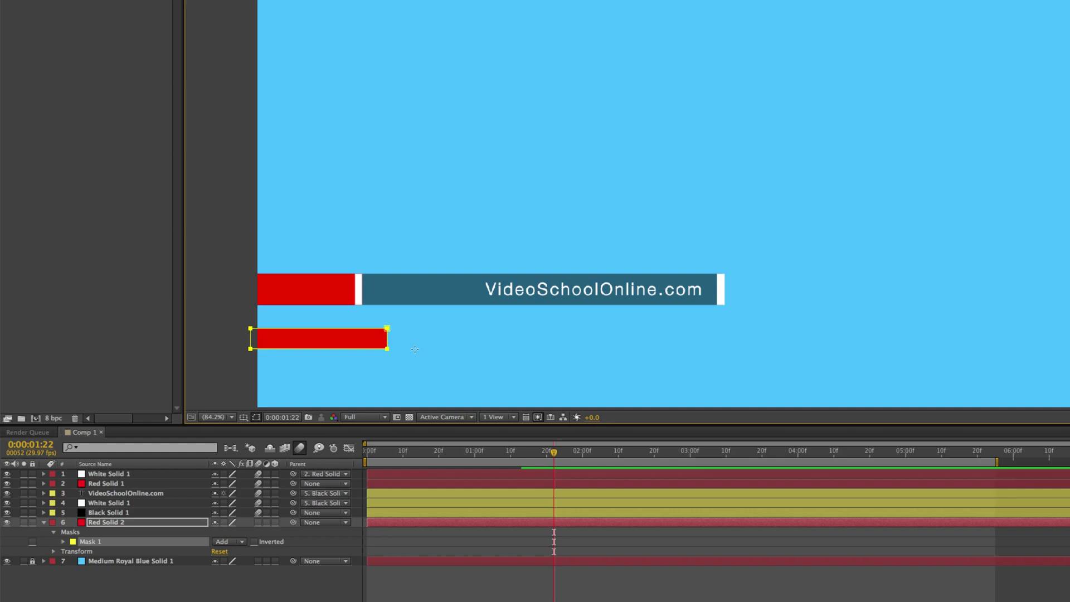
drag(387, 337, 634, 339)
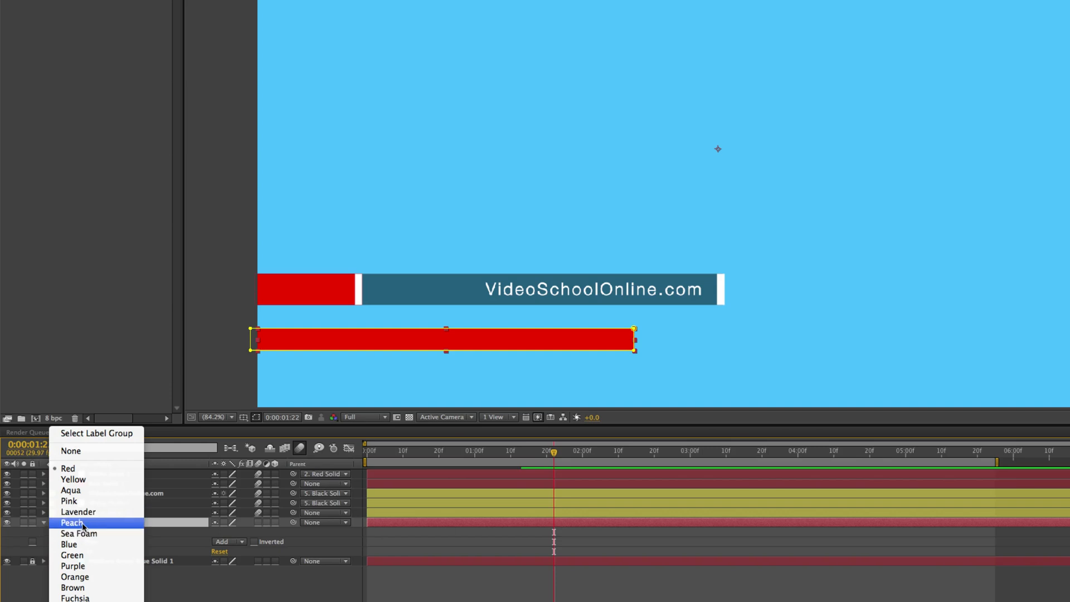
click(72, 522)
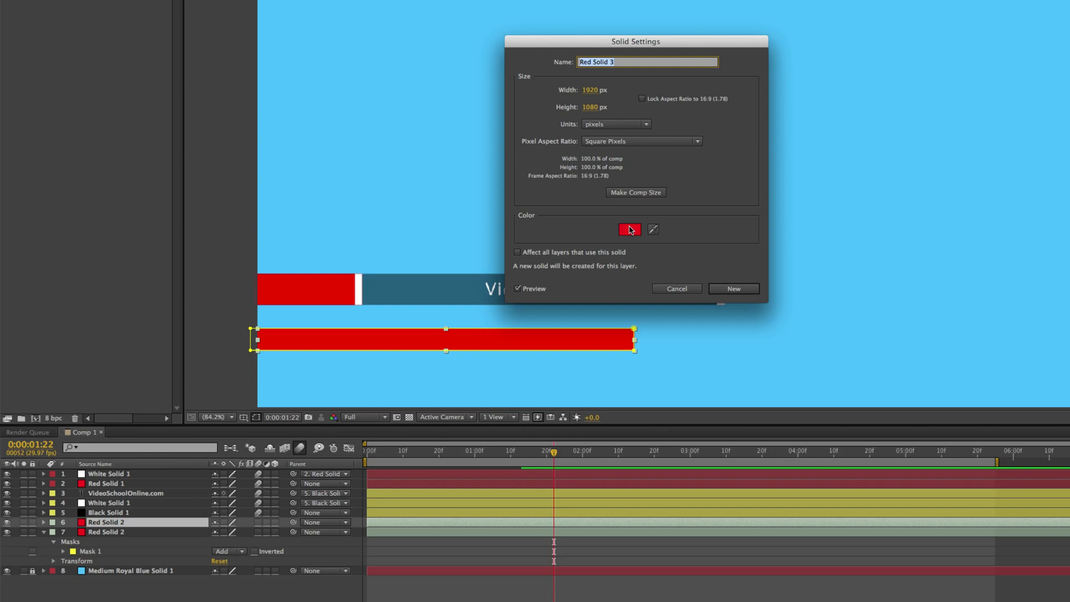
- Recolour the duplicated solid white and nudge the red sub-bar up beneath the main bar
click(629, 229)
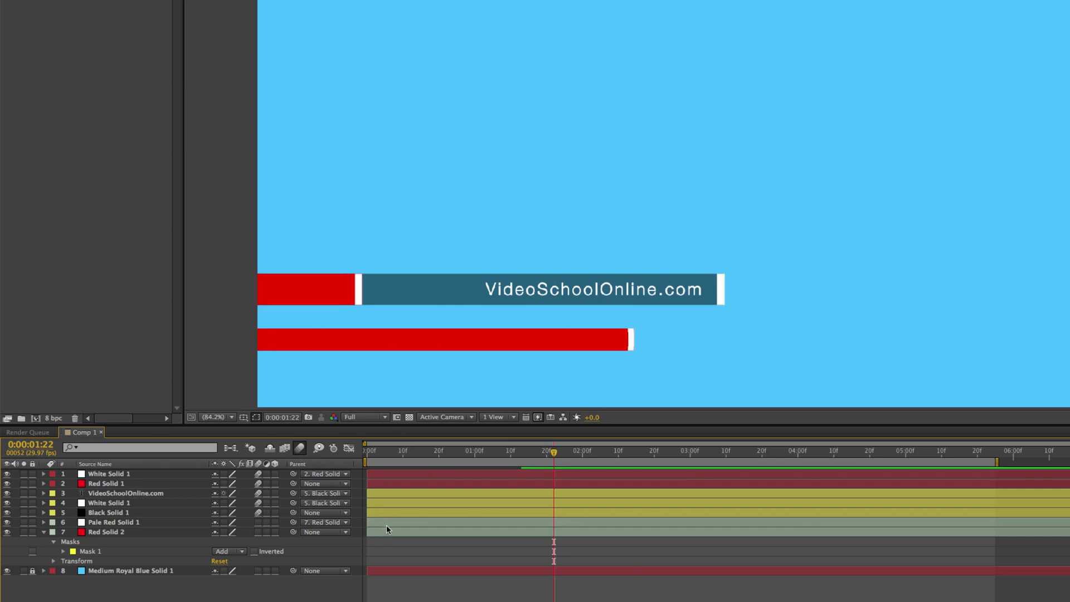
click(444, 340)
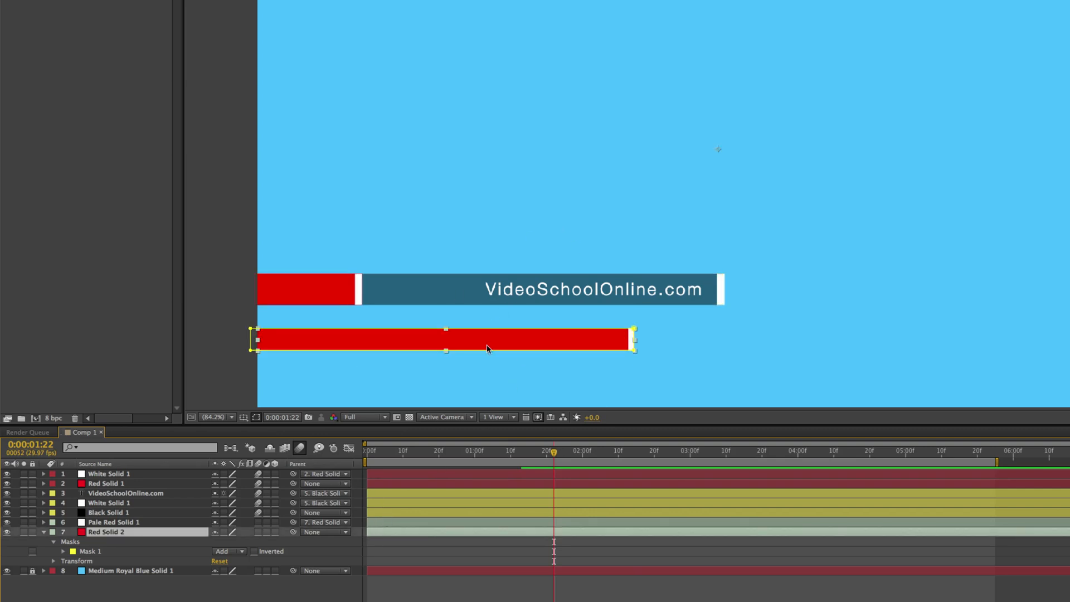
drag(486, 348, 487, 333)
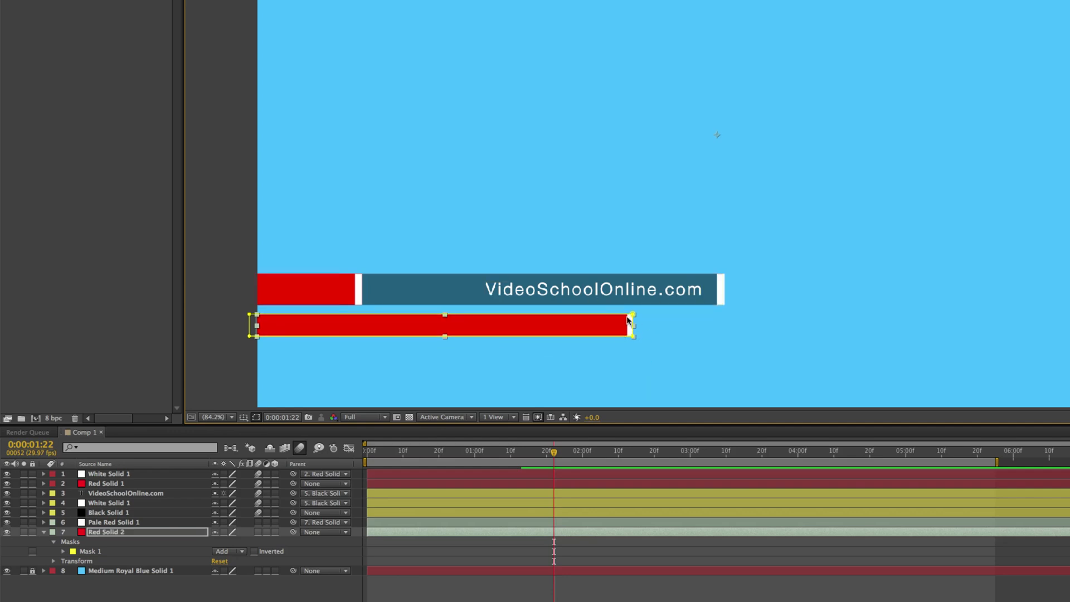
mouse_move(422, 551)
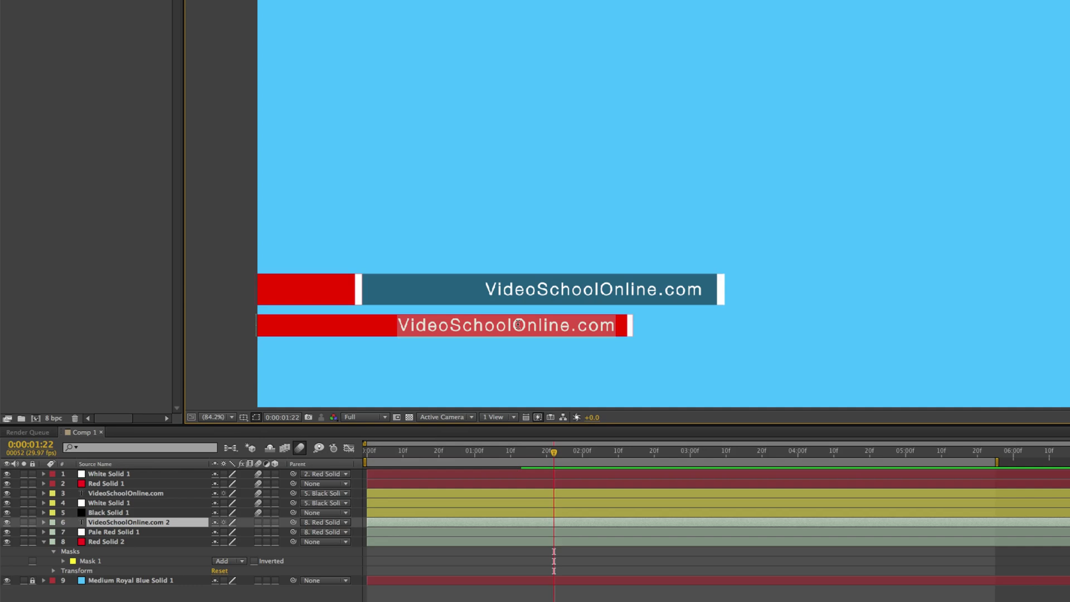
- Retype the duplicated website text layer to read 'Cool Videos!'
text(Cool Vid)
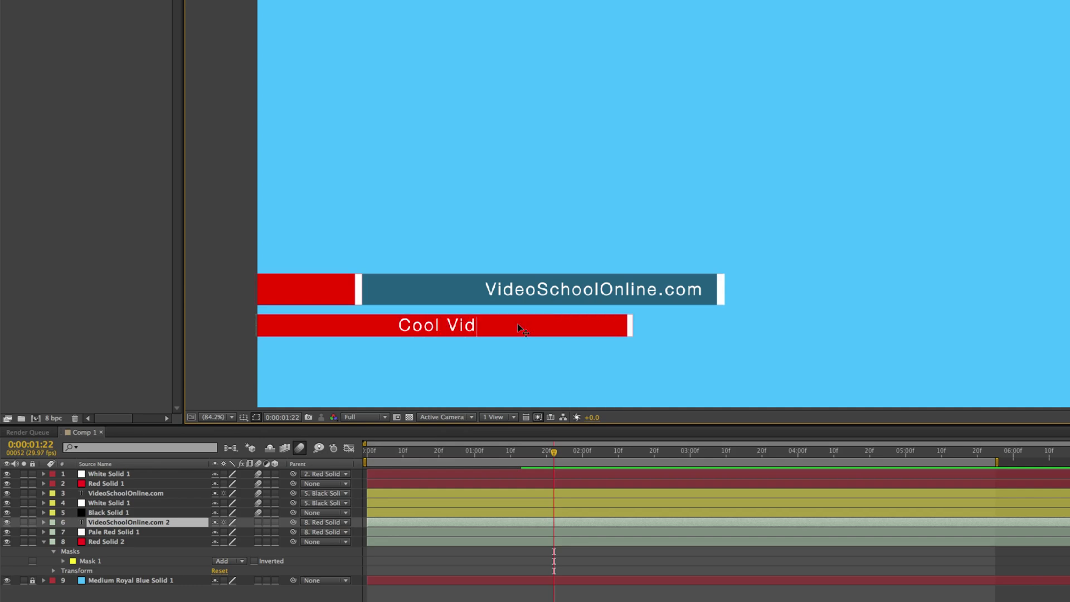
text(eos!)
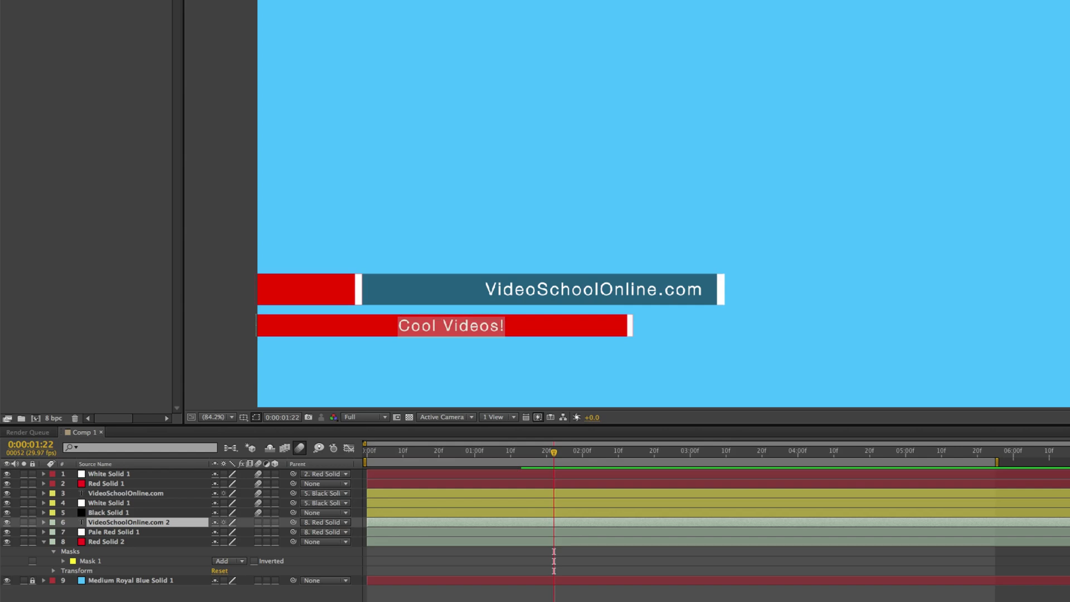
mouse_move(588, 348)
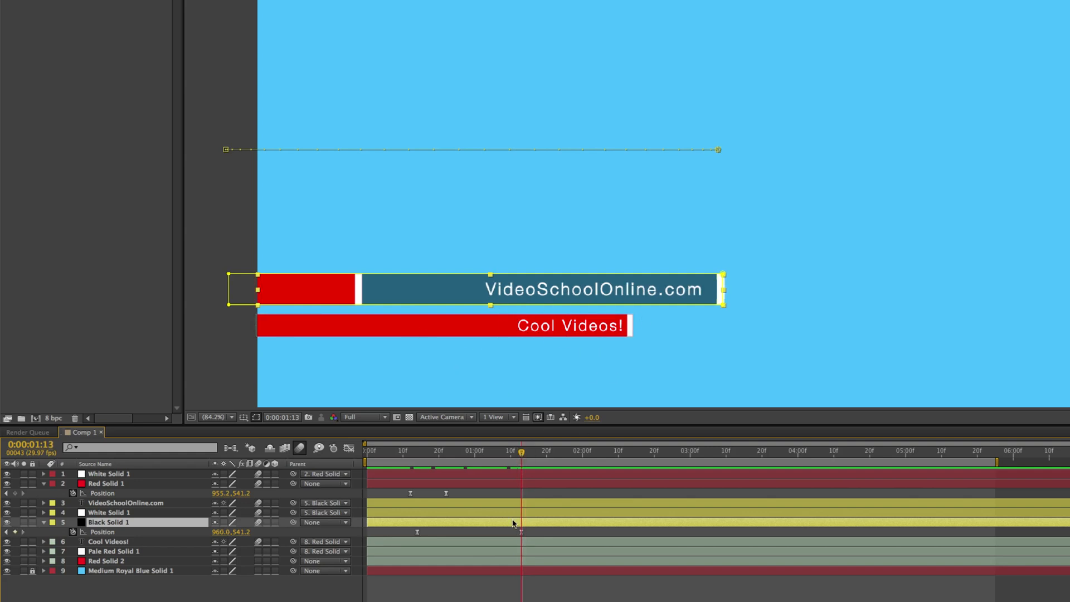
- Add eased Position keyframes to the red sub-bar and offset them after the main bar
click(107, 560)
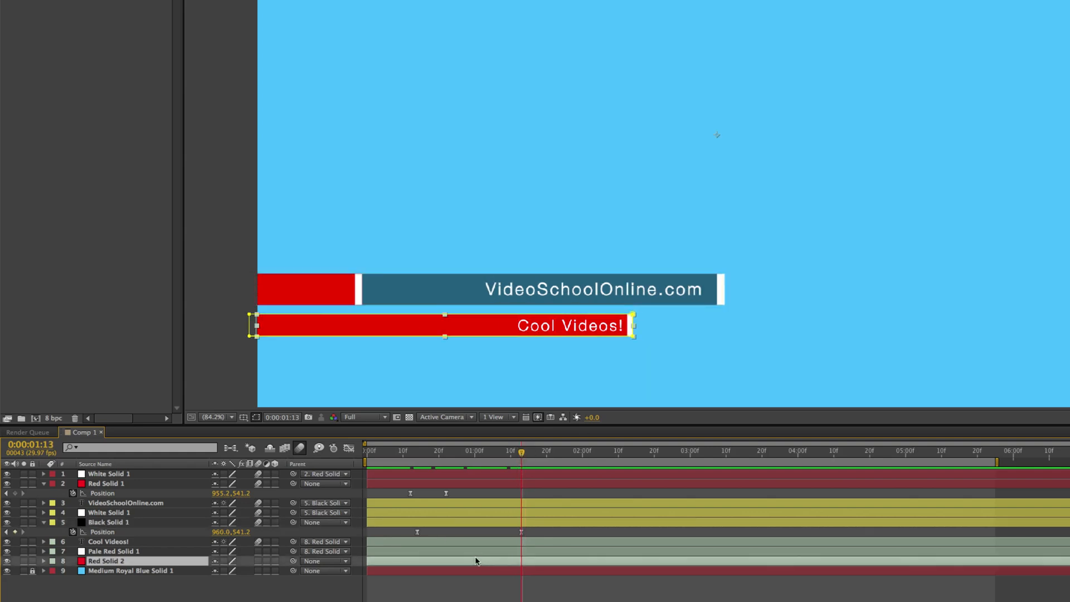
click(42, 560)
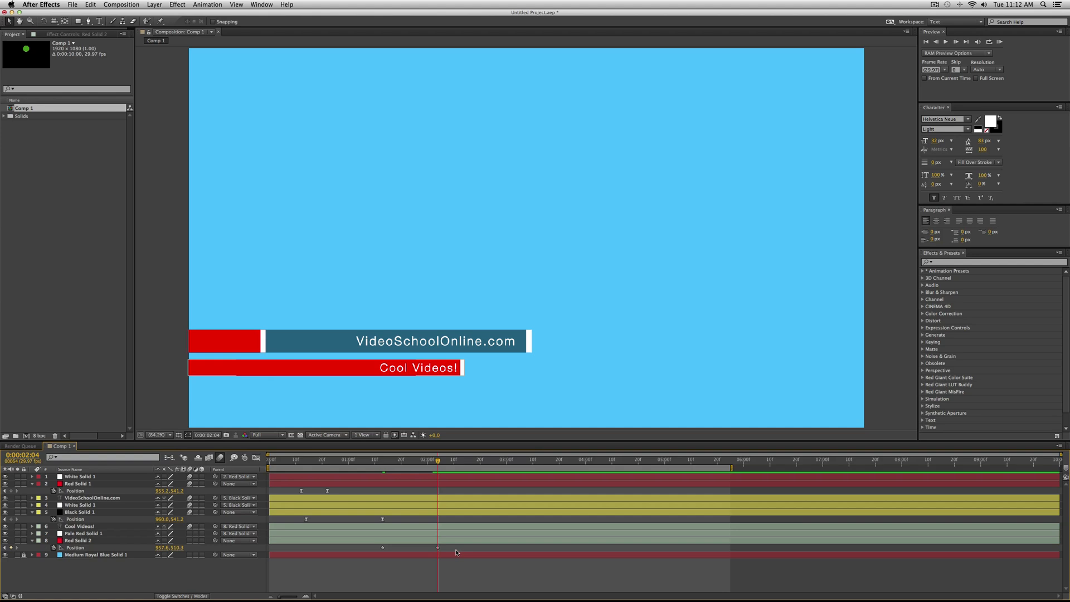
right_click(383, 550)
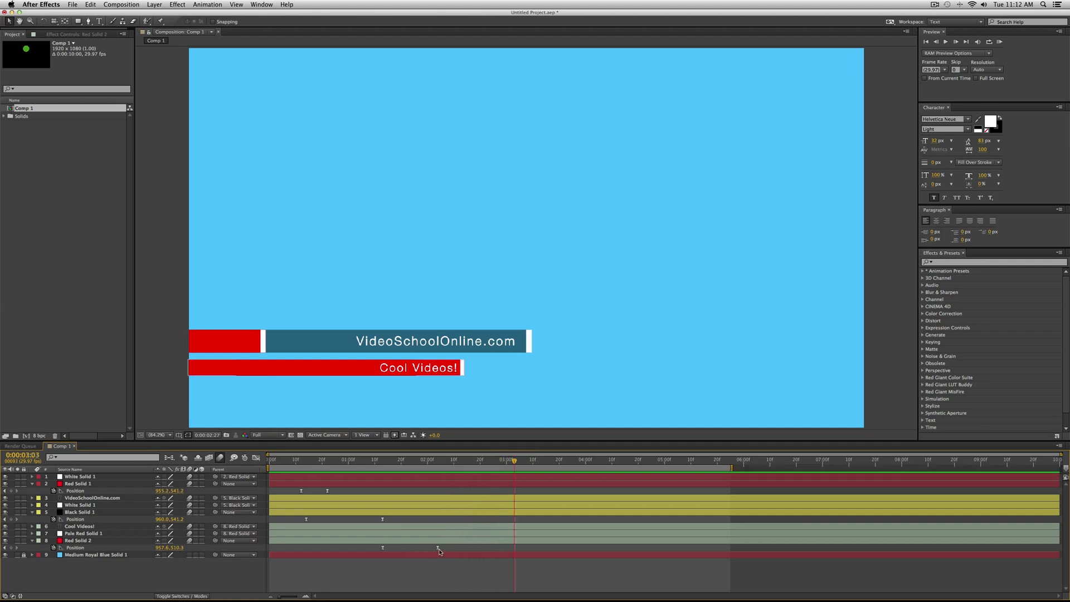
click(81, 541)
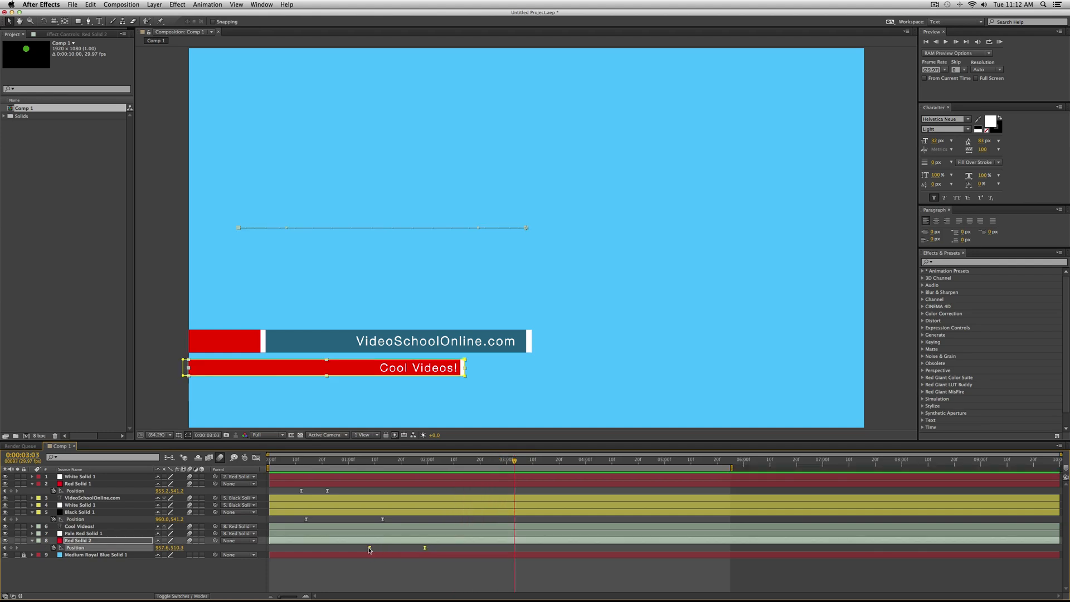
click(380, 459)
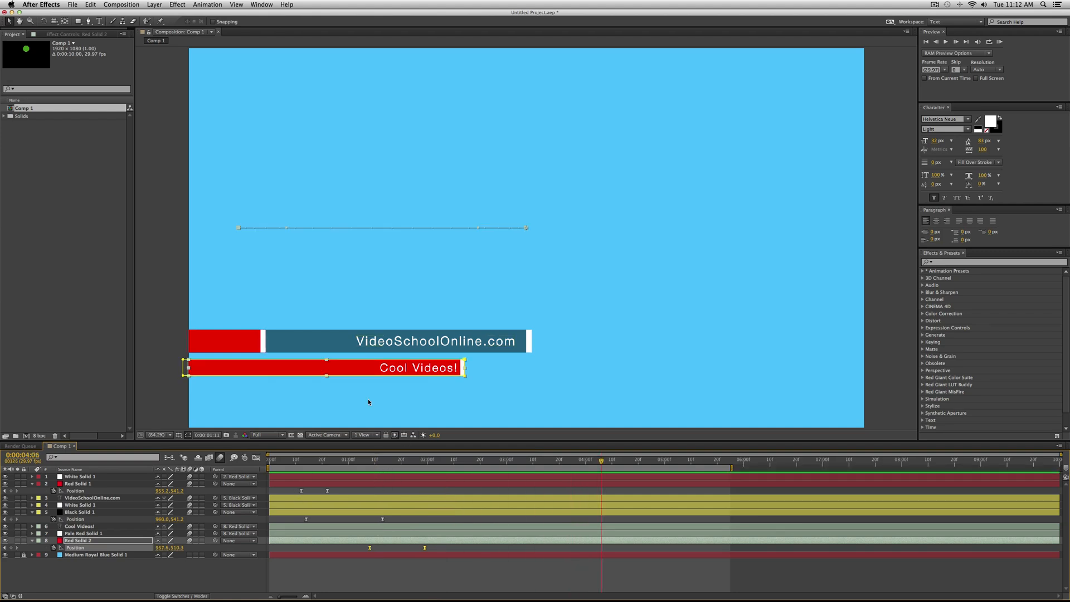
click(161, 435)
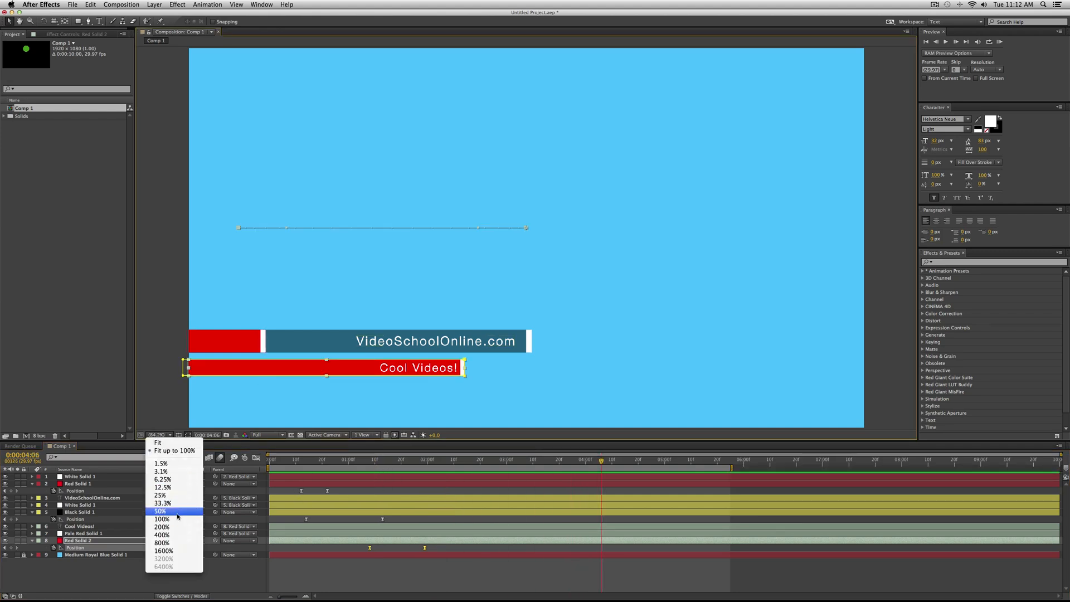
click(161, 518)
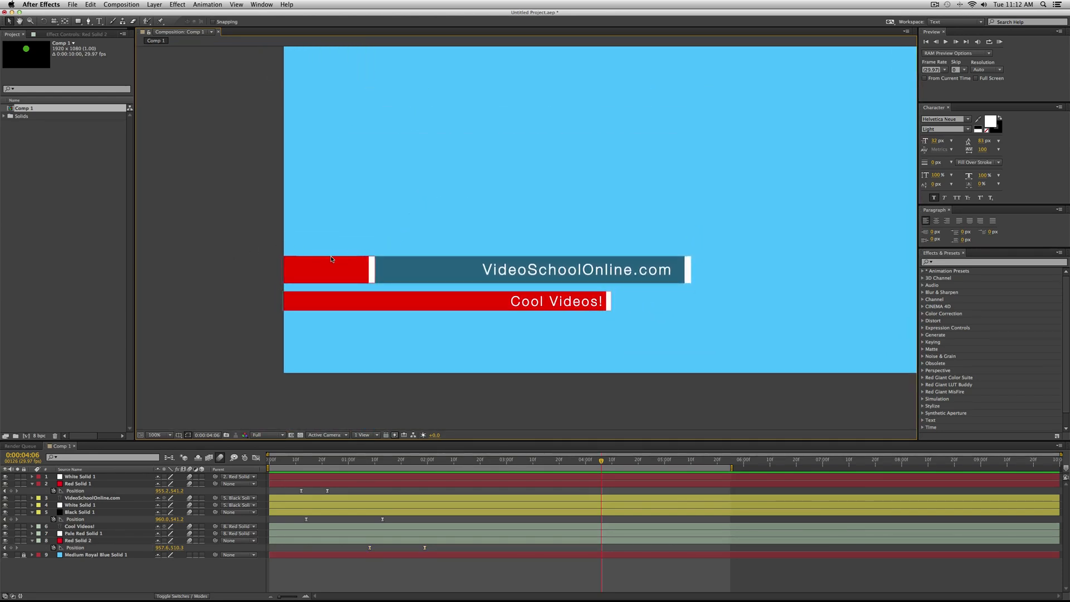
mouse_move(326, 286)
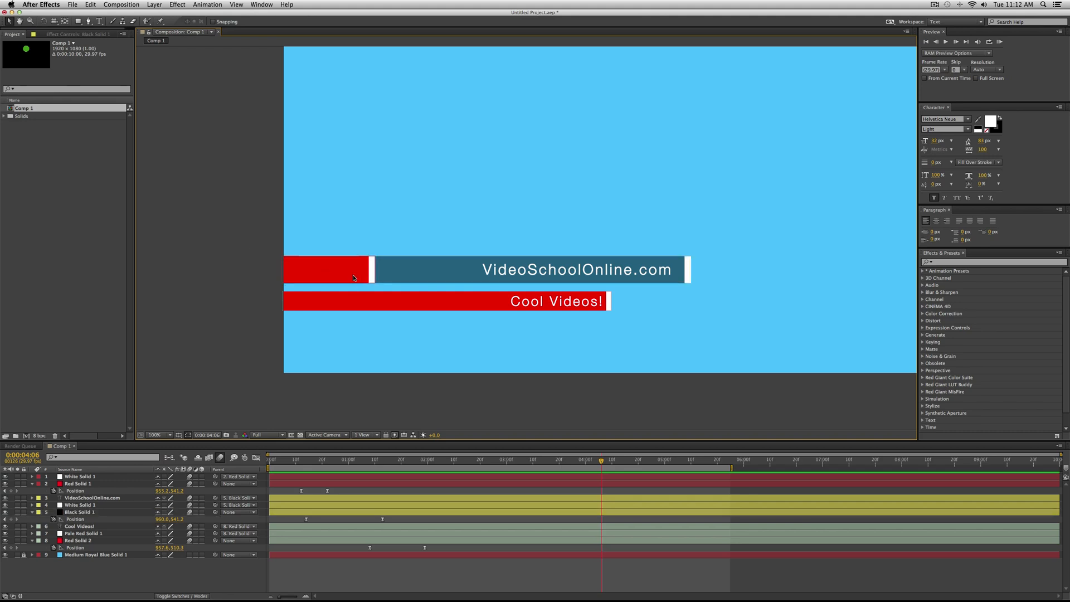
click(326, 270)
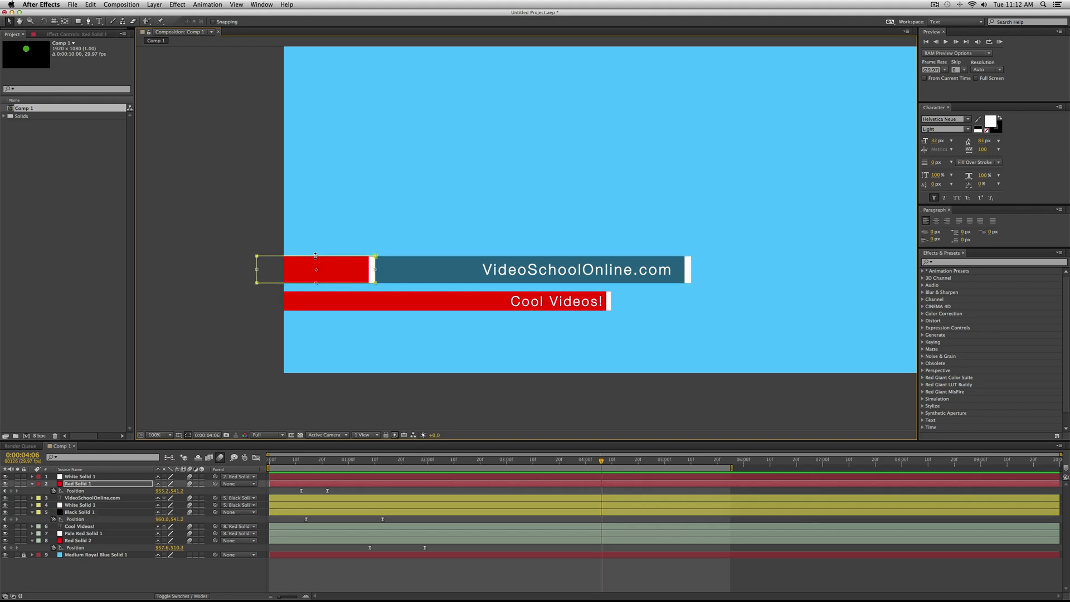
click(159, 435)
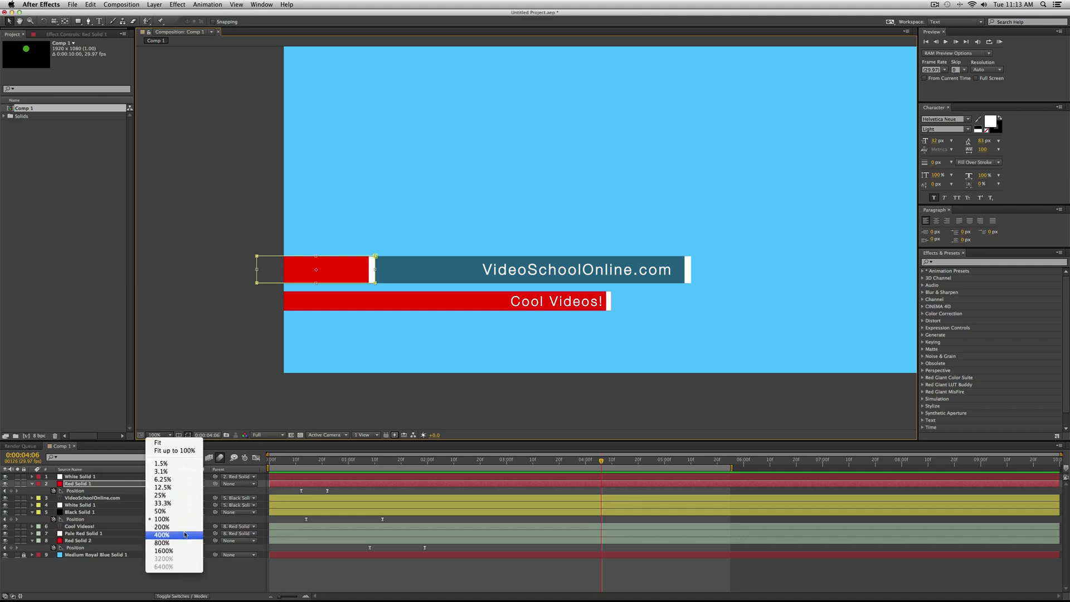
click(162, 551)
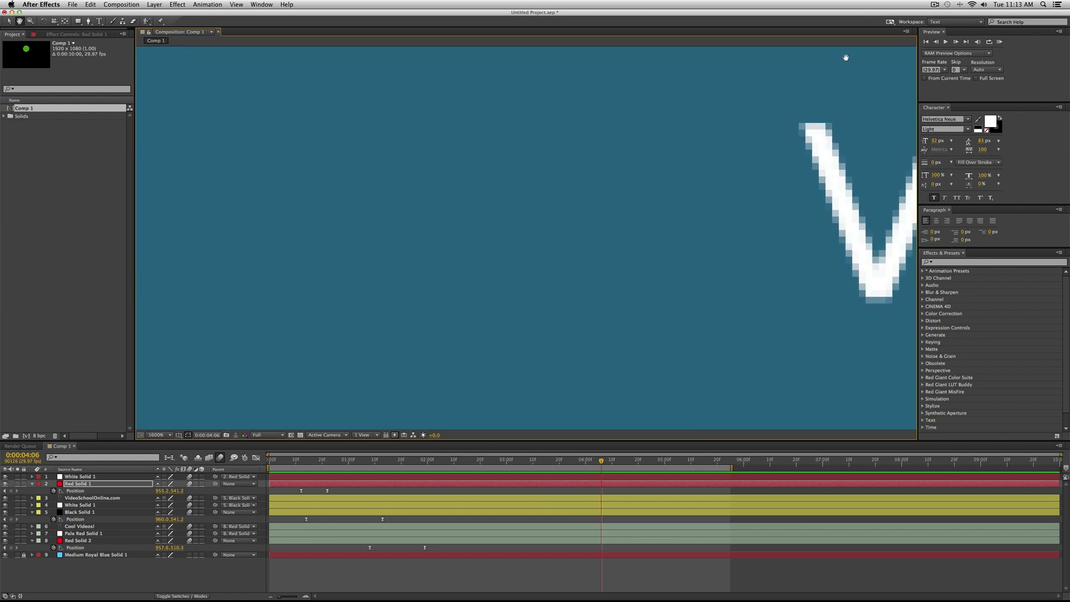
click(158, 434)
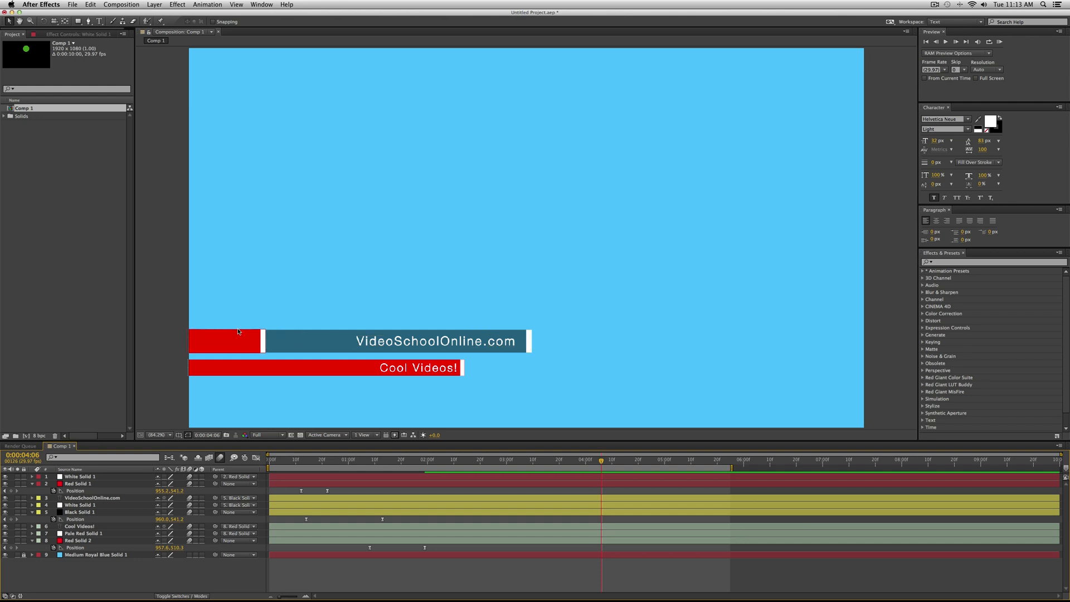
mouse_move(385, 404)
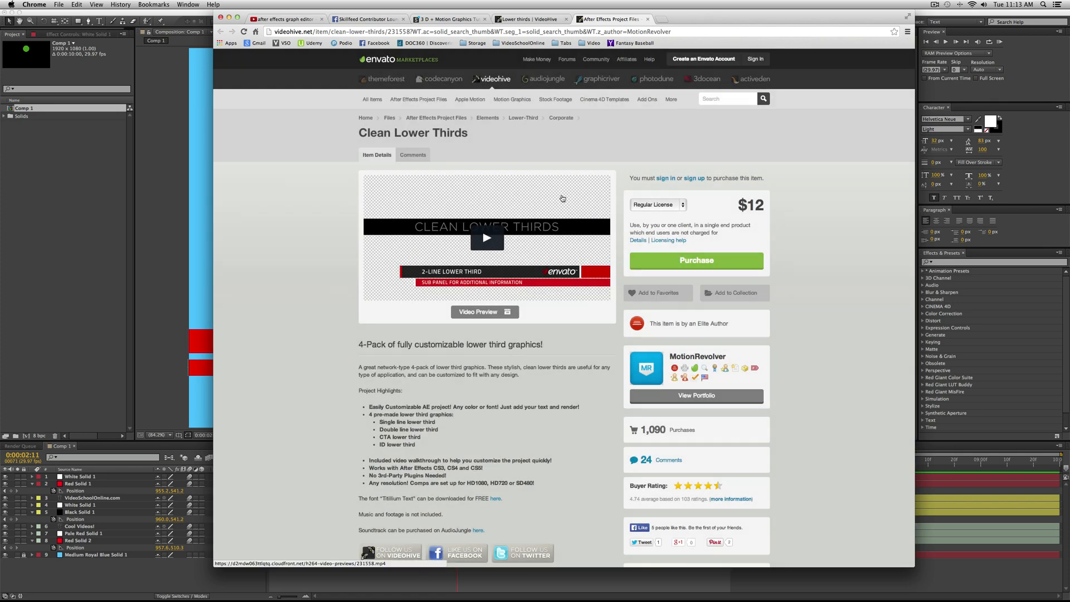
mouse_move(192, 198)
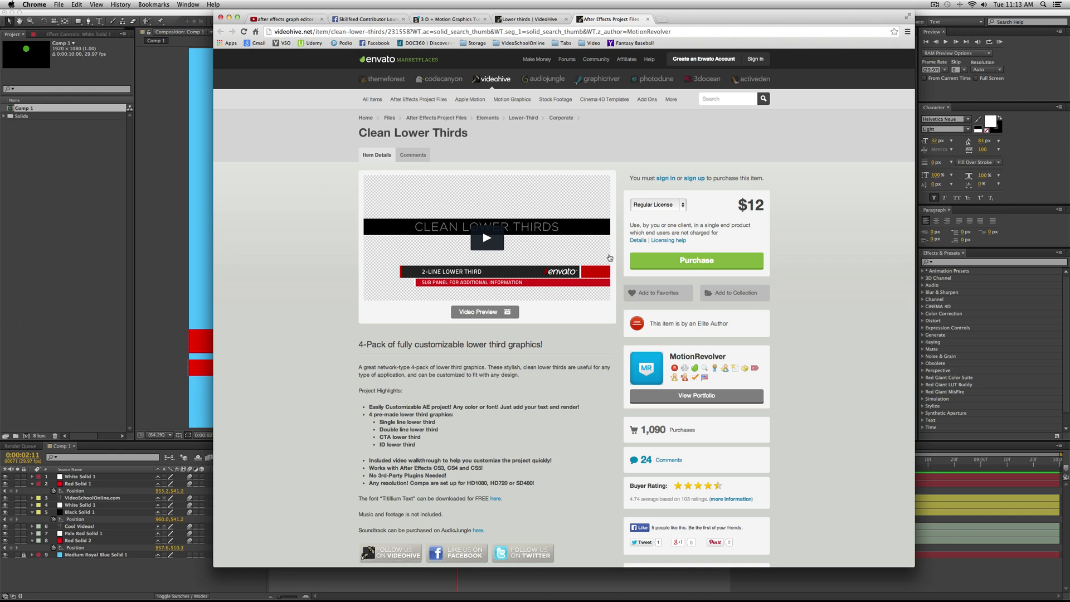
- Play the Clean Lower Thirds preview on VideoHive, then close the preview overlay
click(486, 238)
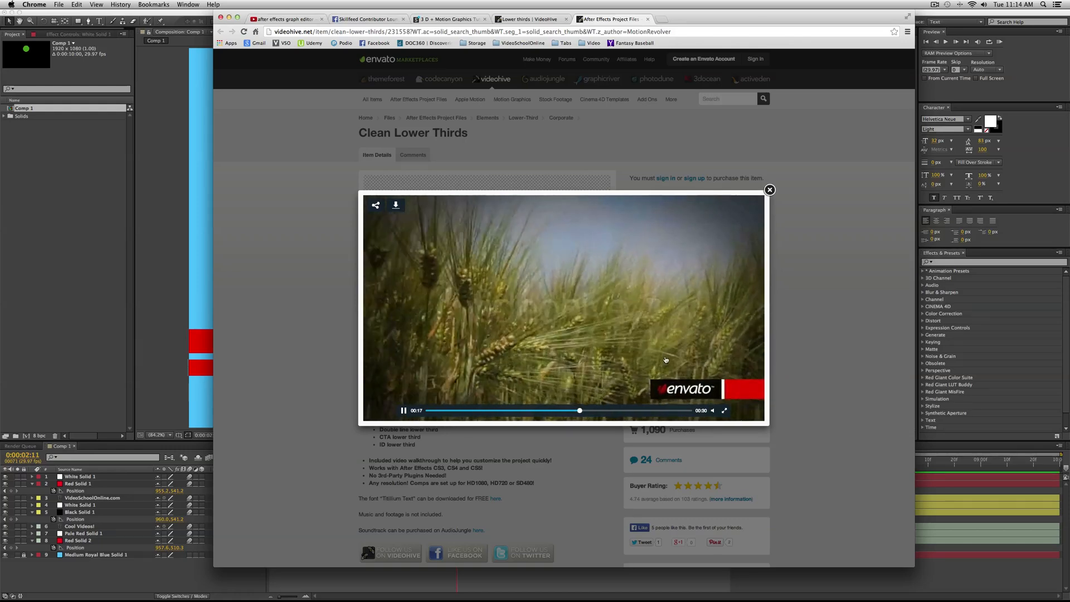
click(769, 189)
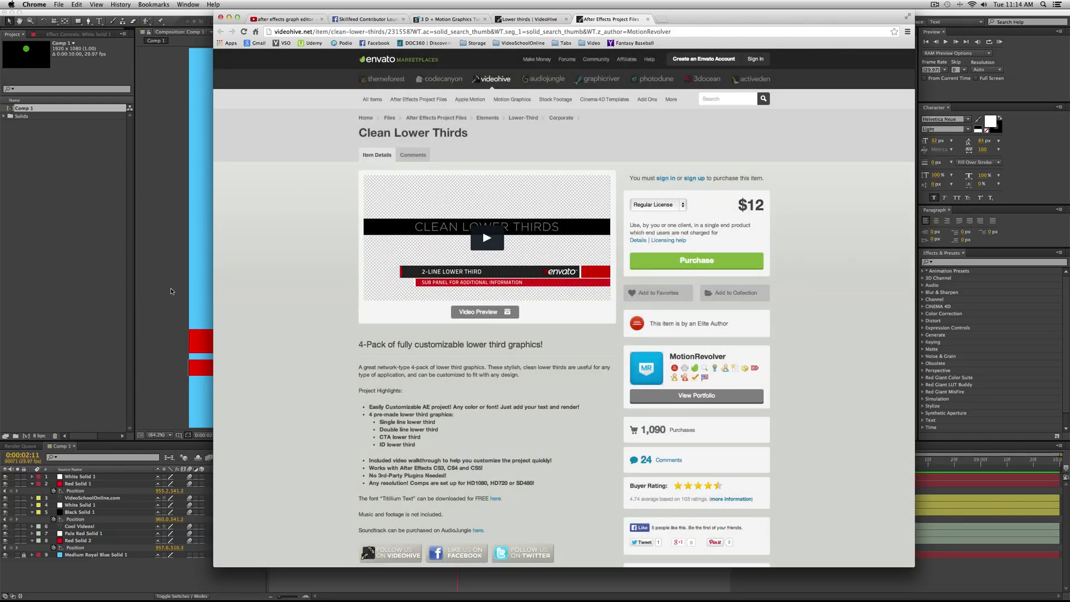